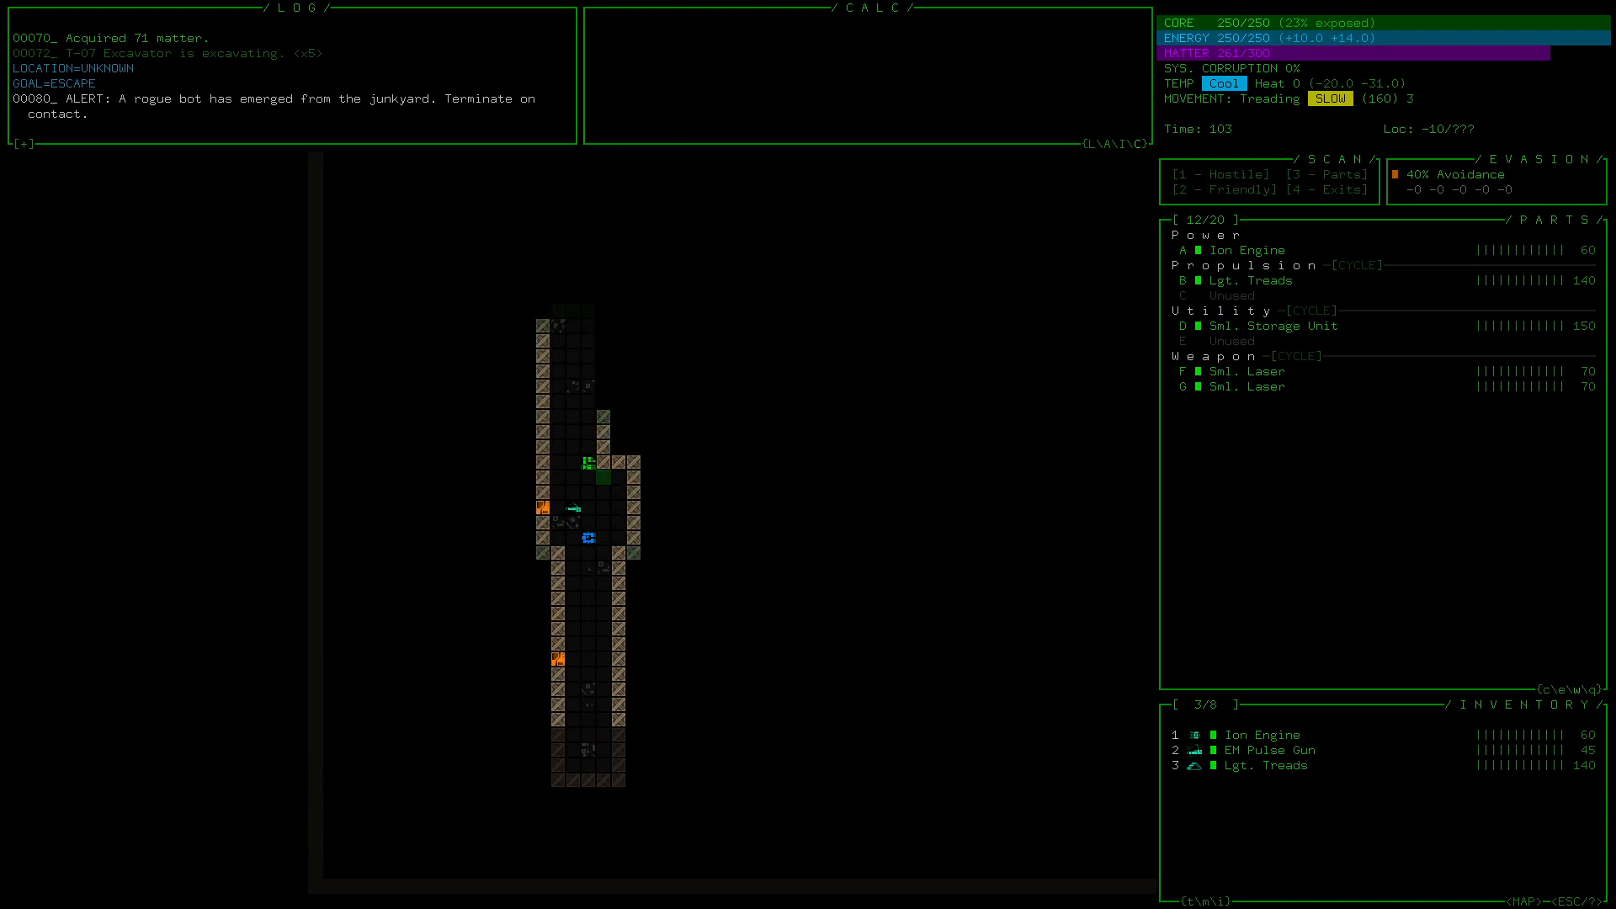
# Step: Walk onto the Assault Rifle, attach the spare Lgt. Treads, and equip the rifle over a Sml. Laser
pyautogui.press('up')
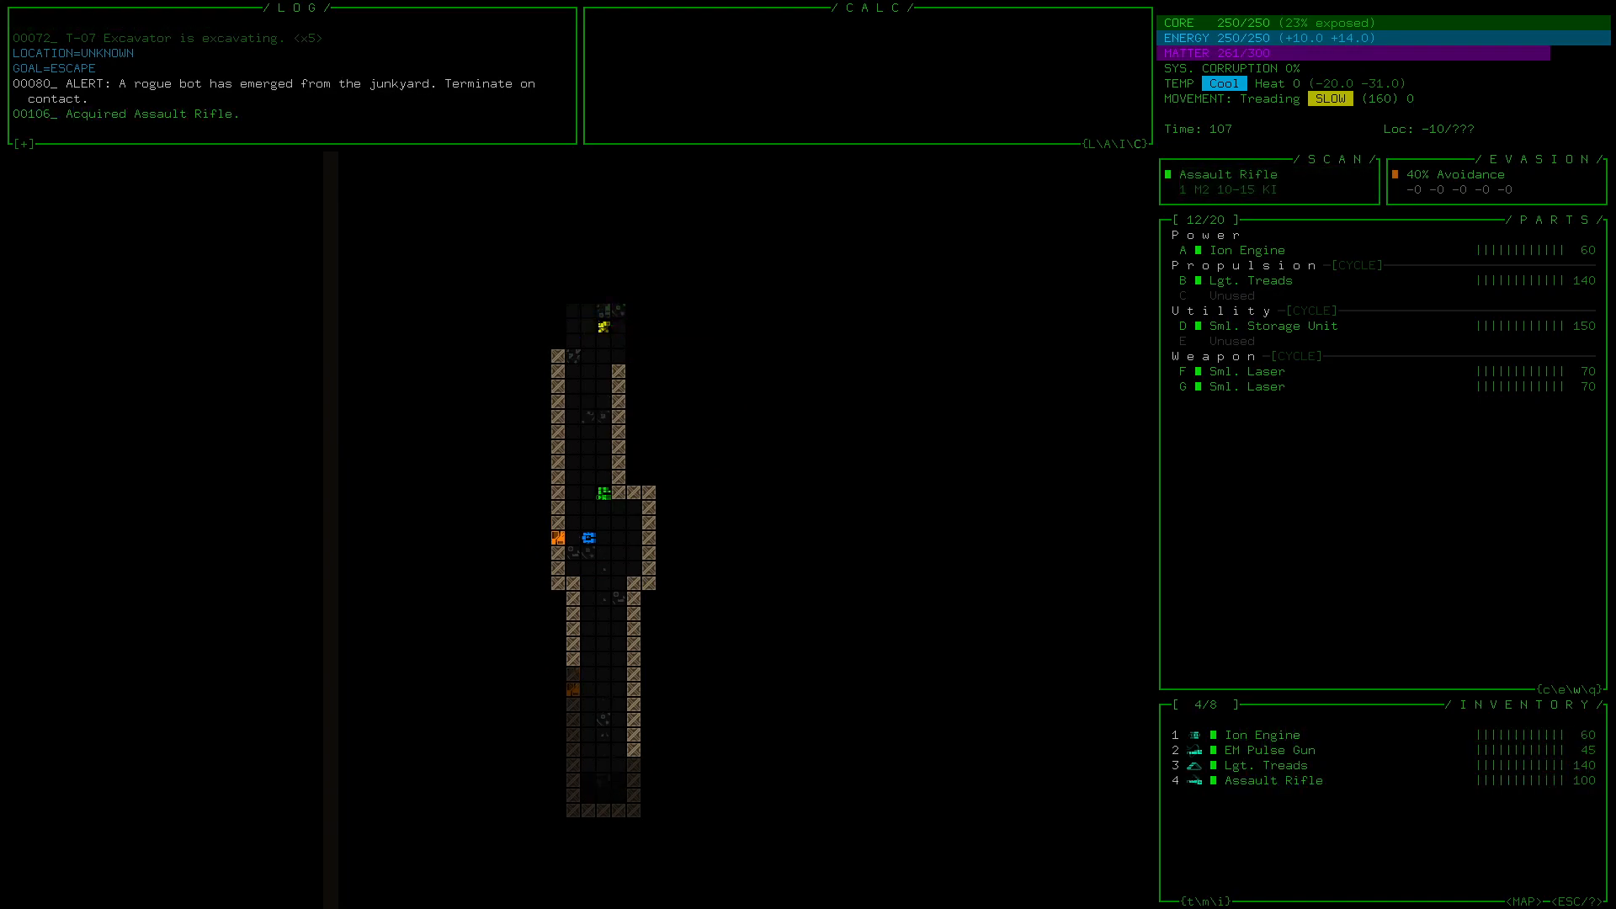
pyautogui.click(1253, 766)
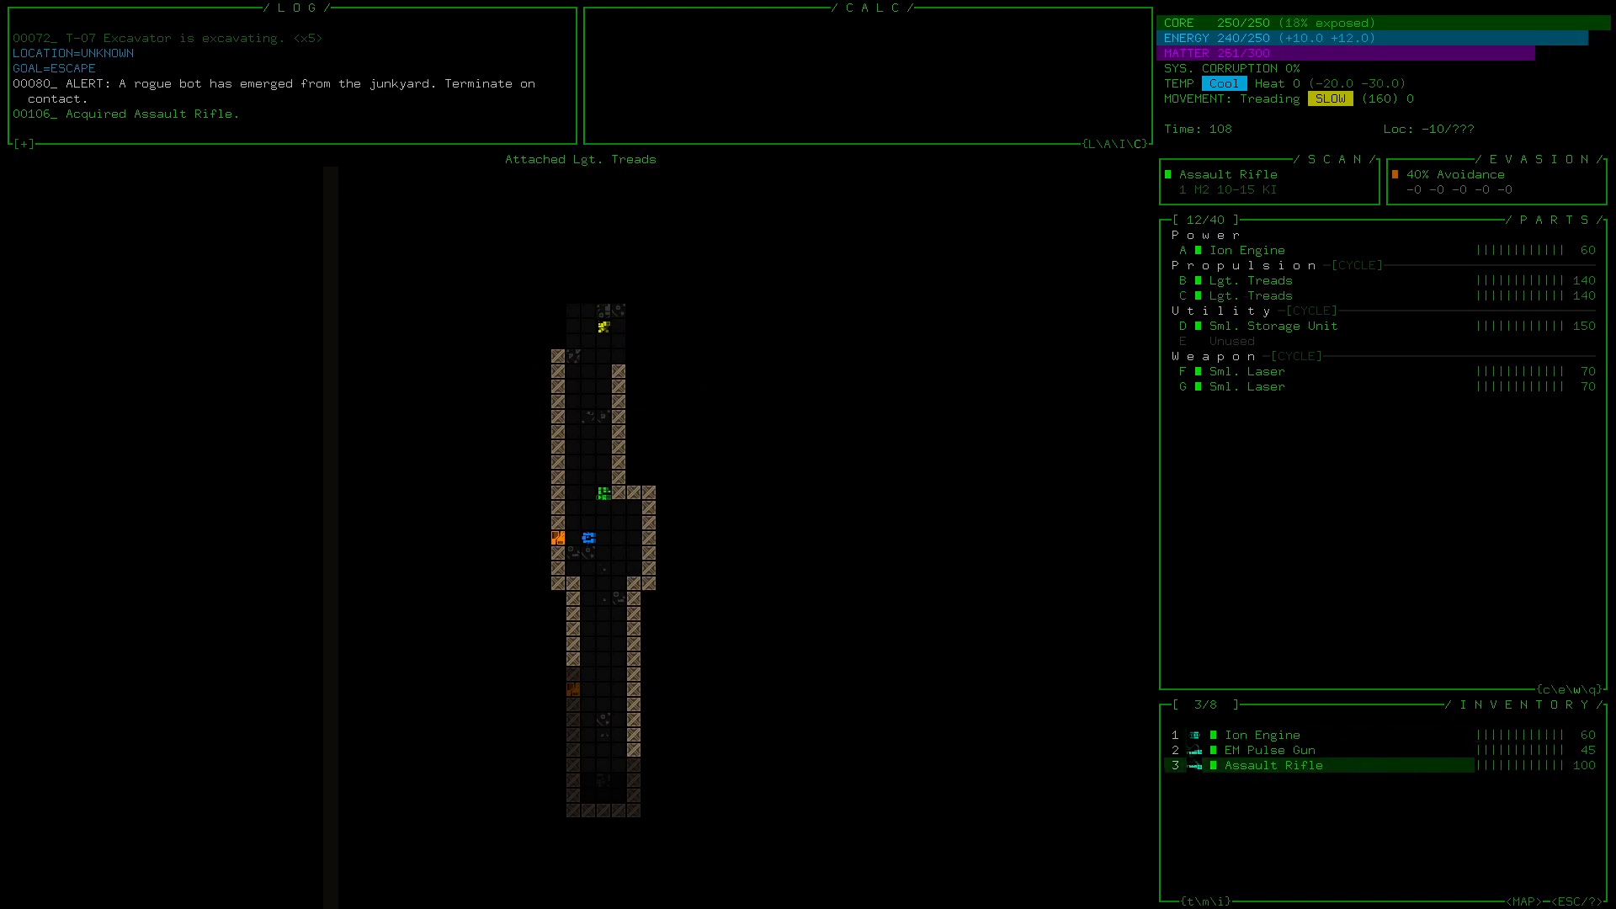
pyautogui.click(1275, 764)
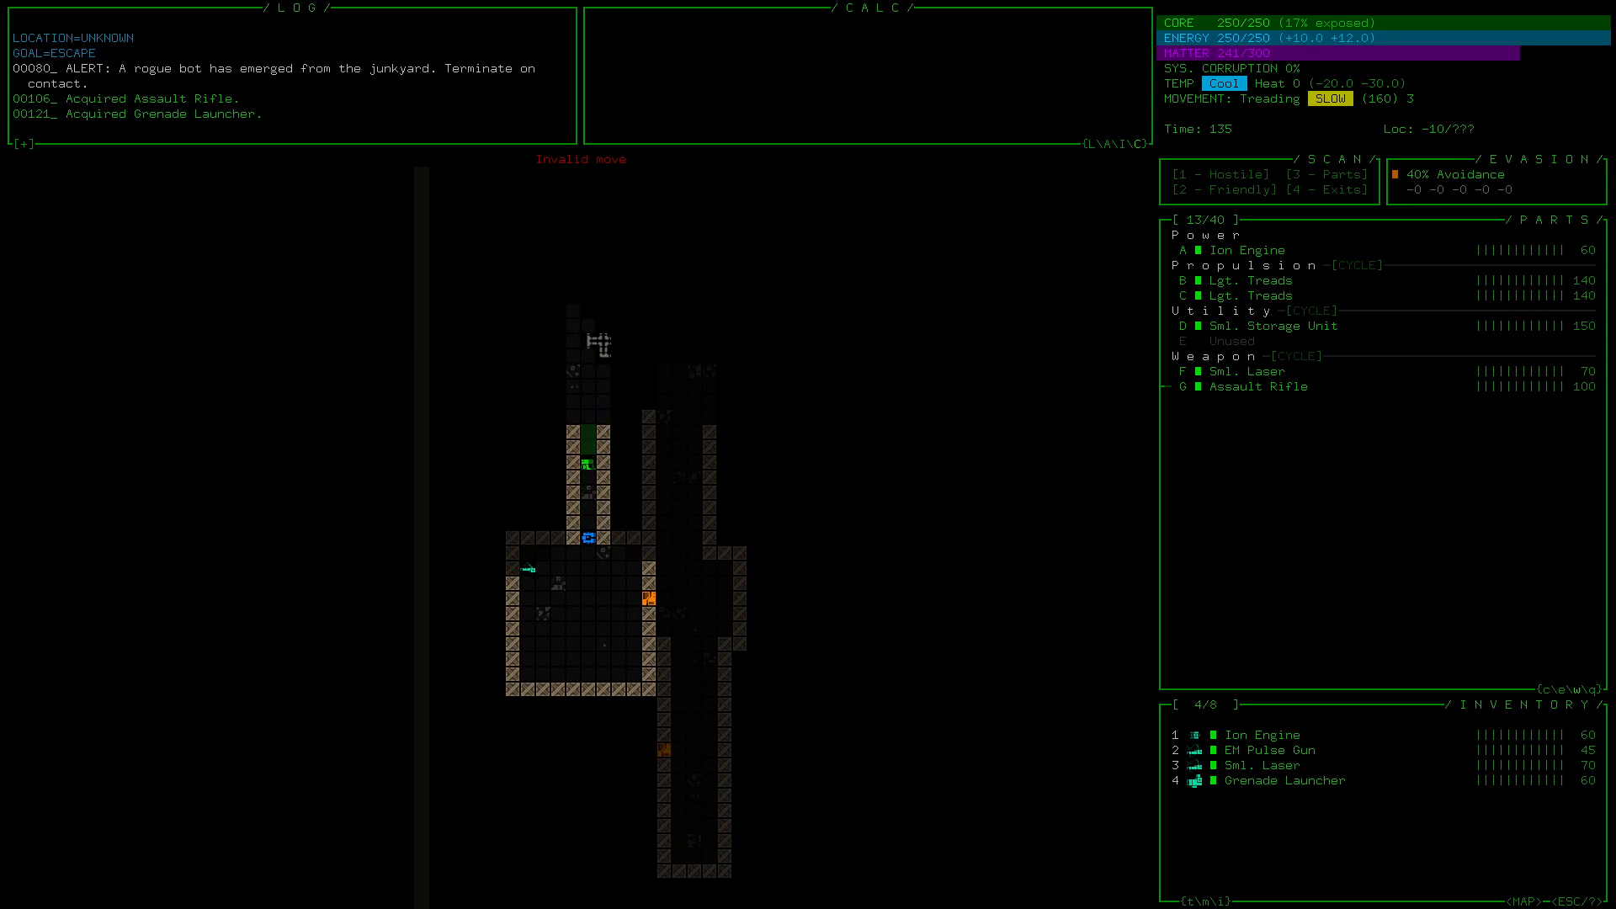
# Step: Move onto the Mining Laser, inspect it, and equip it in place of the remaining Sml. Laser
pyautogui.press('up')
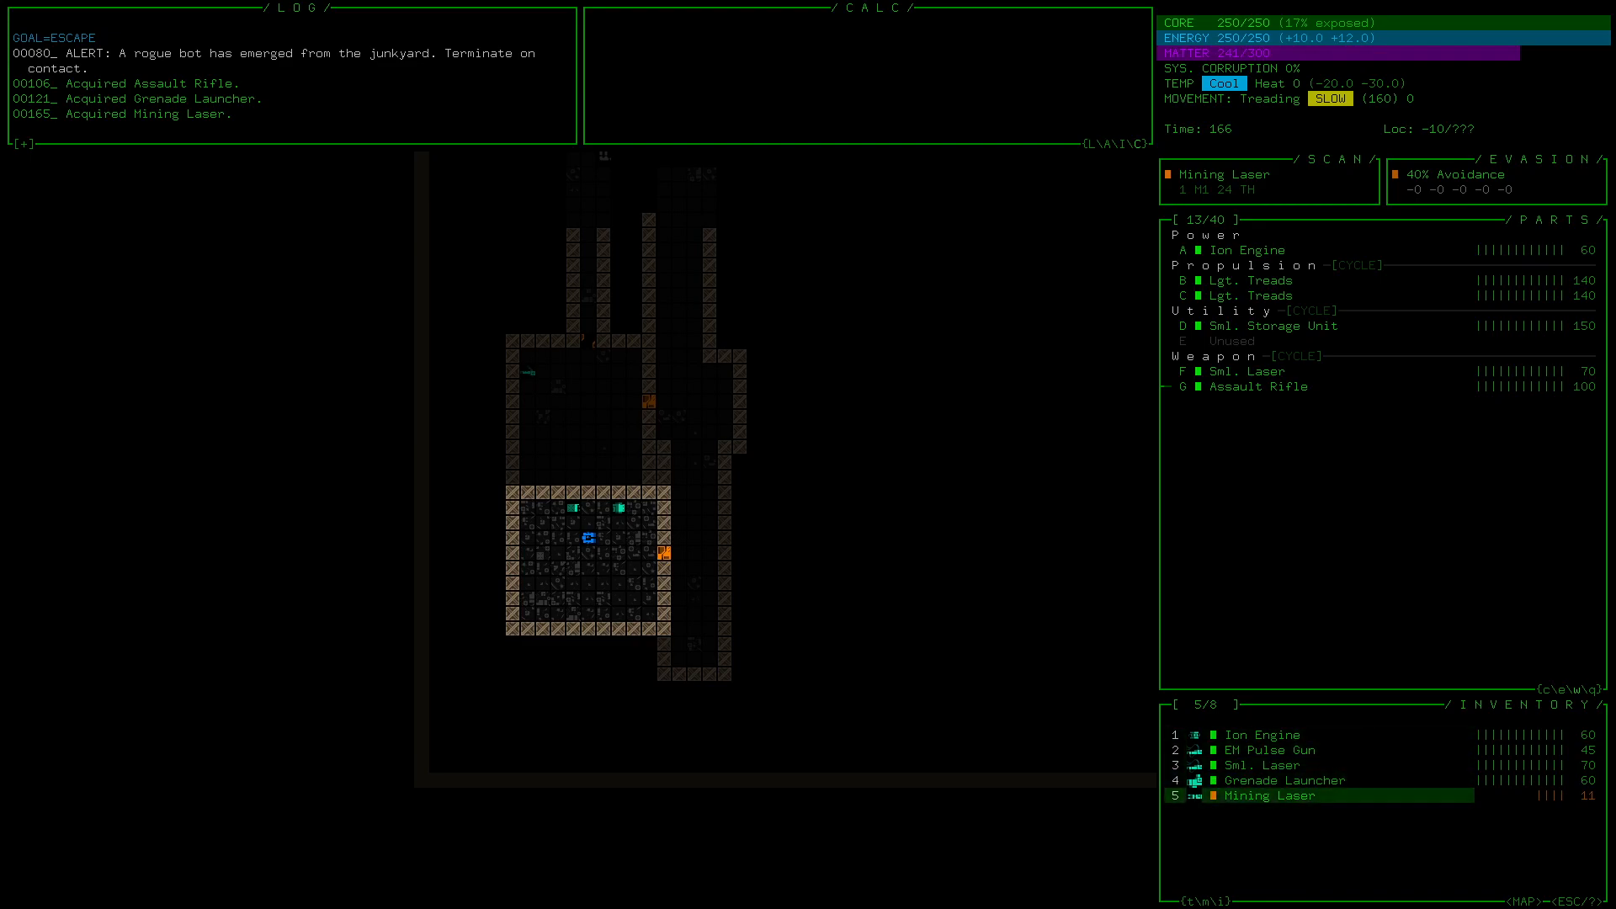
pyautogui.click(1263, 736)
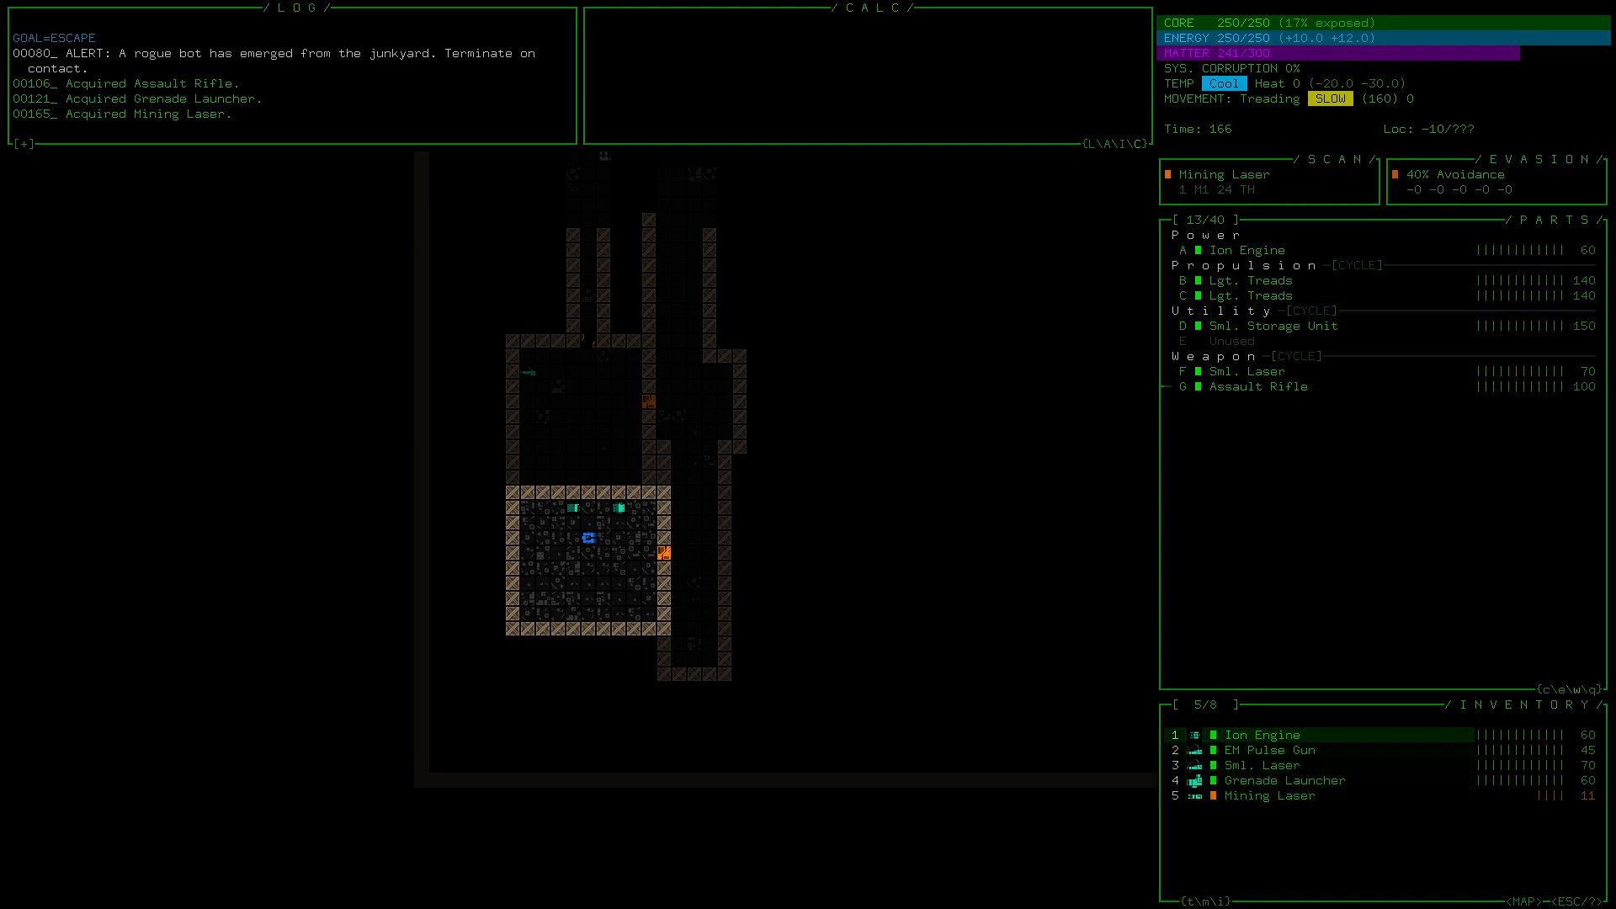
pyautogui.click(1267, 796)
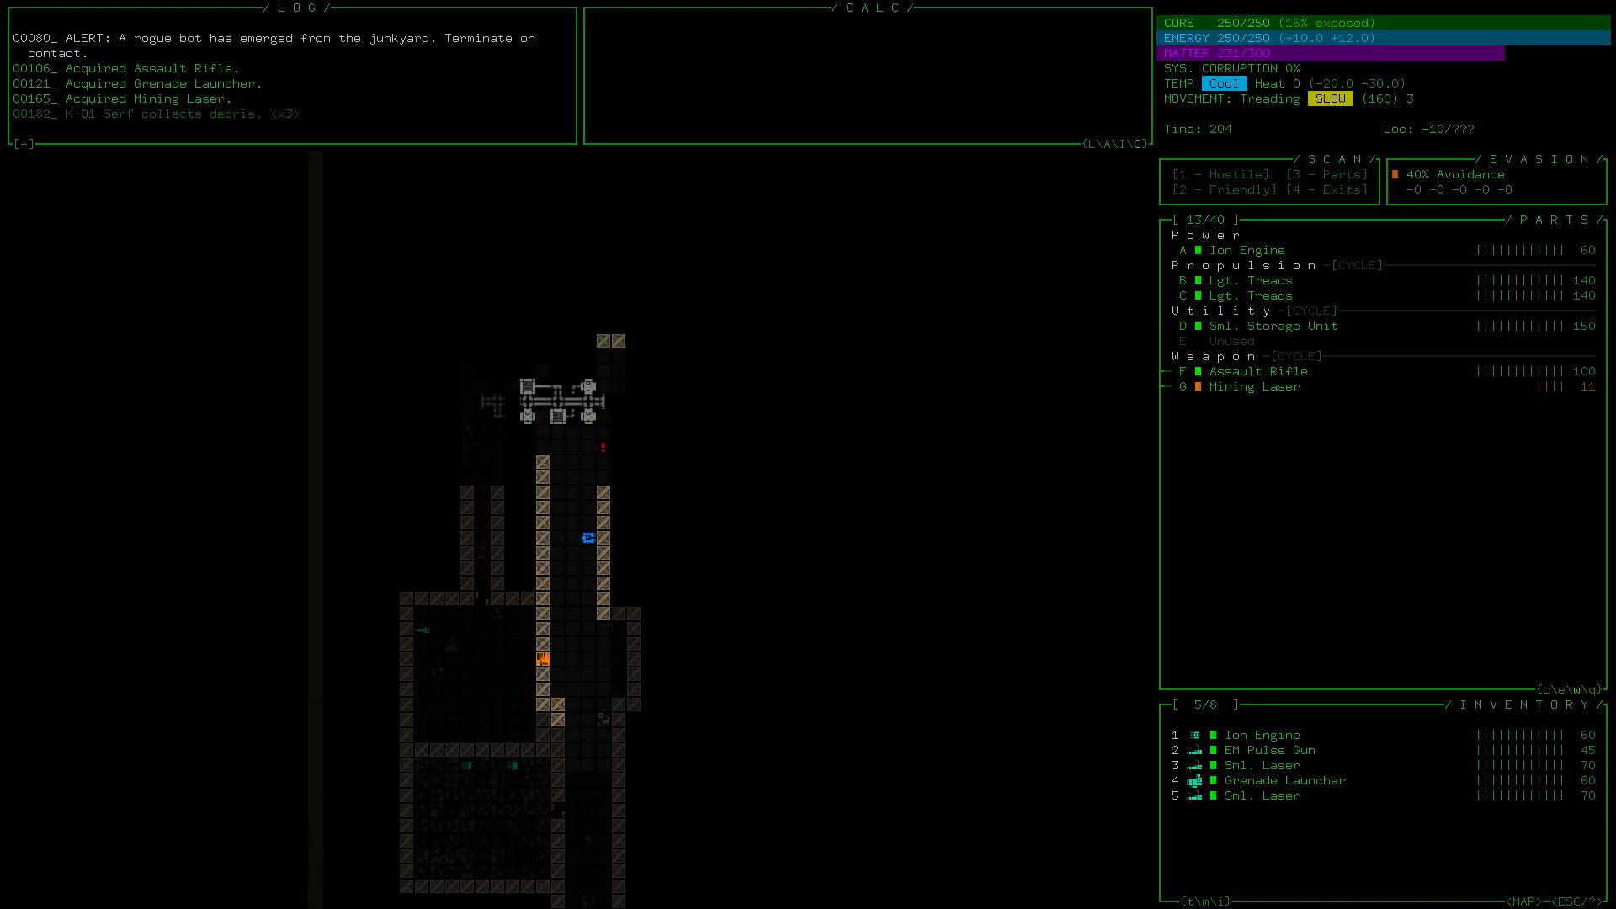
pyautogui.press('up')
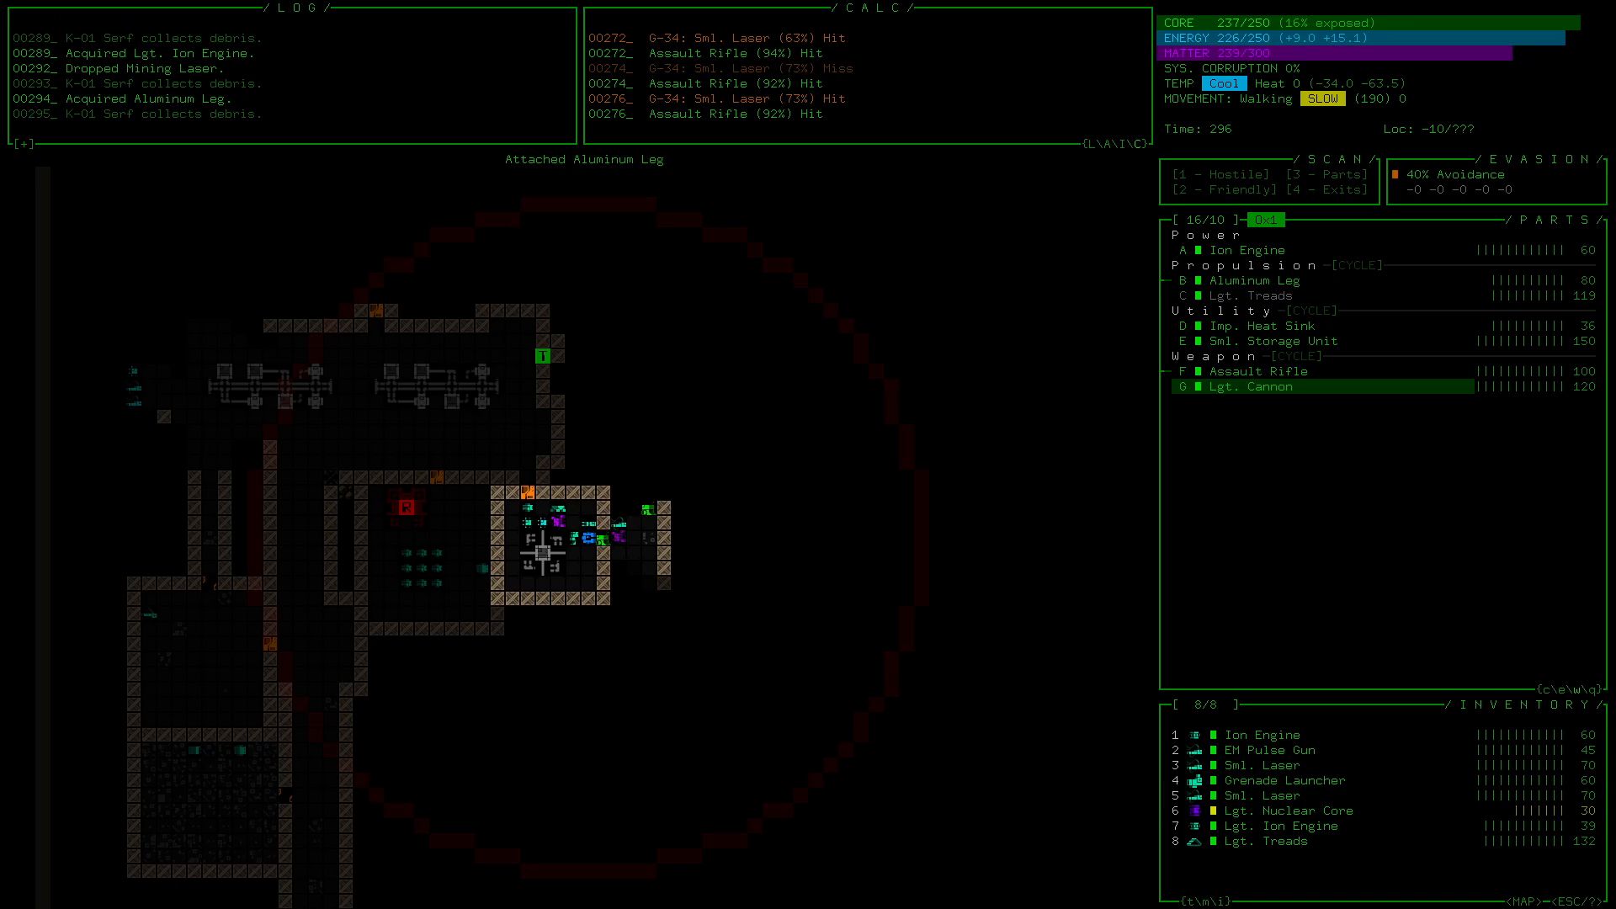
pyautogui.moveTo(1237, 297)
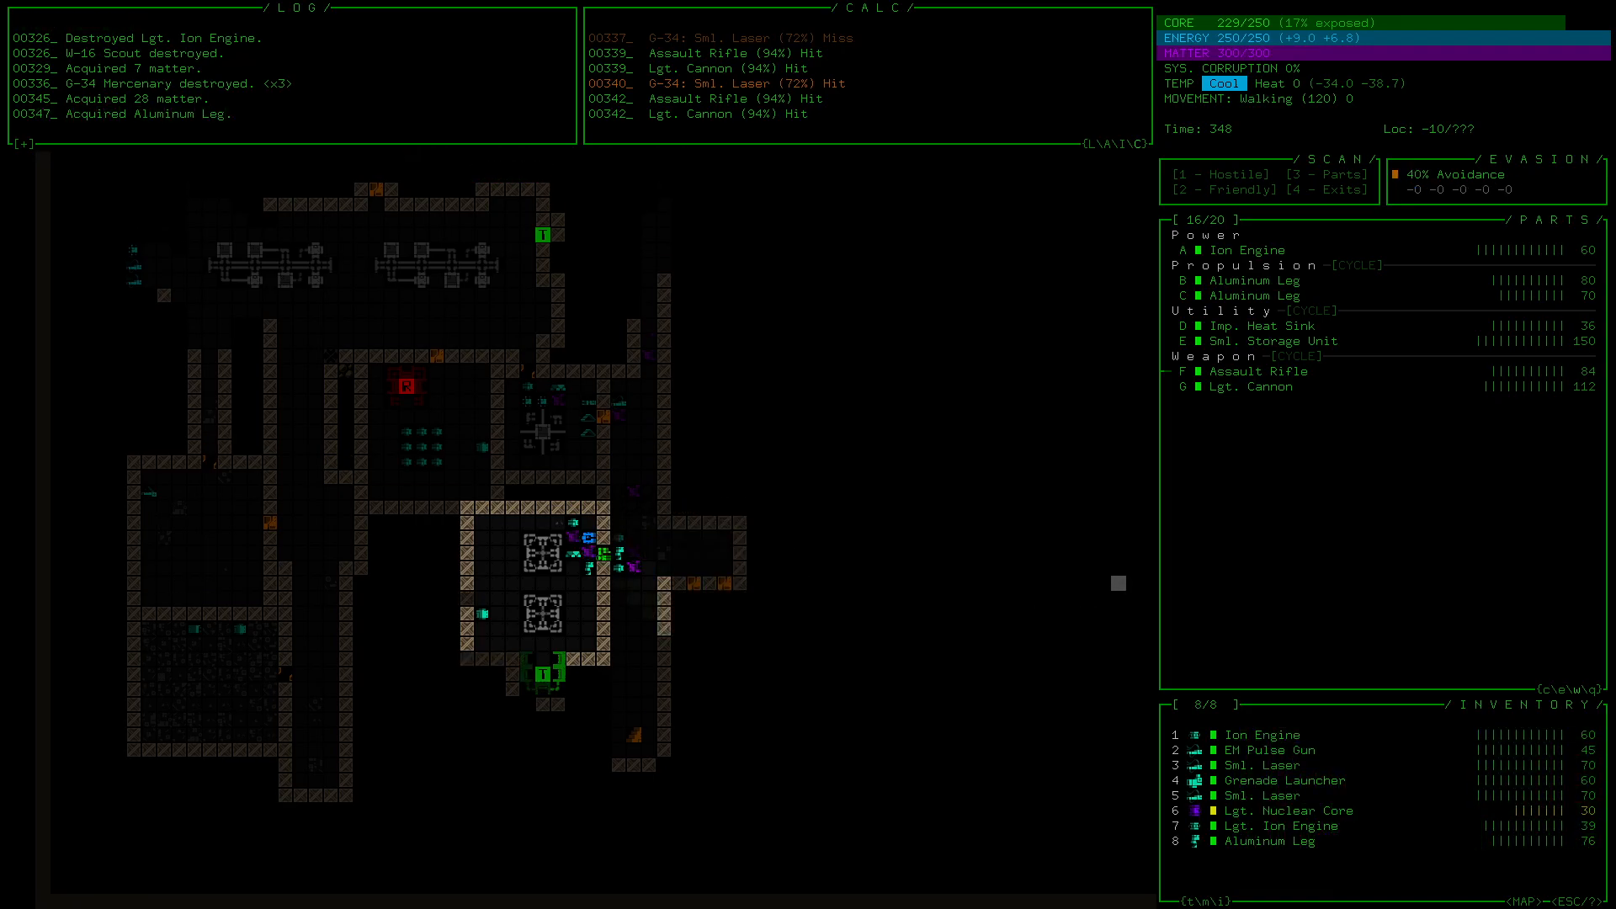
pyautogui.click(1278, 810)
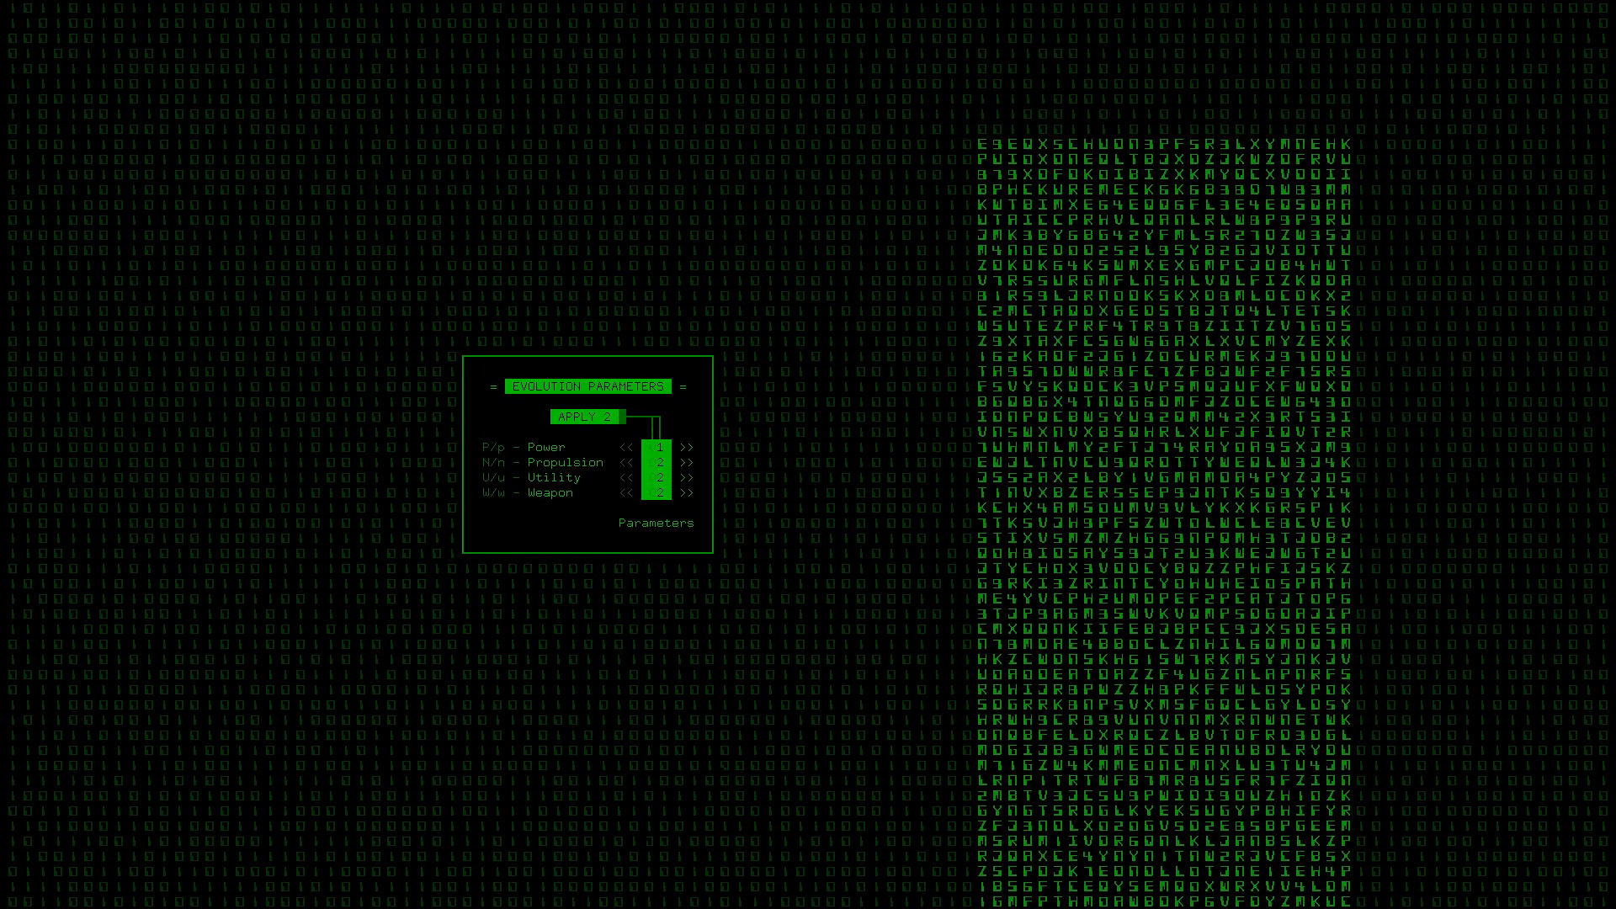
# Step: Add a Propulsion slot on the Evolution Parameters screen and confirm the allocation
pyautogui.click(686, 461)
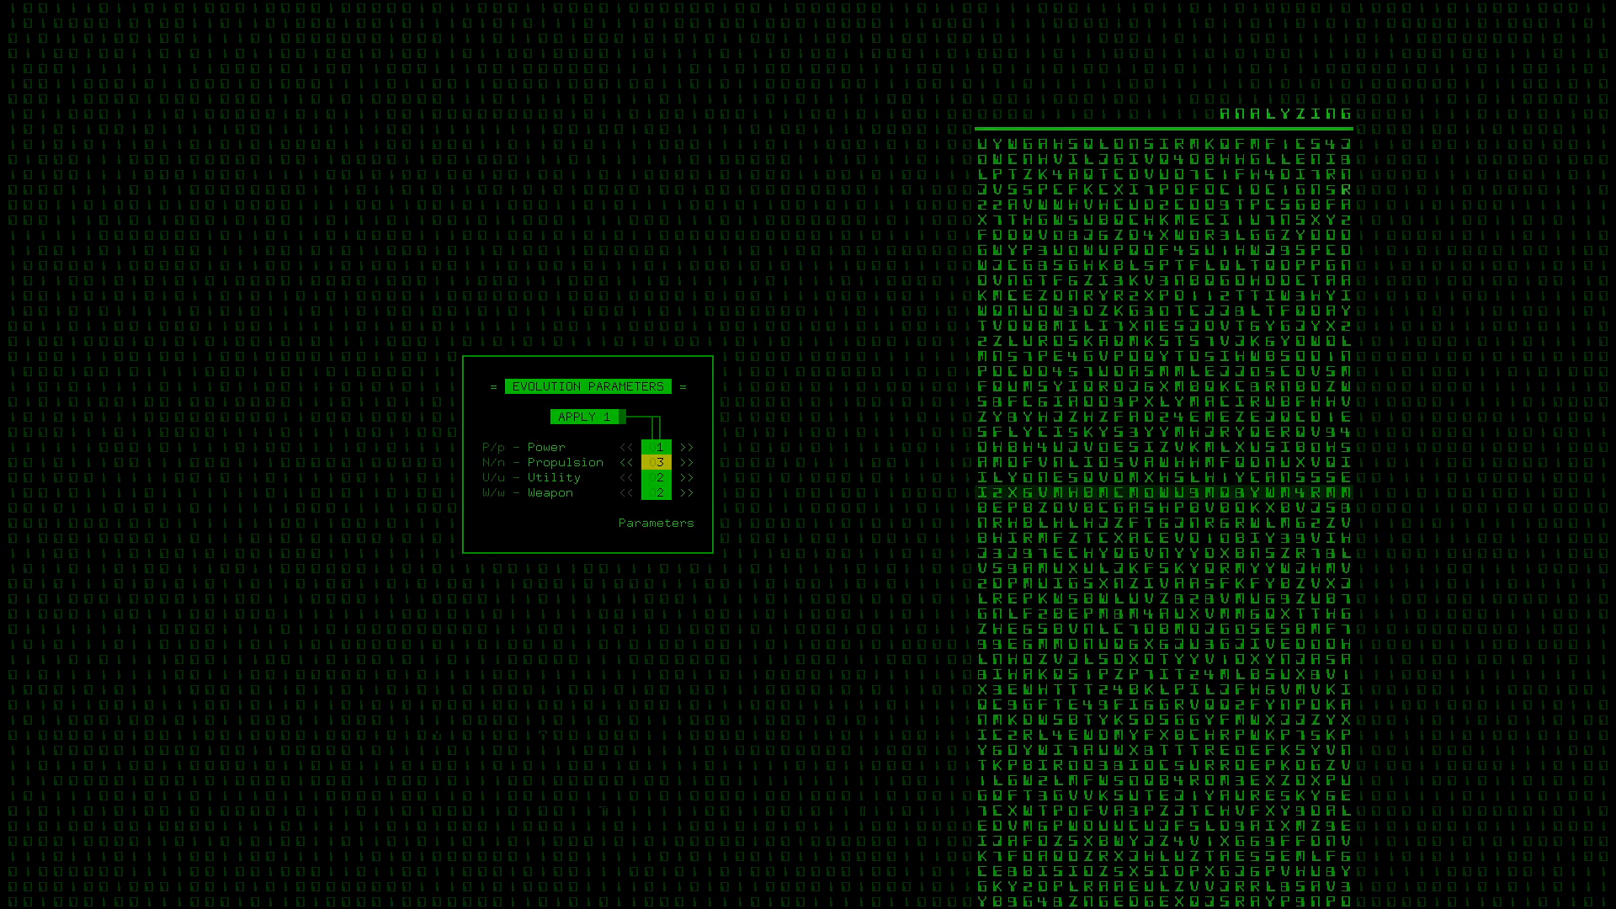
pyautogui.click(585, 418)
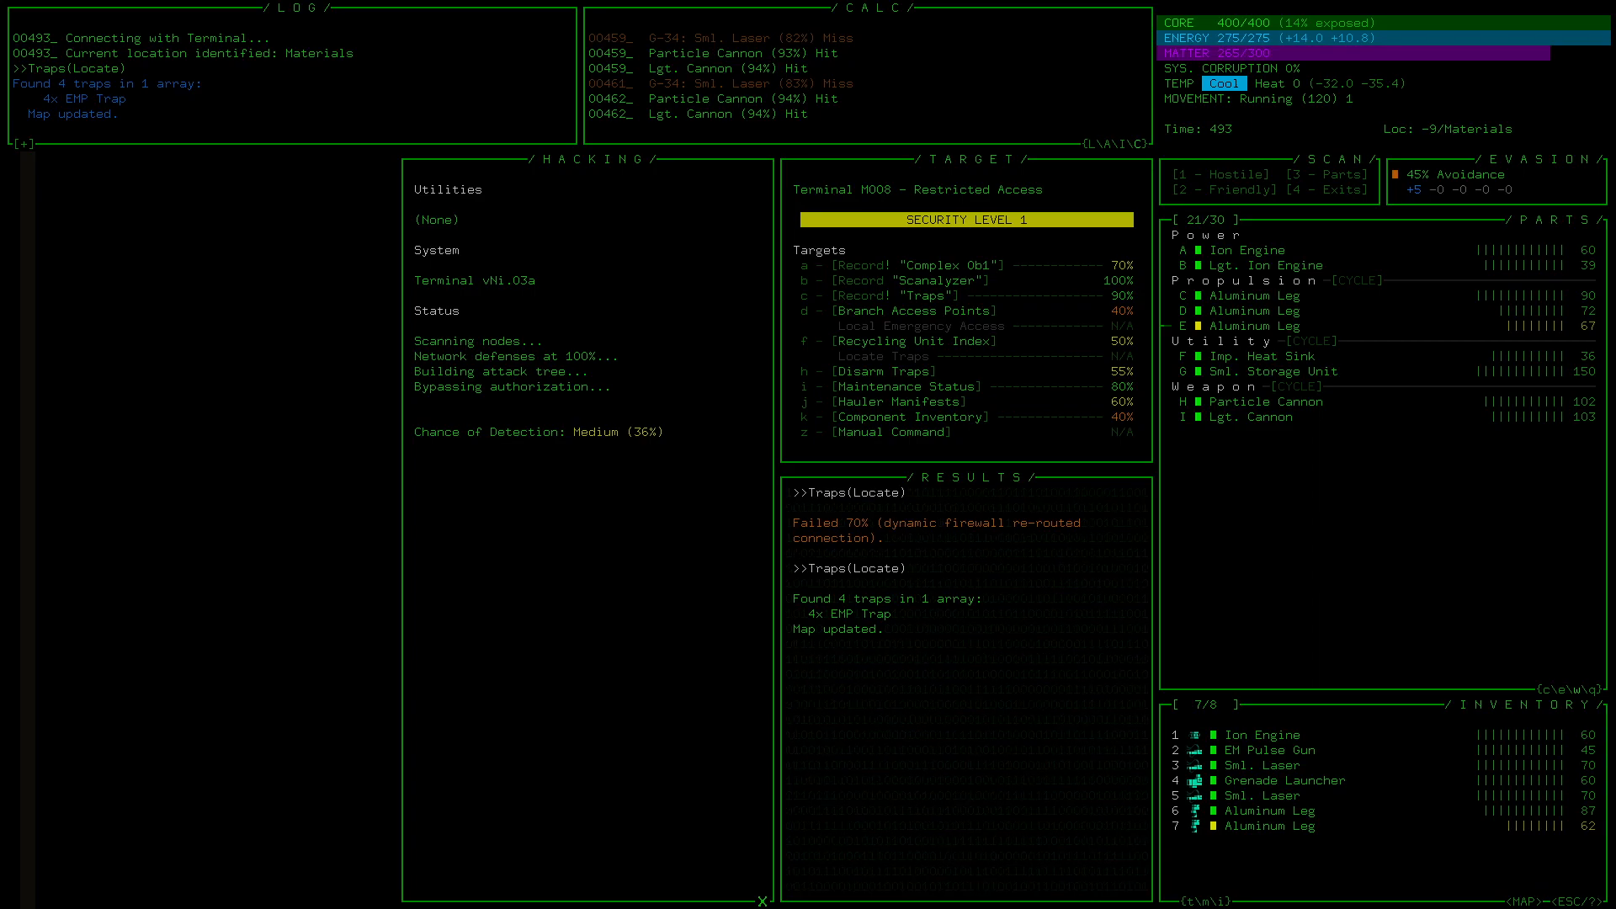
# Step: Choose the Traps(Locate) hacking target on terminal M008 to reveal nearby EMP traps
pyautogui.click(872, 342)
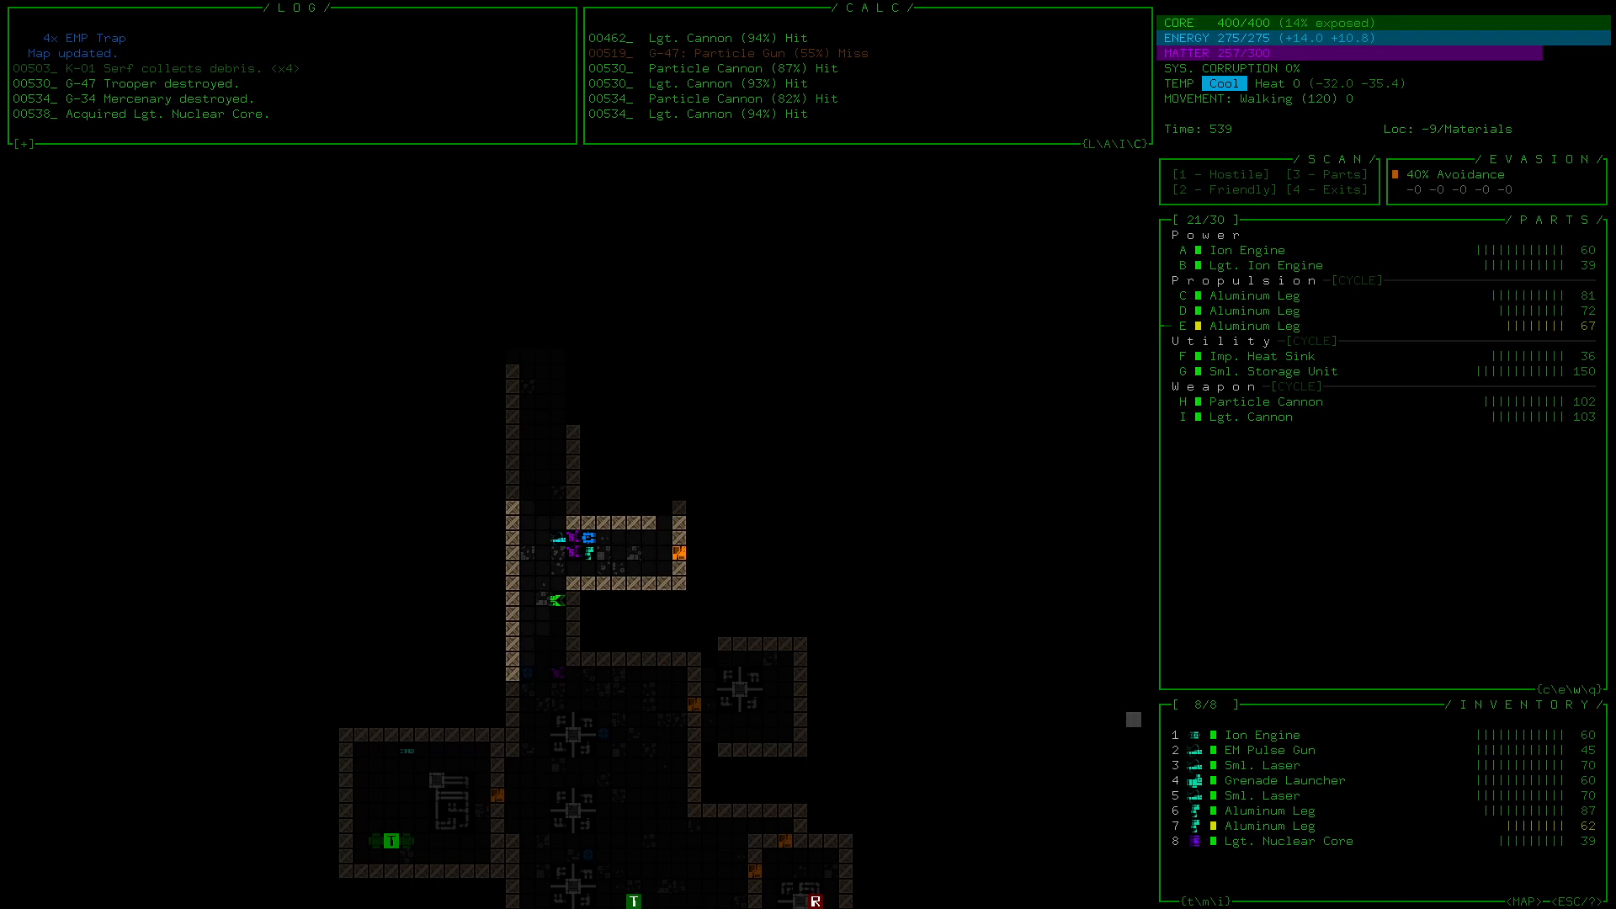
# Step: Equip the Lgt. Nuclear Core in power slot B over the Lgt. Ion Engine and review its Data panel
pyautogui.click(1278, 840)
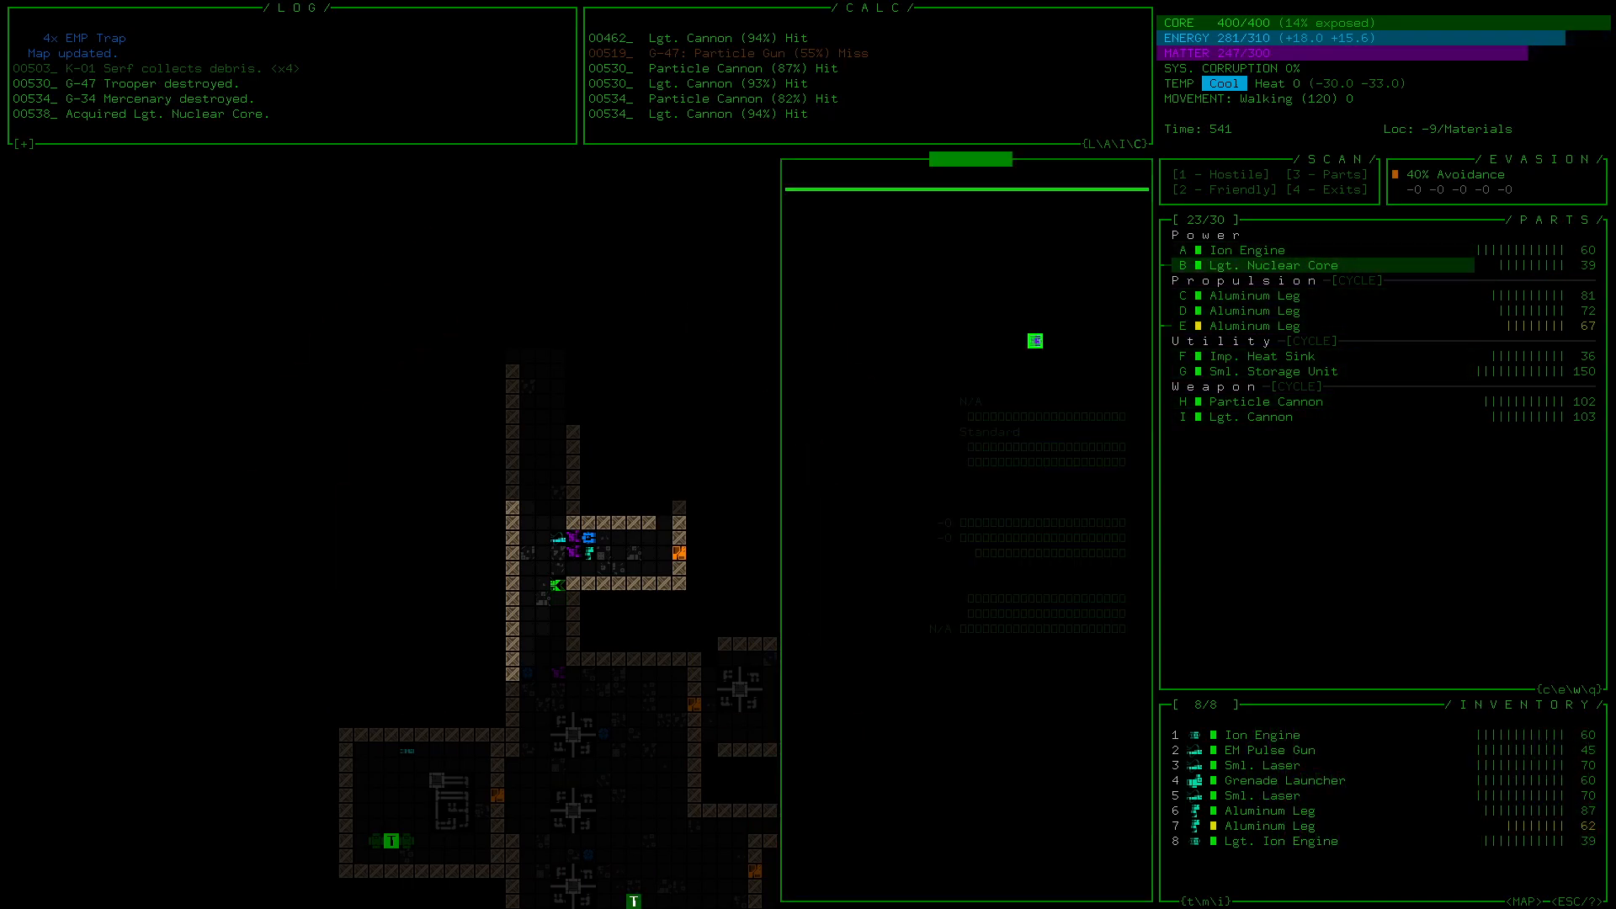
pyautogui.click(1276, 264)
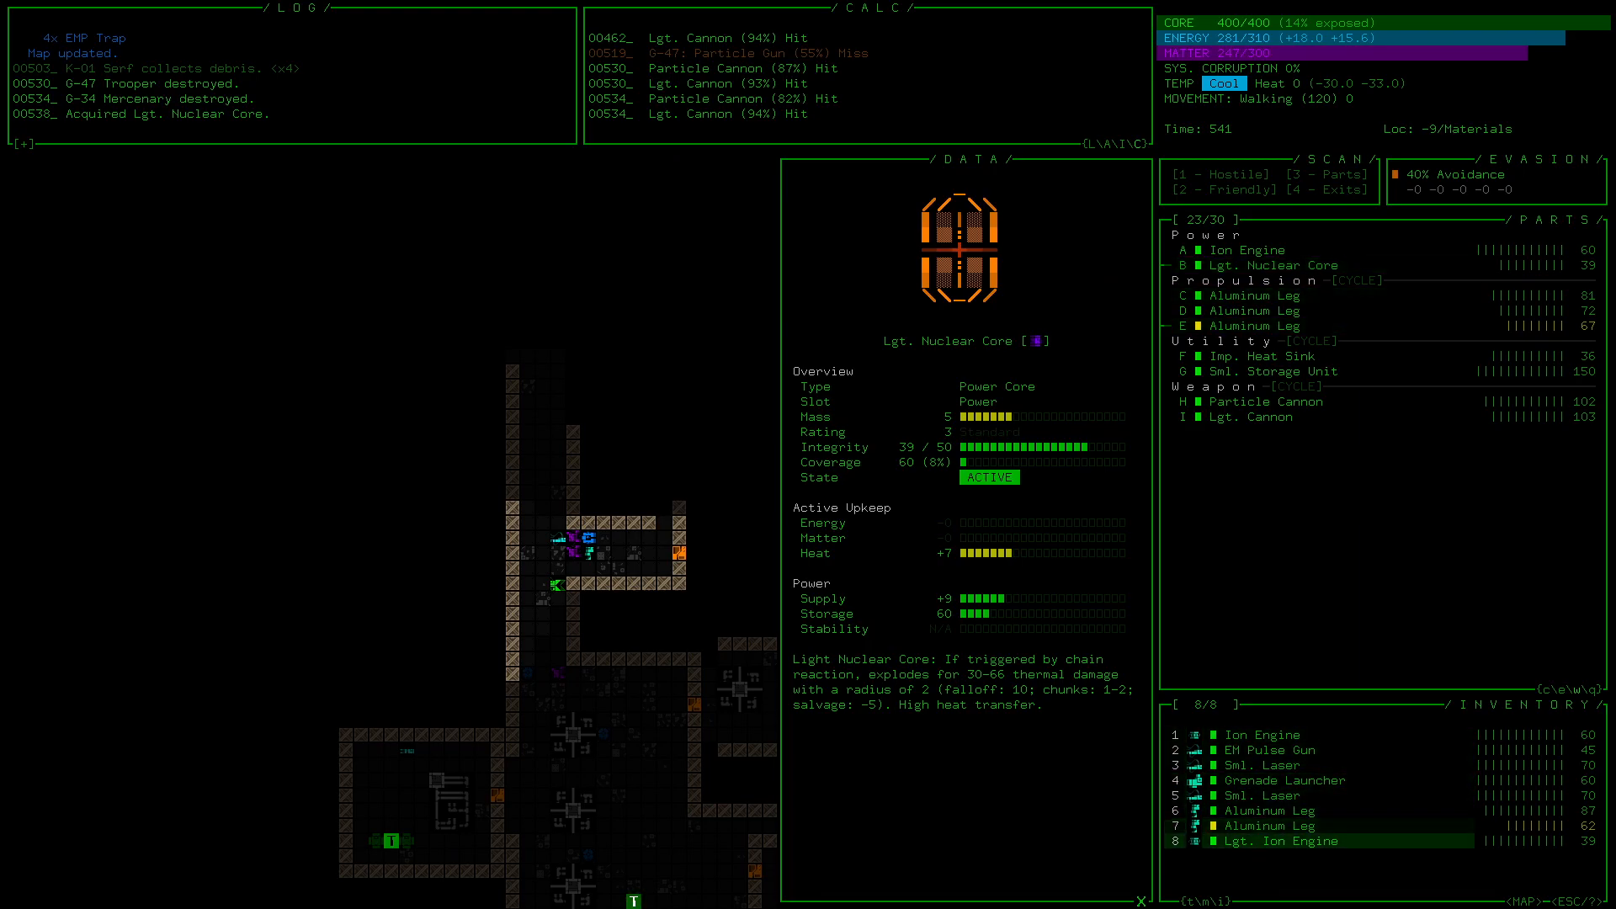
pyautogui.click(1288, 842)
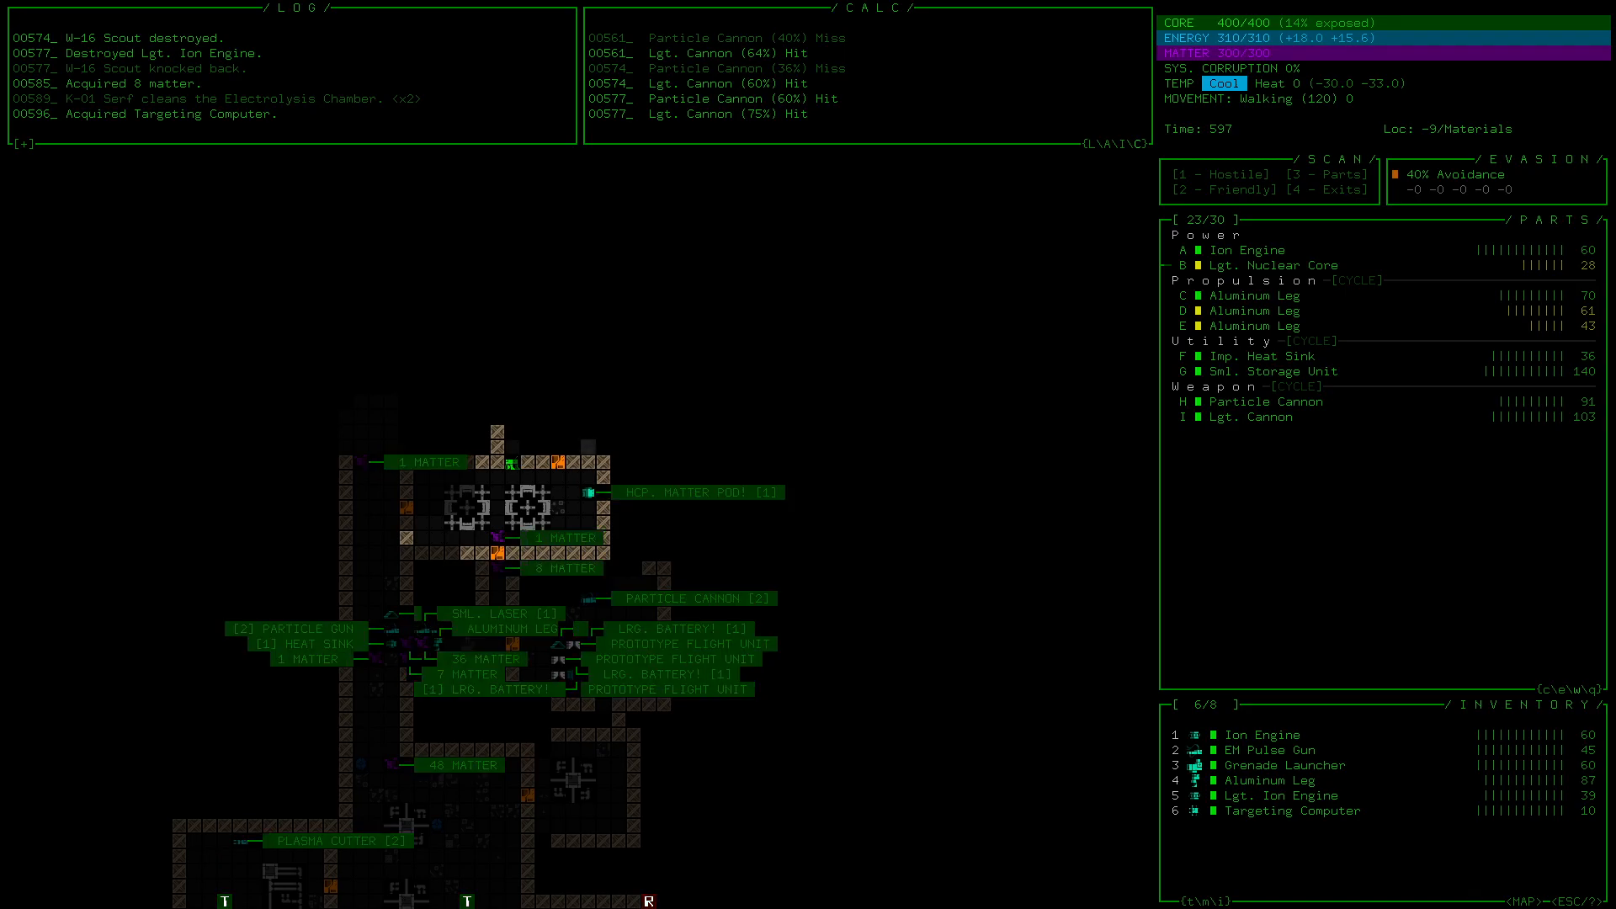
# Step: Advance through the factory corridors toward the enemies, matter and Lgt. Armor Plating
pyautogui.press('up')
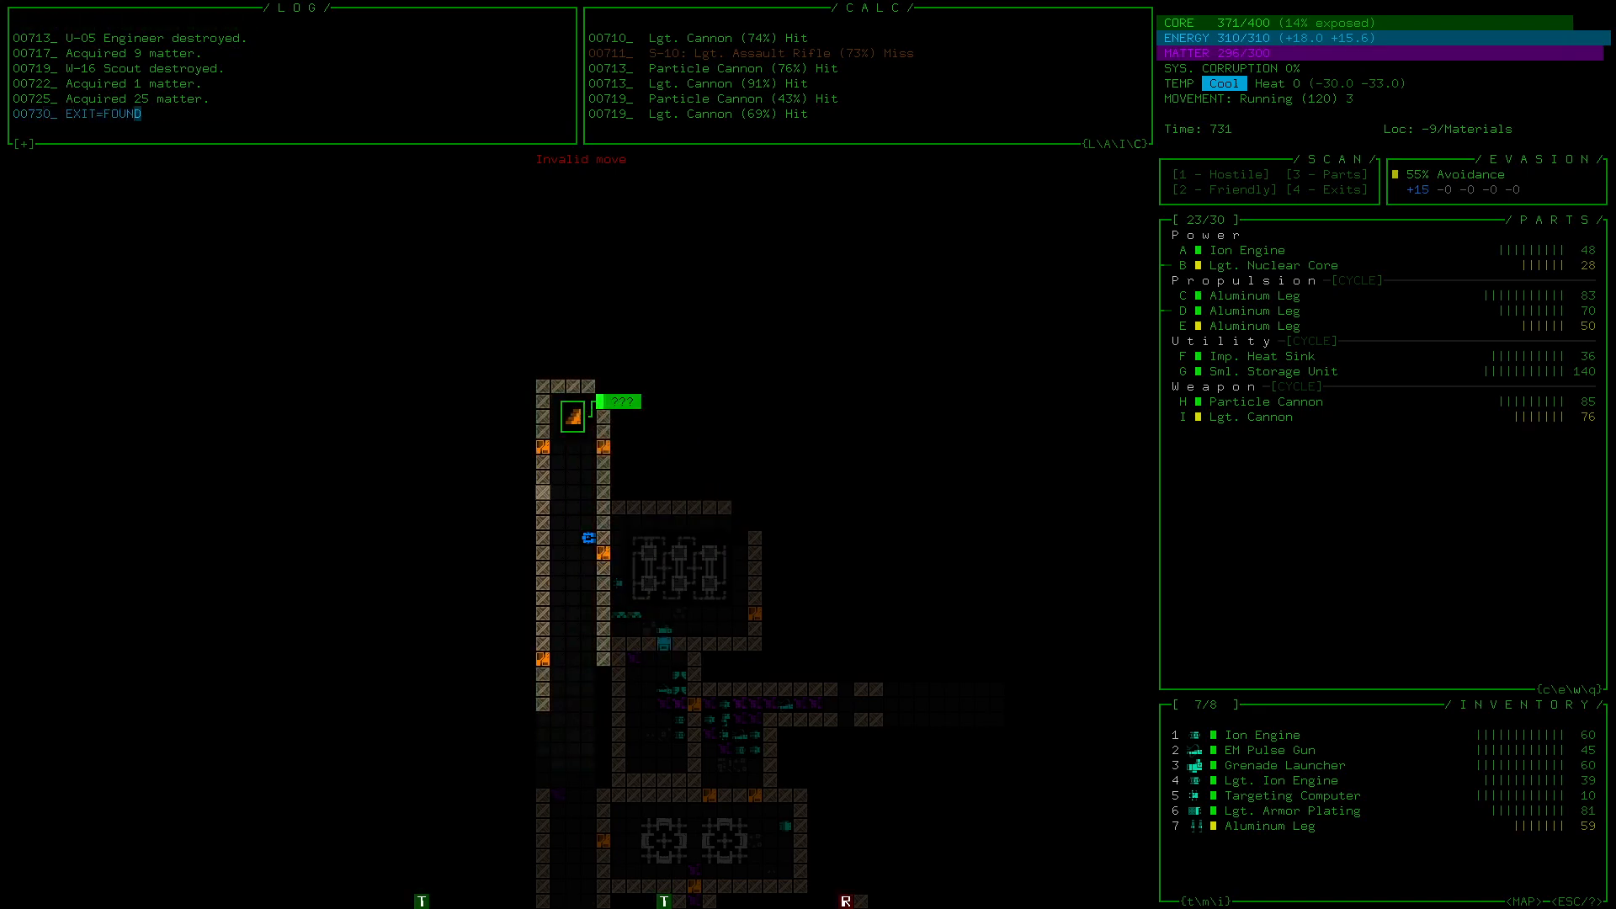
# Step: Pick up the Cooling System and review the Imp. Heat Sink's Data panel
pyautogui.press('Up')
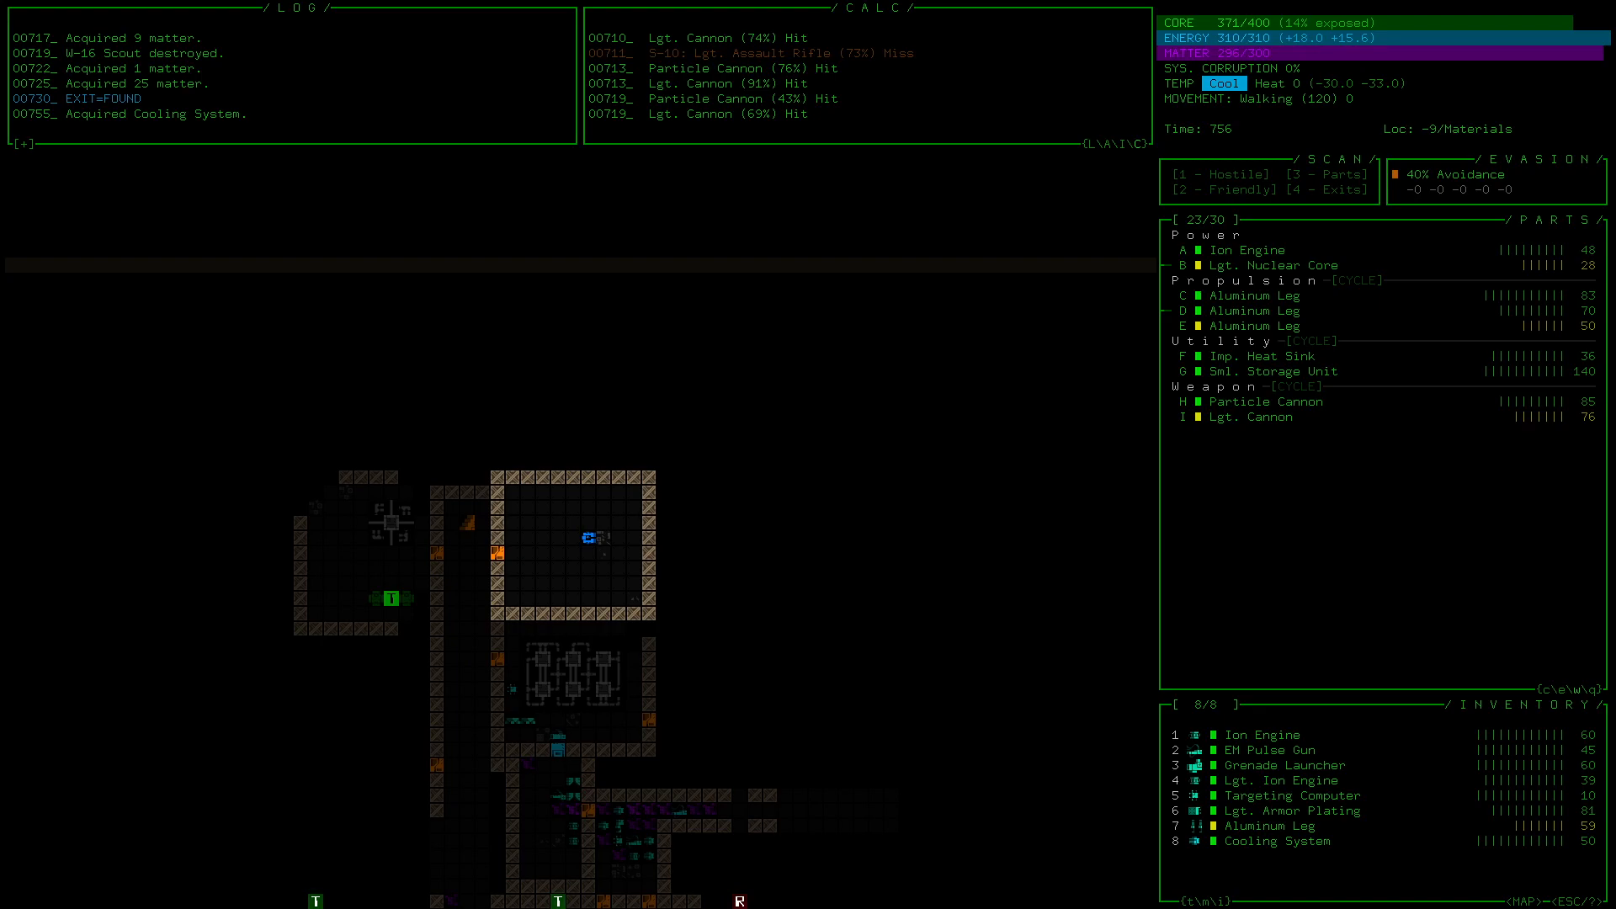
pyautogui.click(1263, 356)
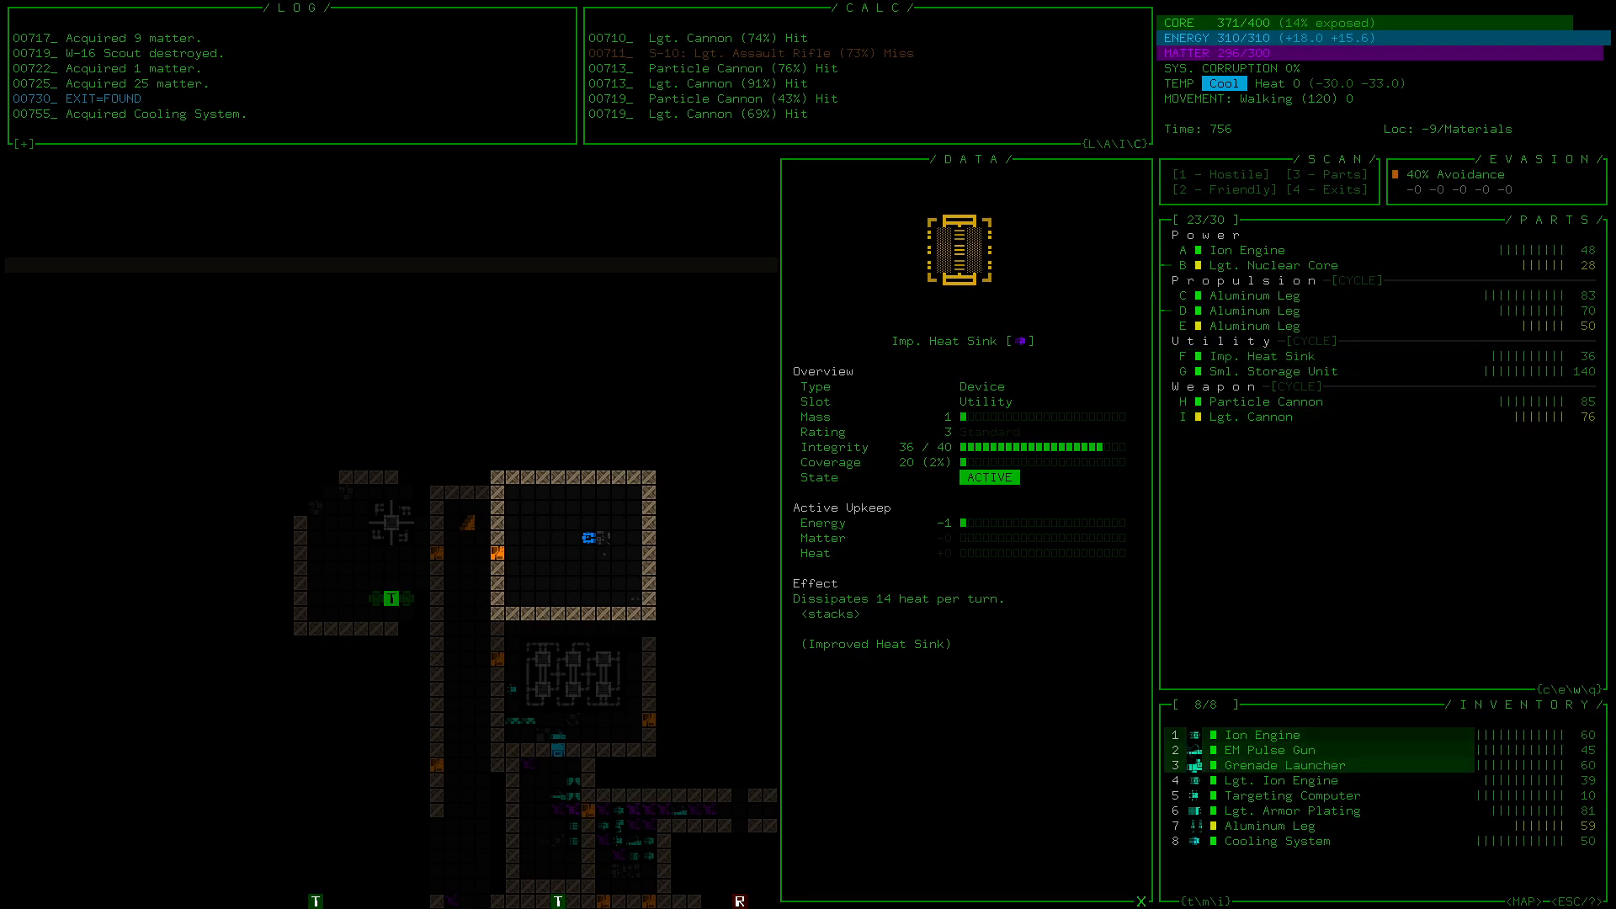
pyautogui.click(1278, 840)
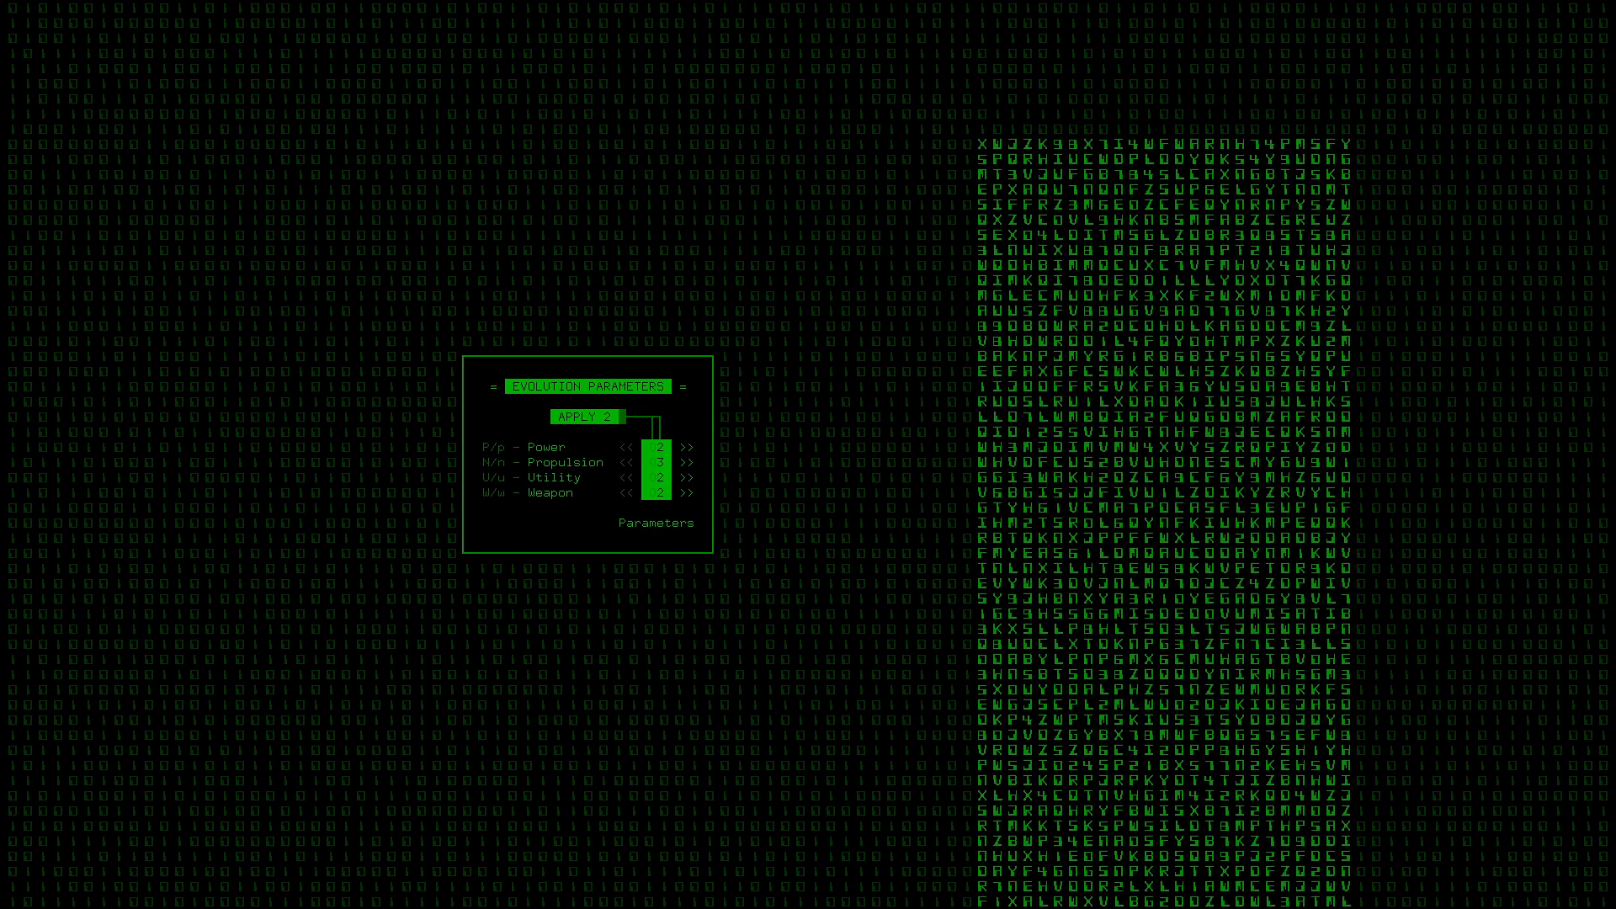
# Step: Apply the evolution allocation of one Propulsion slot and one Utility slot
pyautogui.click(692, 476)
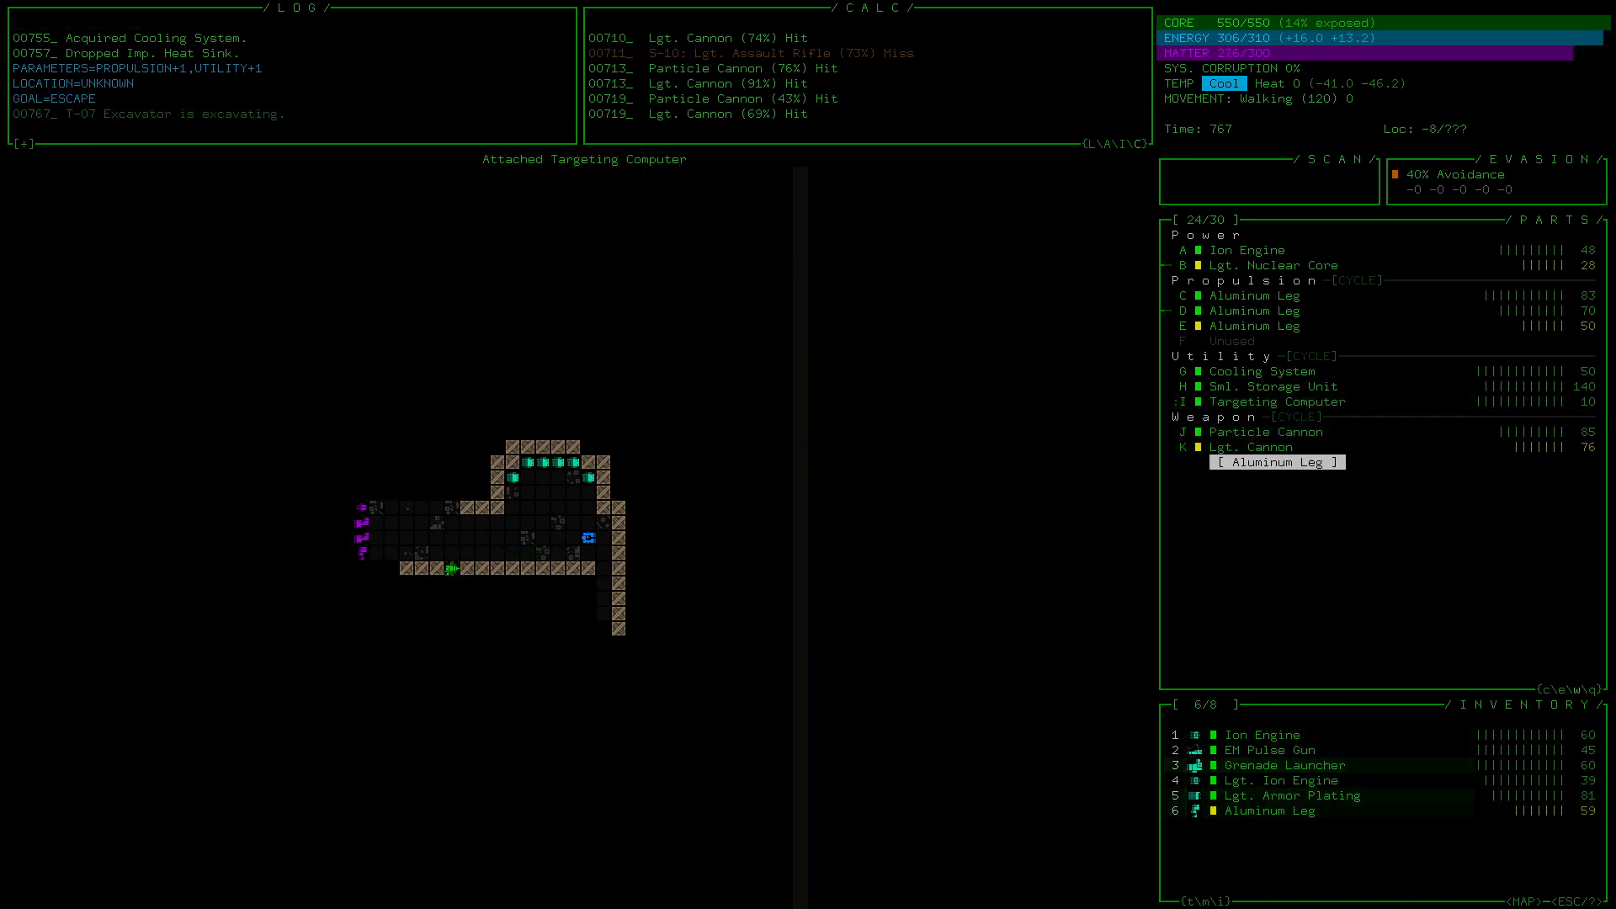
# Step: Fit the Aluminum Leg into the empty propulsion slot F
pyautogui.click(1273, 811)
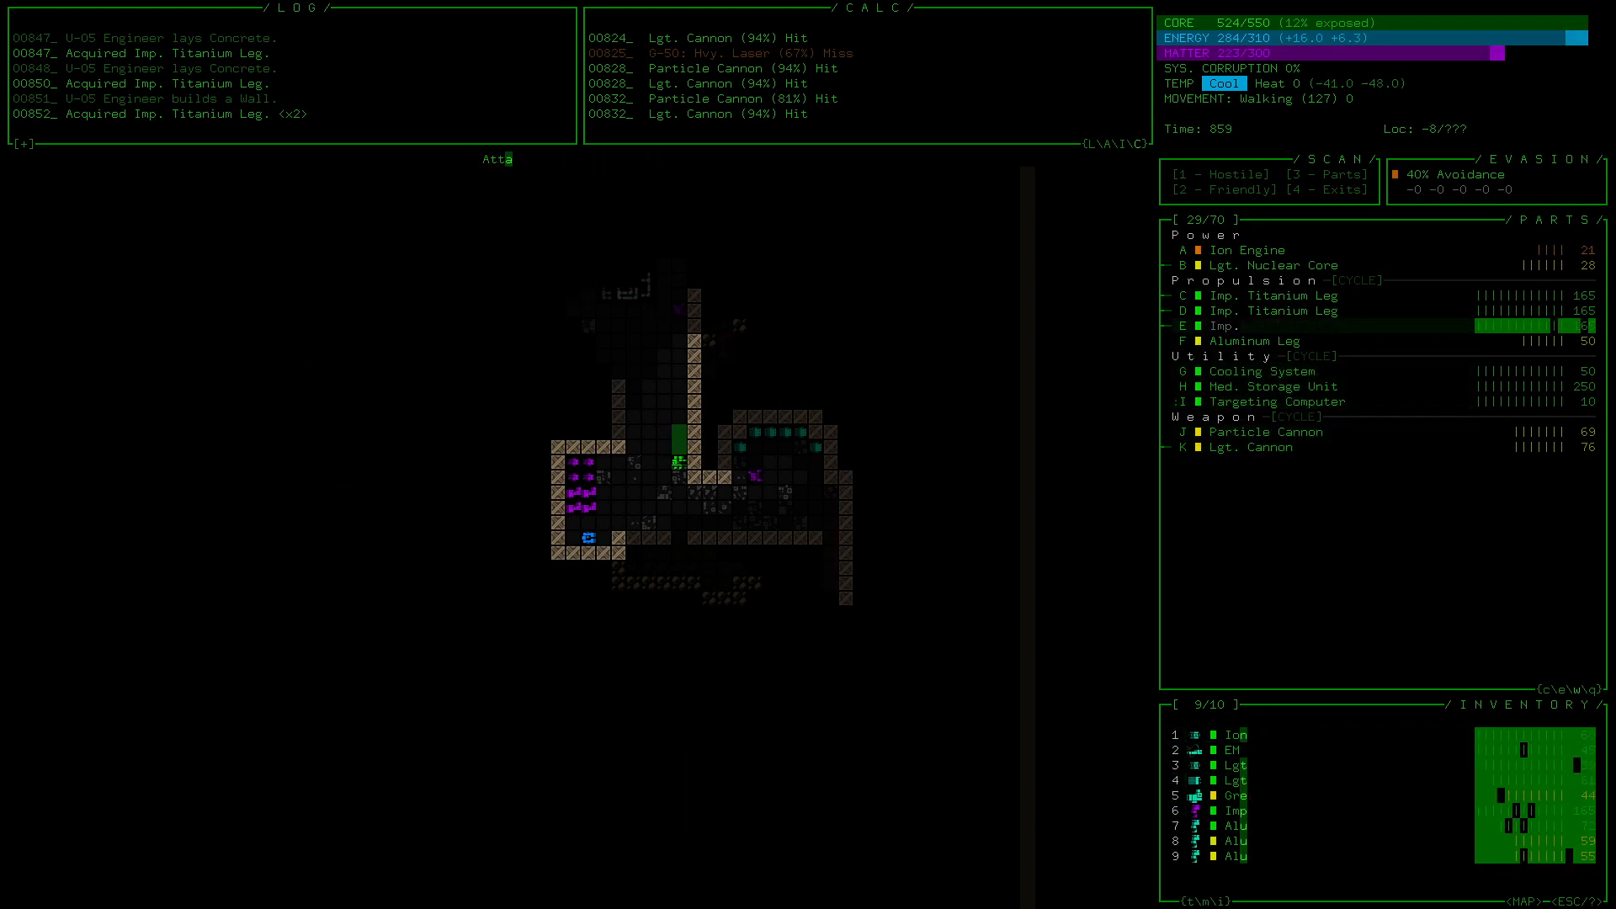
# Step: Attach an Imp. Titanium Leg to a propulsion slot, replacing an Aluminum Leg
pyautogui.click(1234, 809)
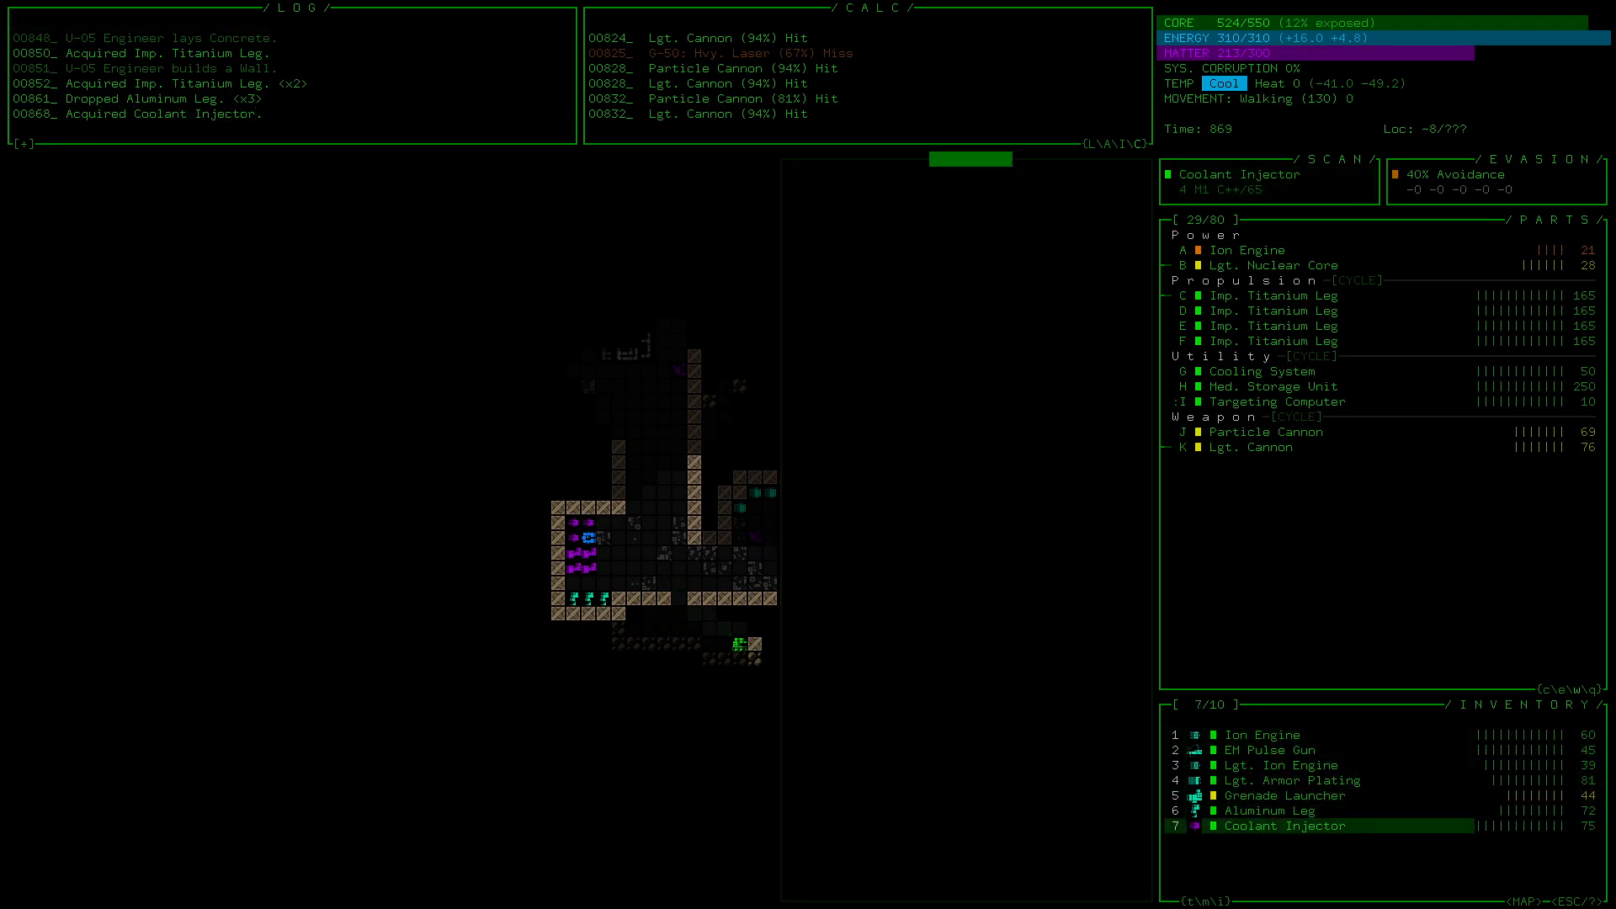
# Step: Drop the Coolant Injector, collect 13 matter and head north through the cave
pyautogui.click(1282, 824)
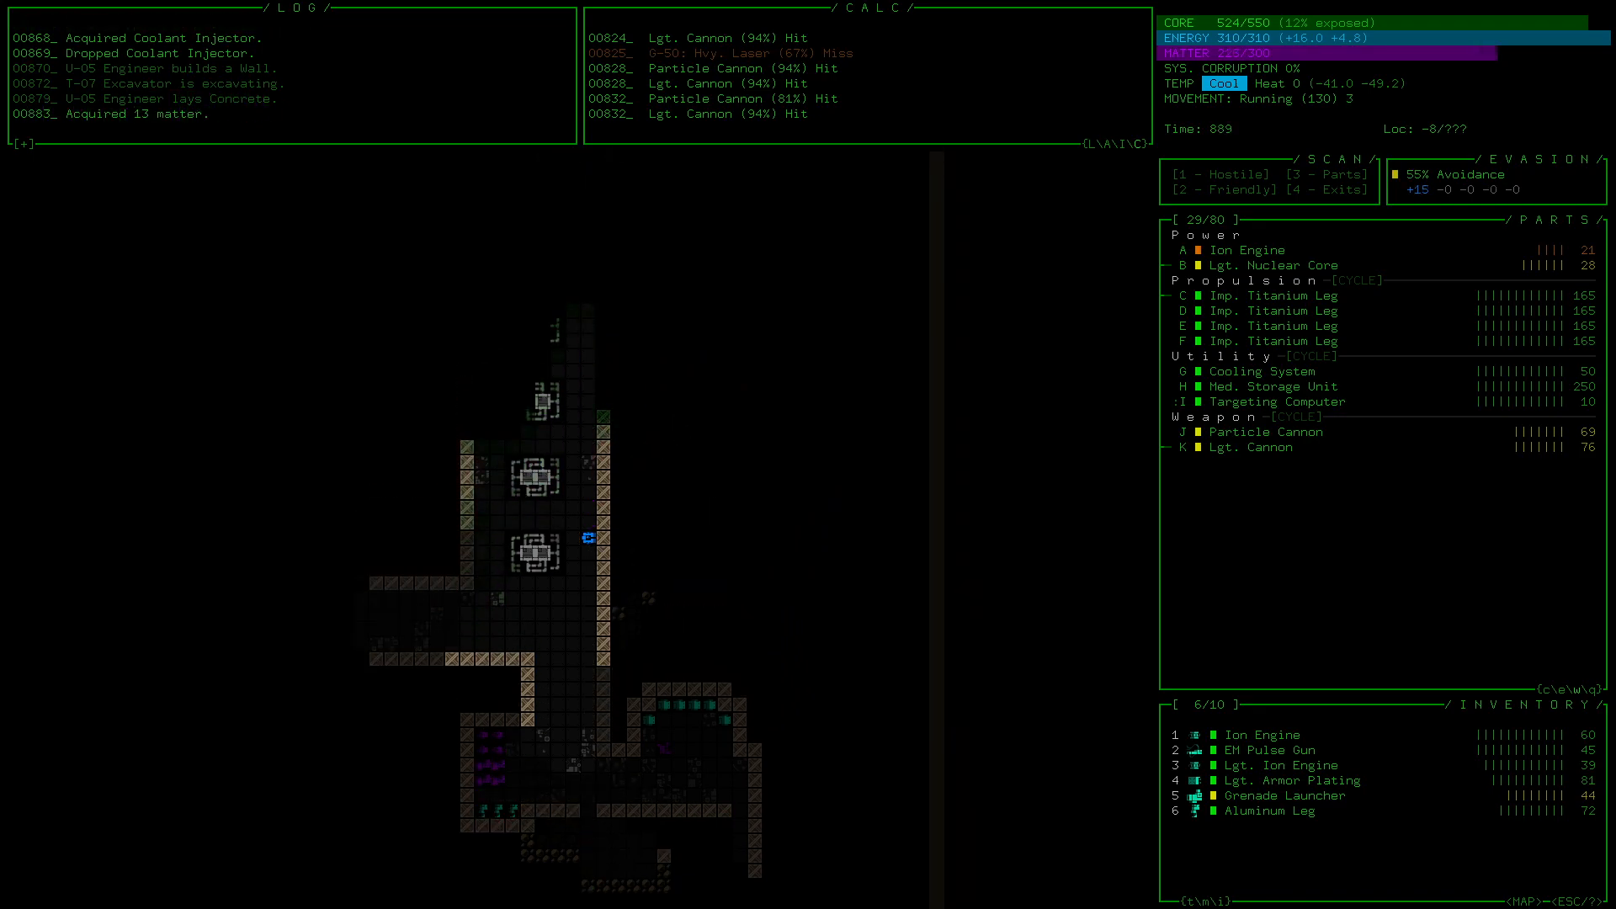
pyautogui.press('up')
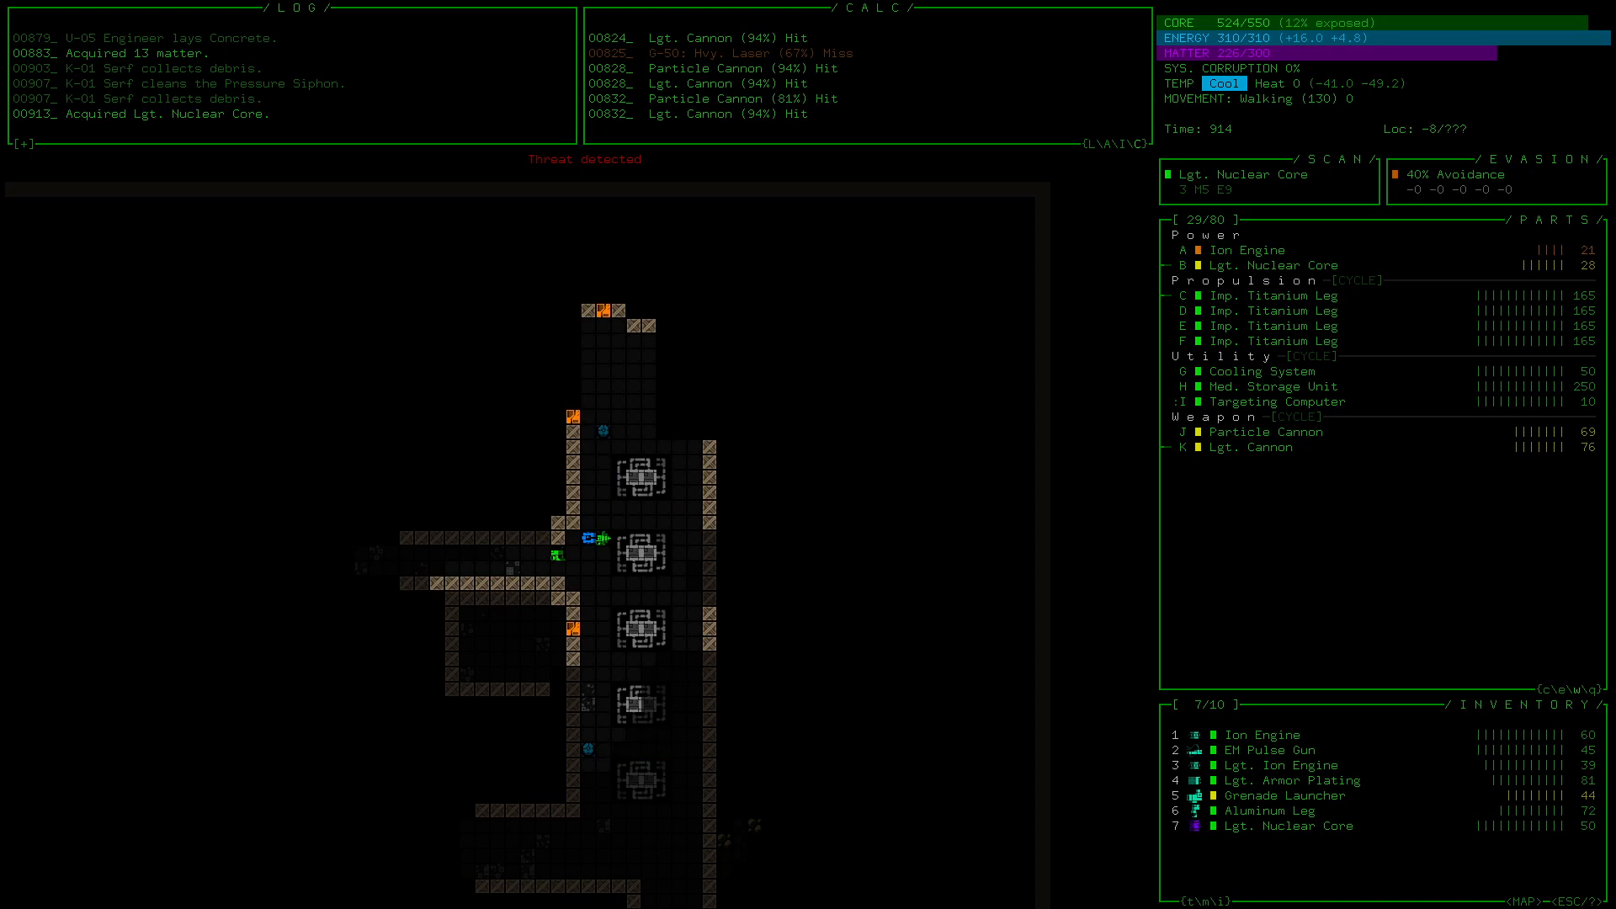
# Step: Attach the inventory Lgt. Nuclear Core in place of the damaged Ion Engine
pyautogui.click(1285, 825)
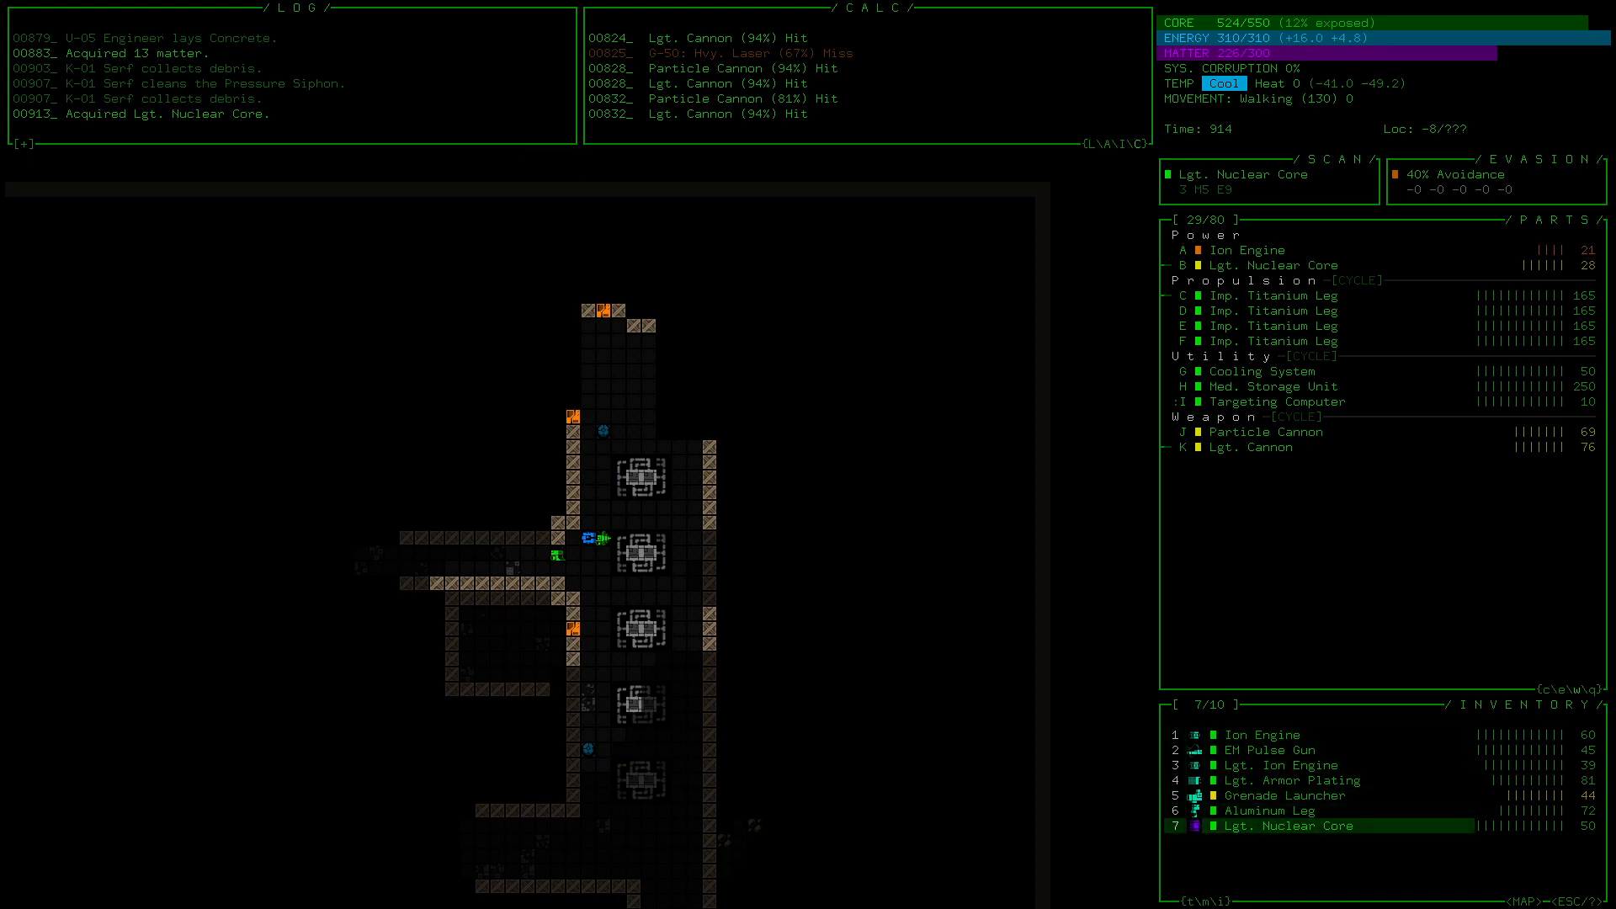
pyautogui.click(1288, 825)
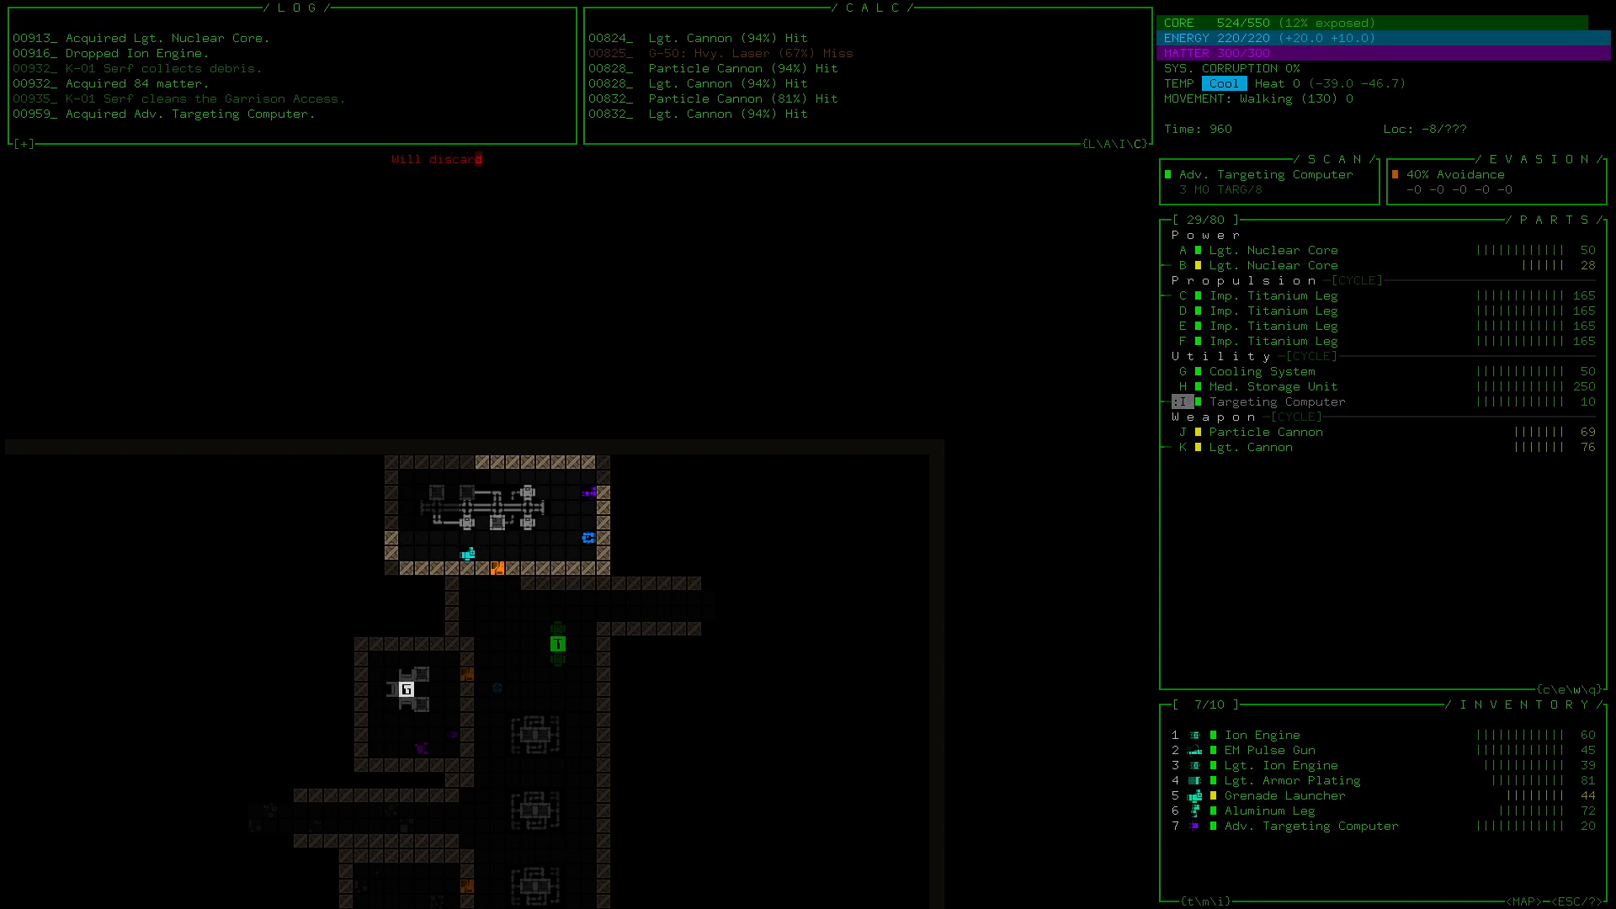
# Step: Swap in the Adv. Targeting Computer and drop the Aluminum Leg after taking the Titanium Leg
pyautogui.click(1288, 824)
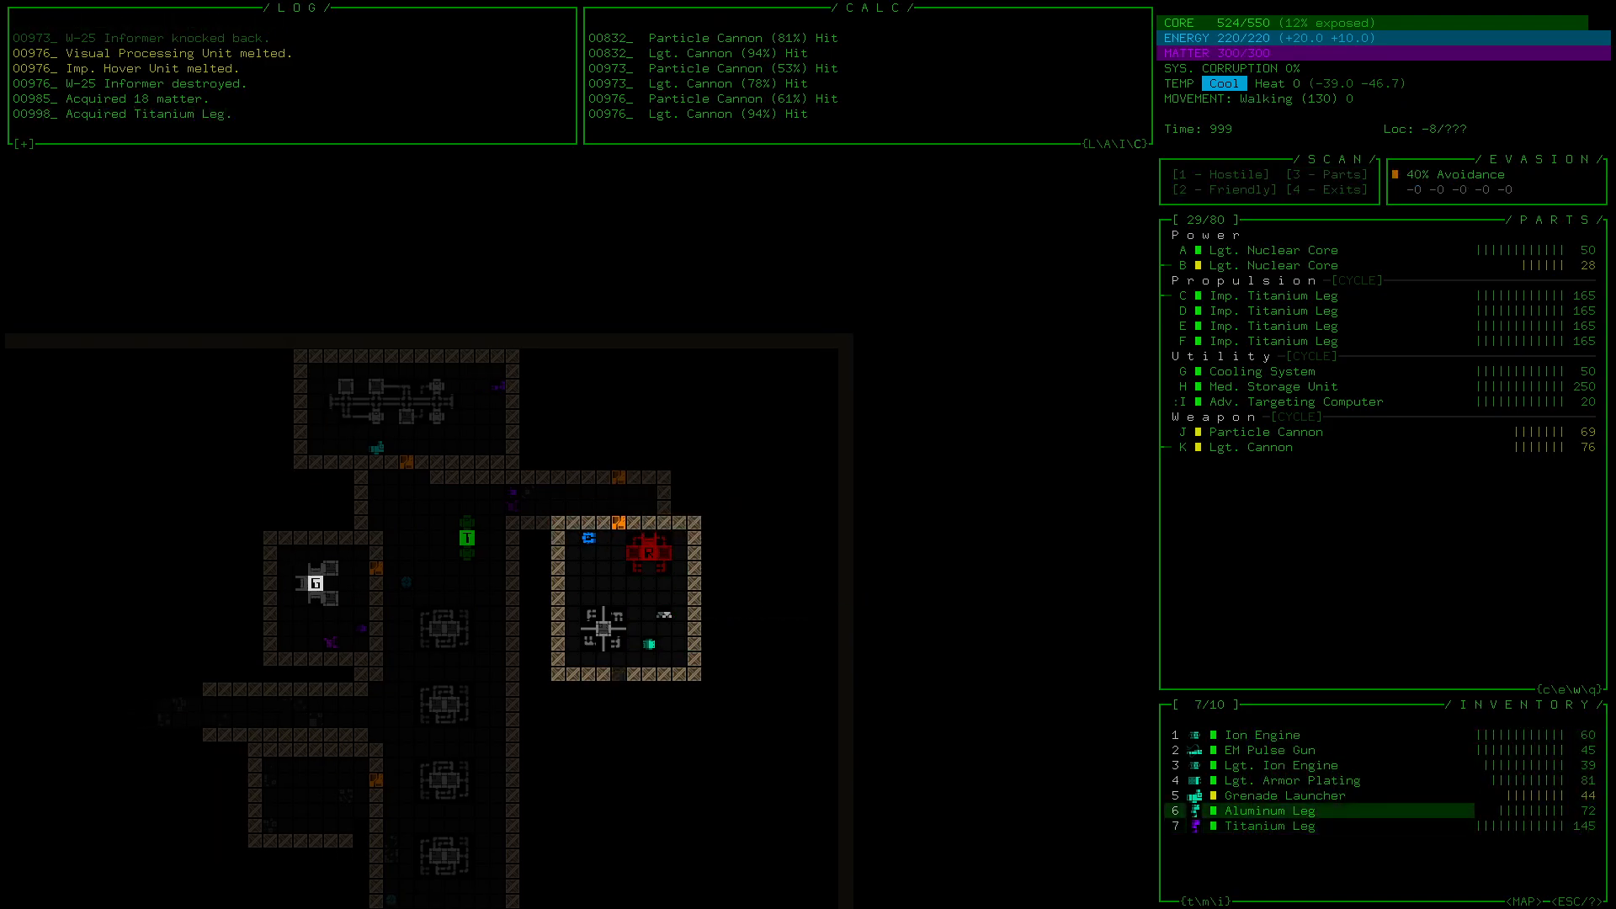
pyautogui.press('d')
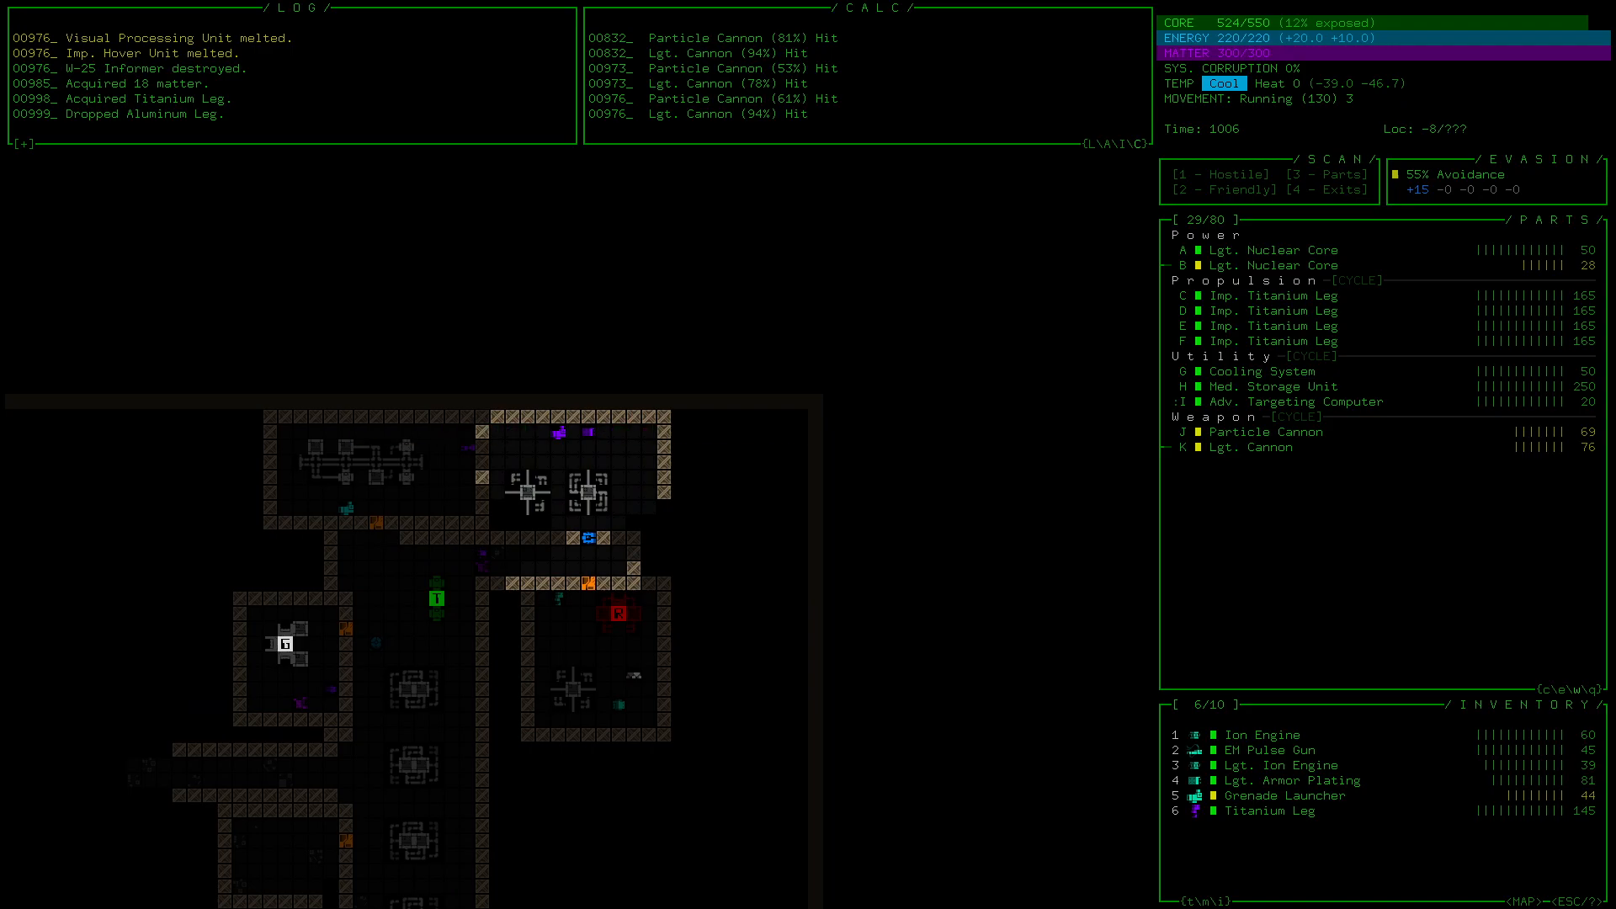
# Step: Descend the exit to depth -7, gaining Power+1 and Weapon+1 slots
pyautogui.press('Down')
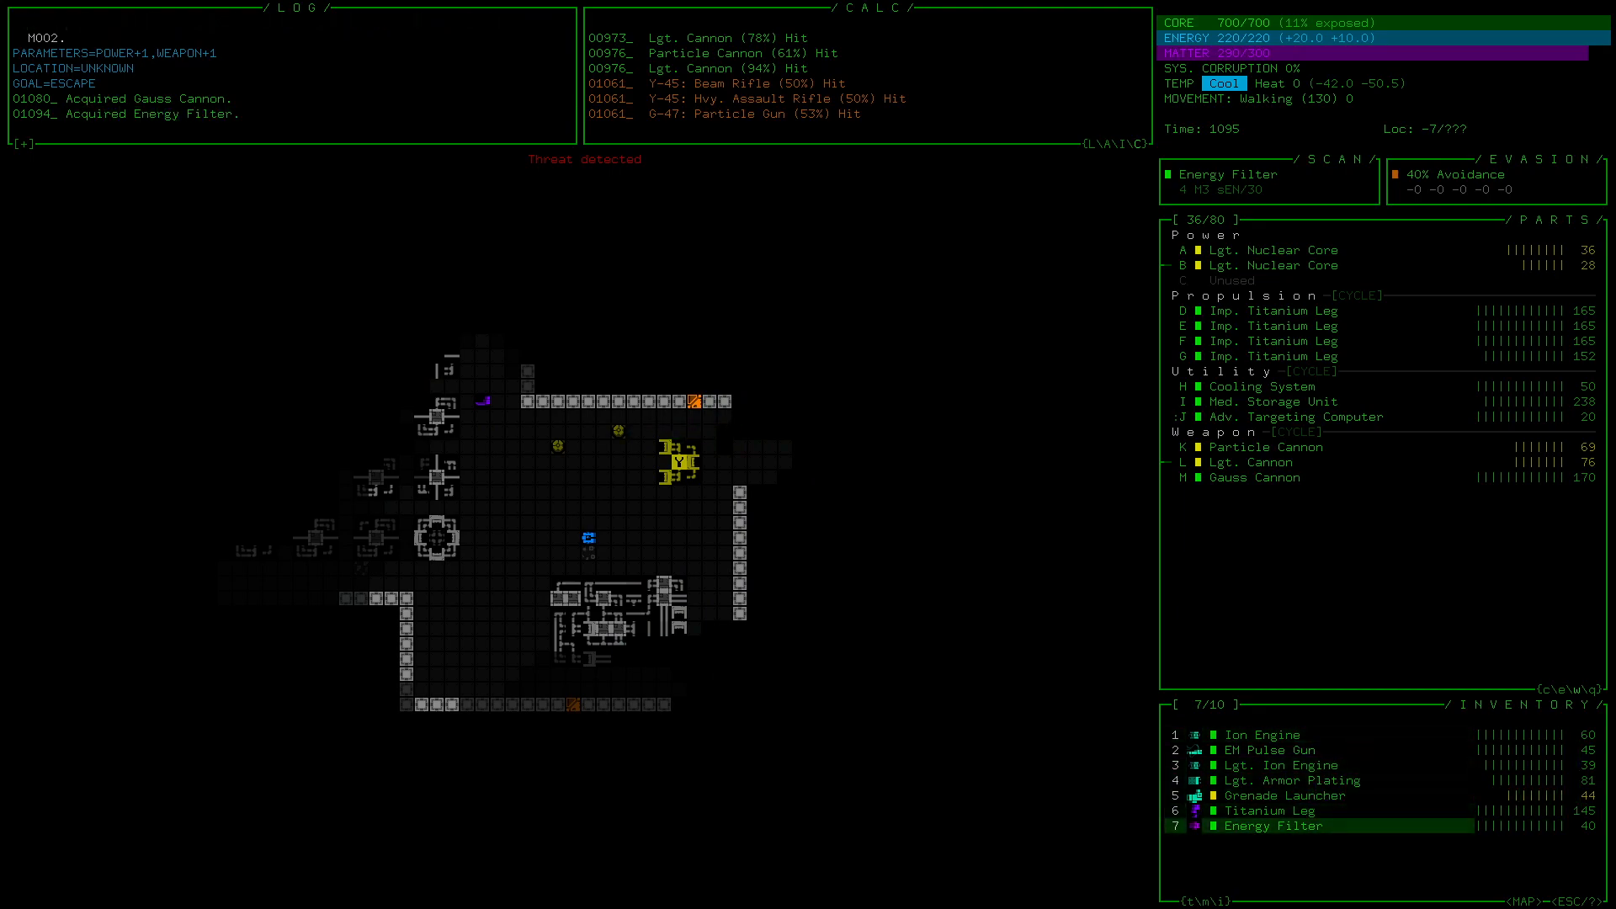
# Step: Attach the Lgt. Nuclear Core into the spare power slot after destroying the H-55 Commando
pyautogui.click(1273, 825)
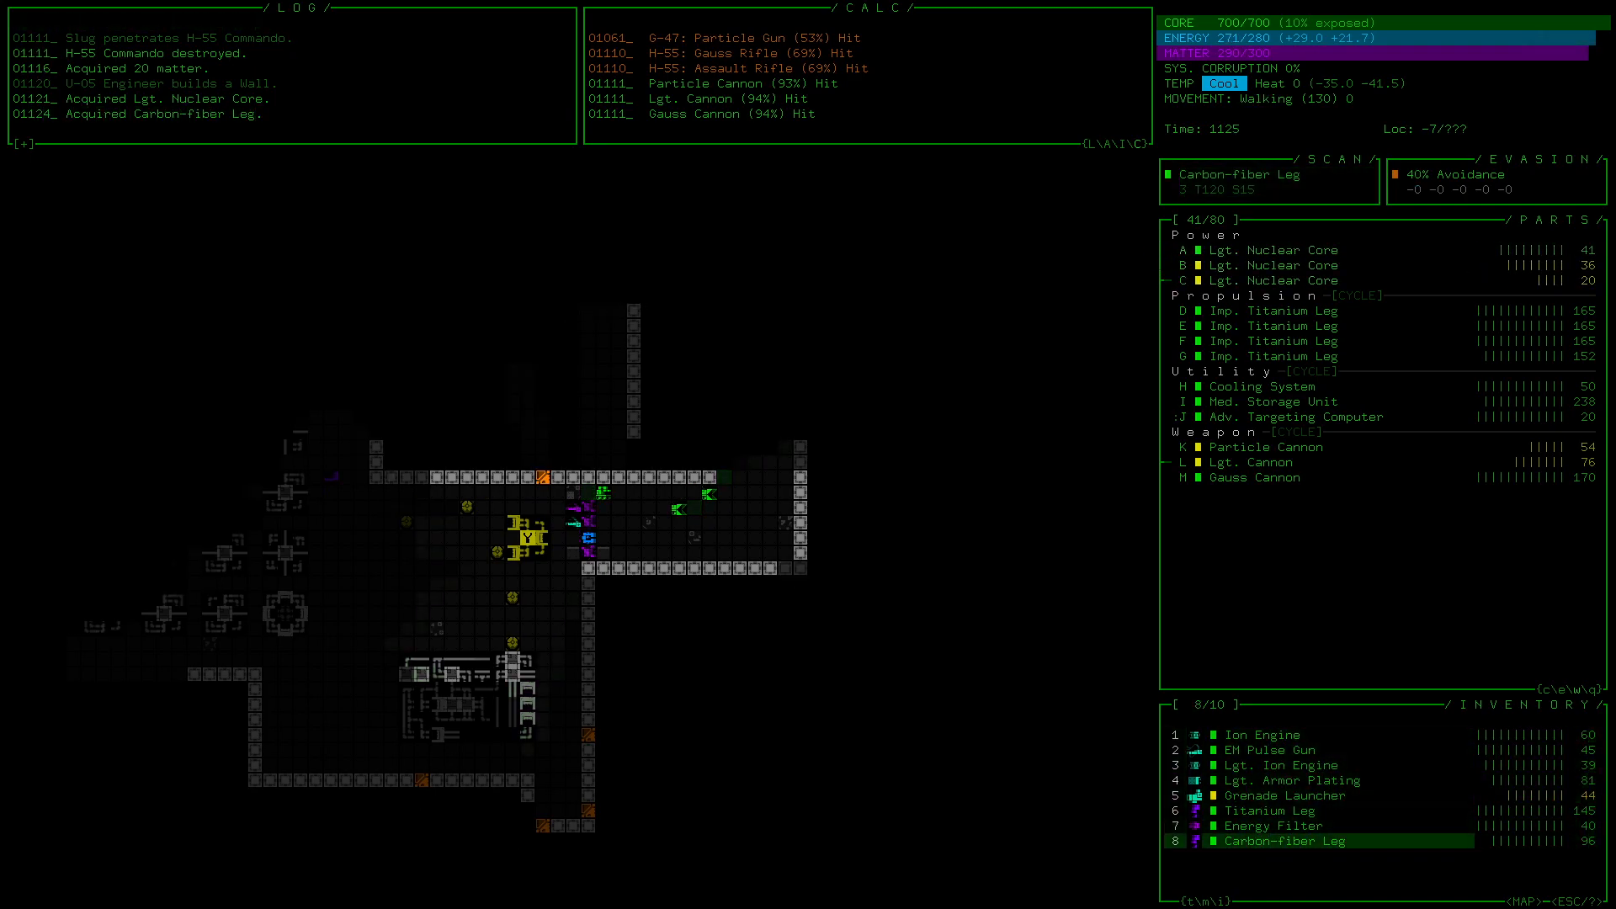
# Step: View the Carbon-fiber Leg's stats, then the Titanium Leg's, and close the details
pyautogui.click(1283, 840)
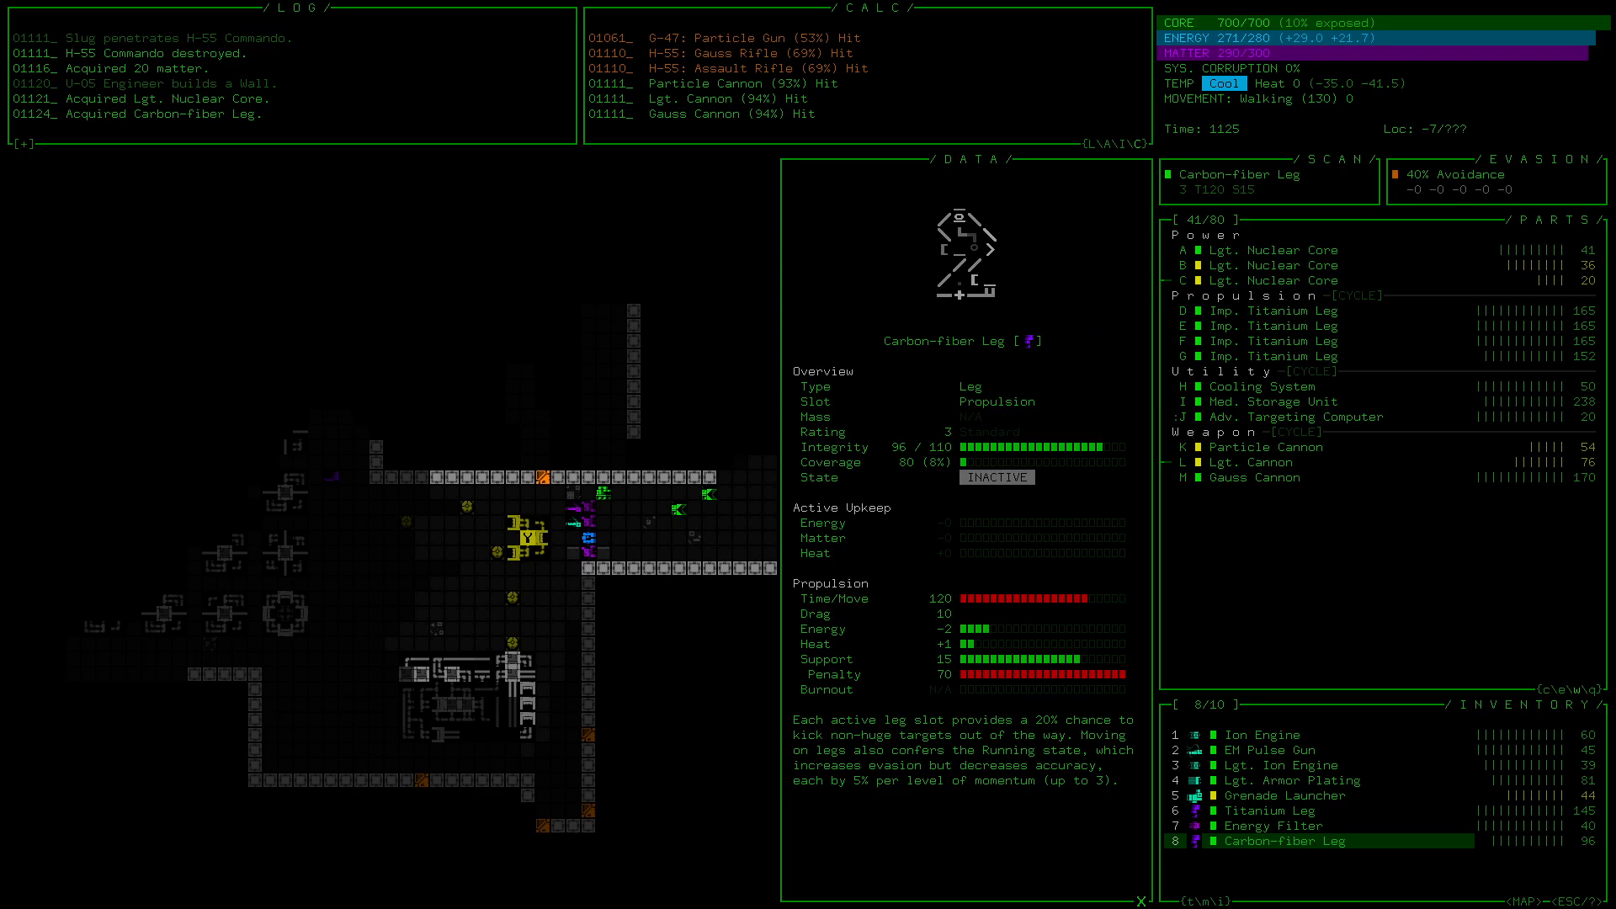
pyautogui.click(1267, 812)
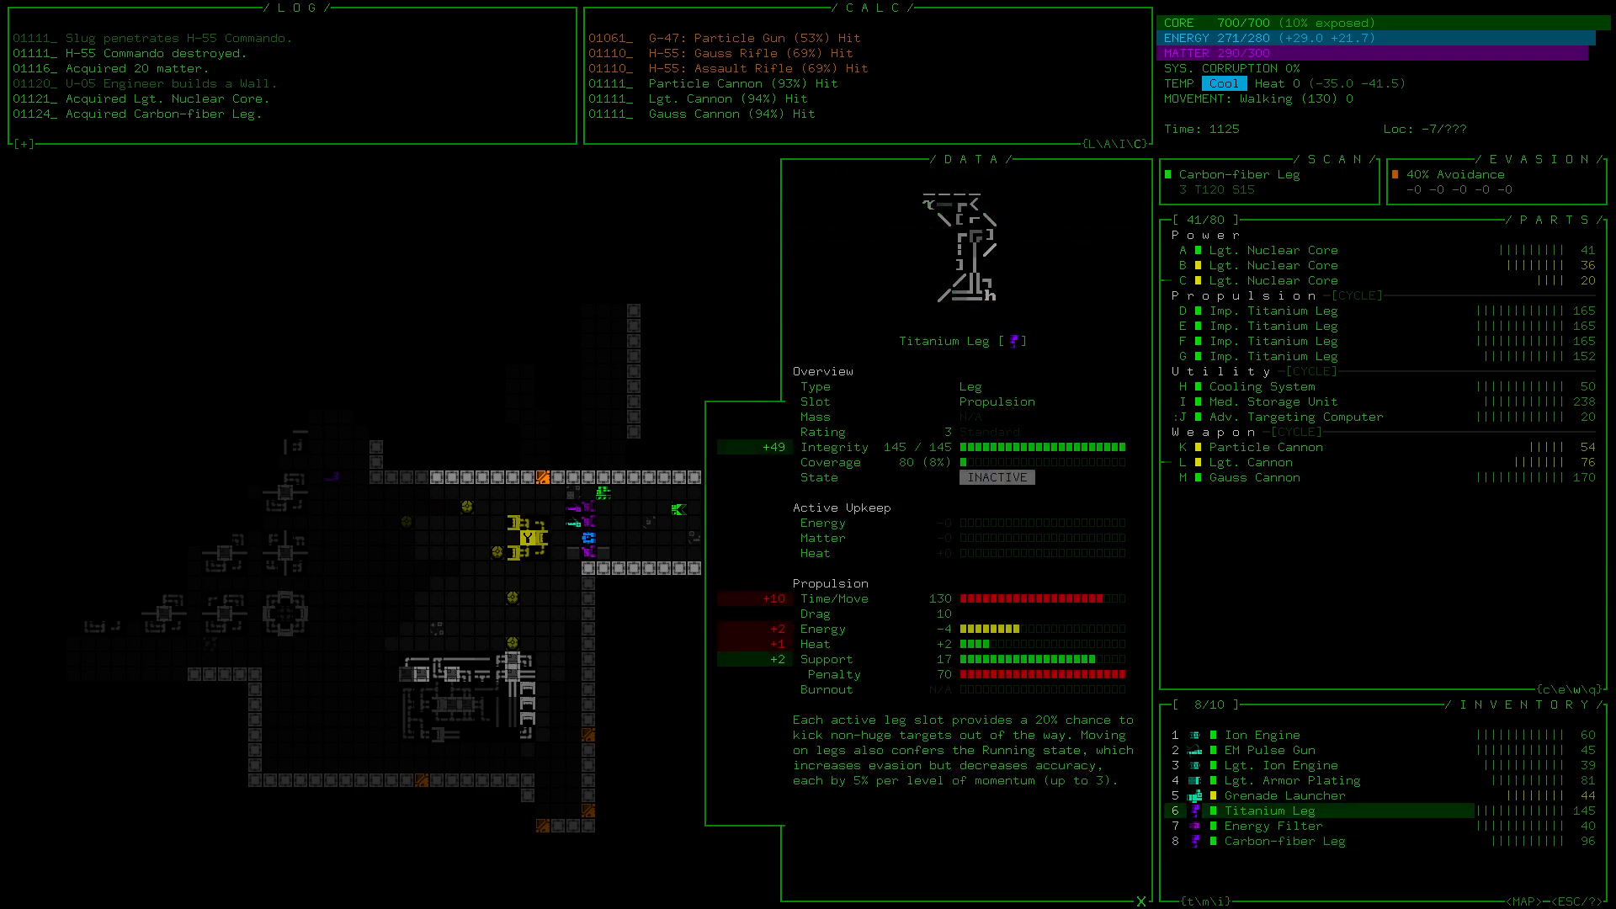
pyautogui.click(1286, 840)
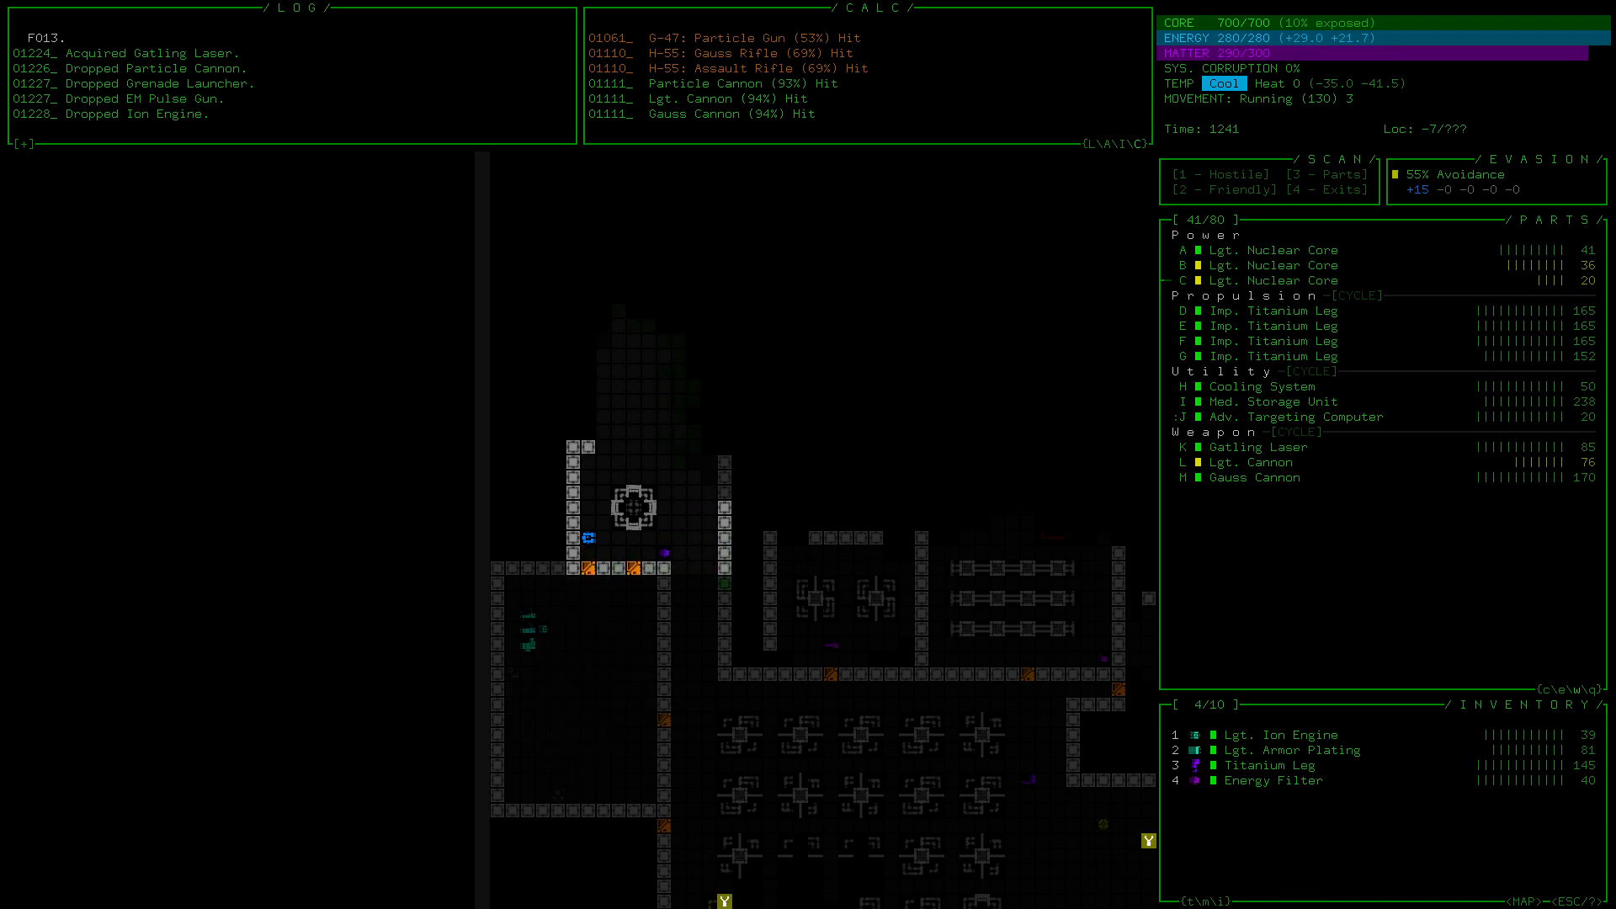
# Step: Move the robot through the Factory and north into the cave area
pyautogui.press('down')
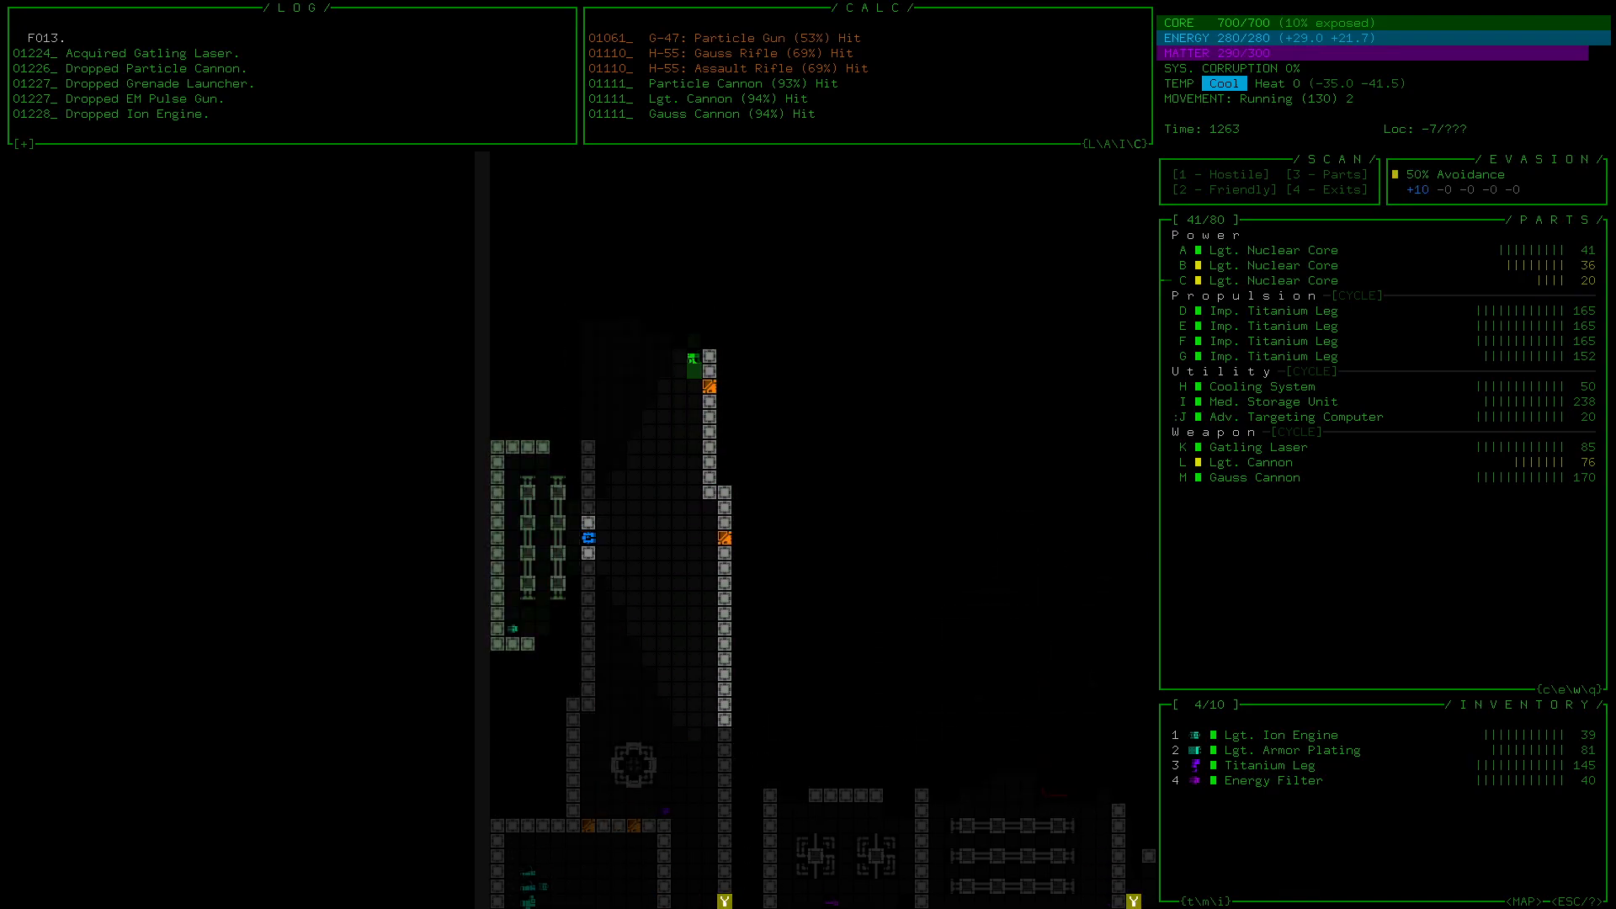
pyautogui.press('w')
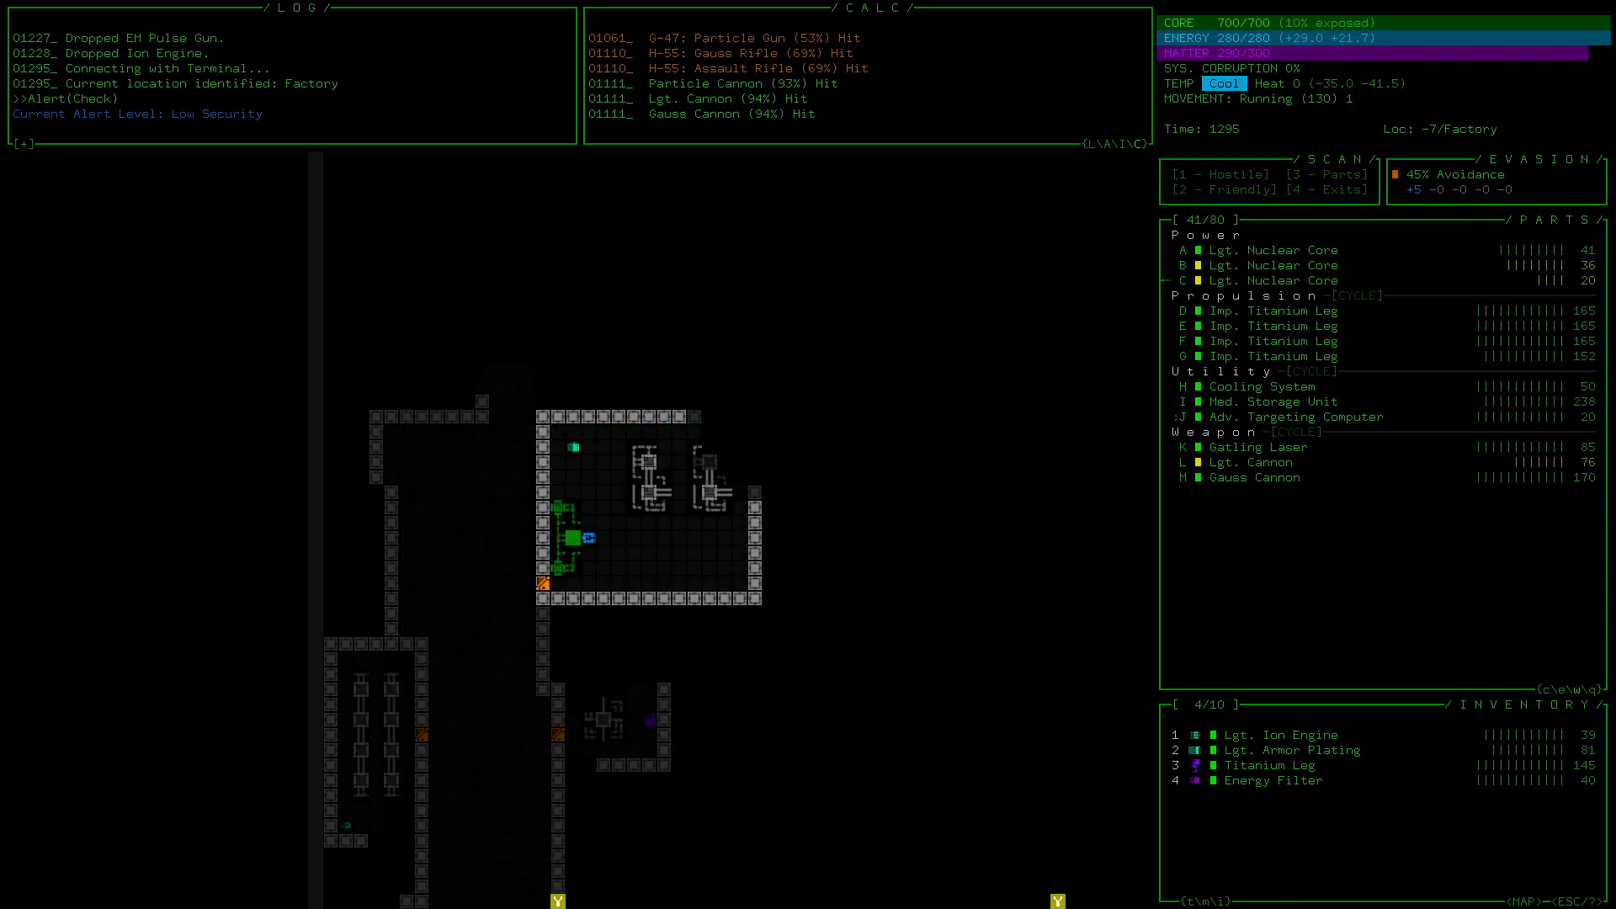
pyautogui.press('up')
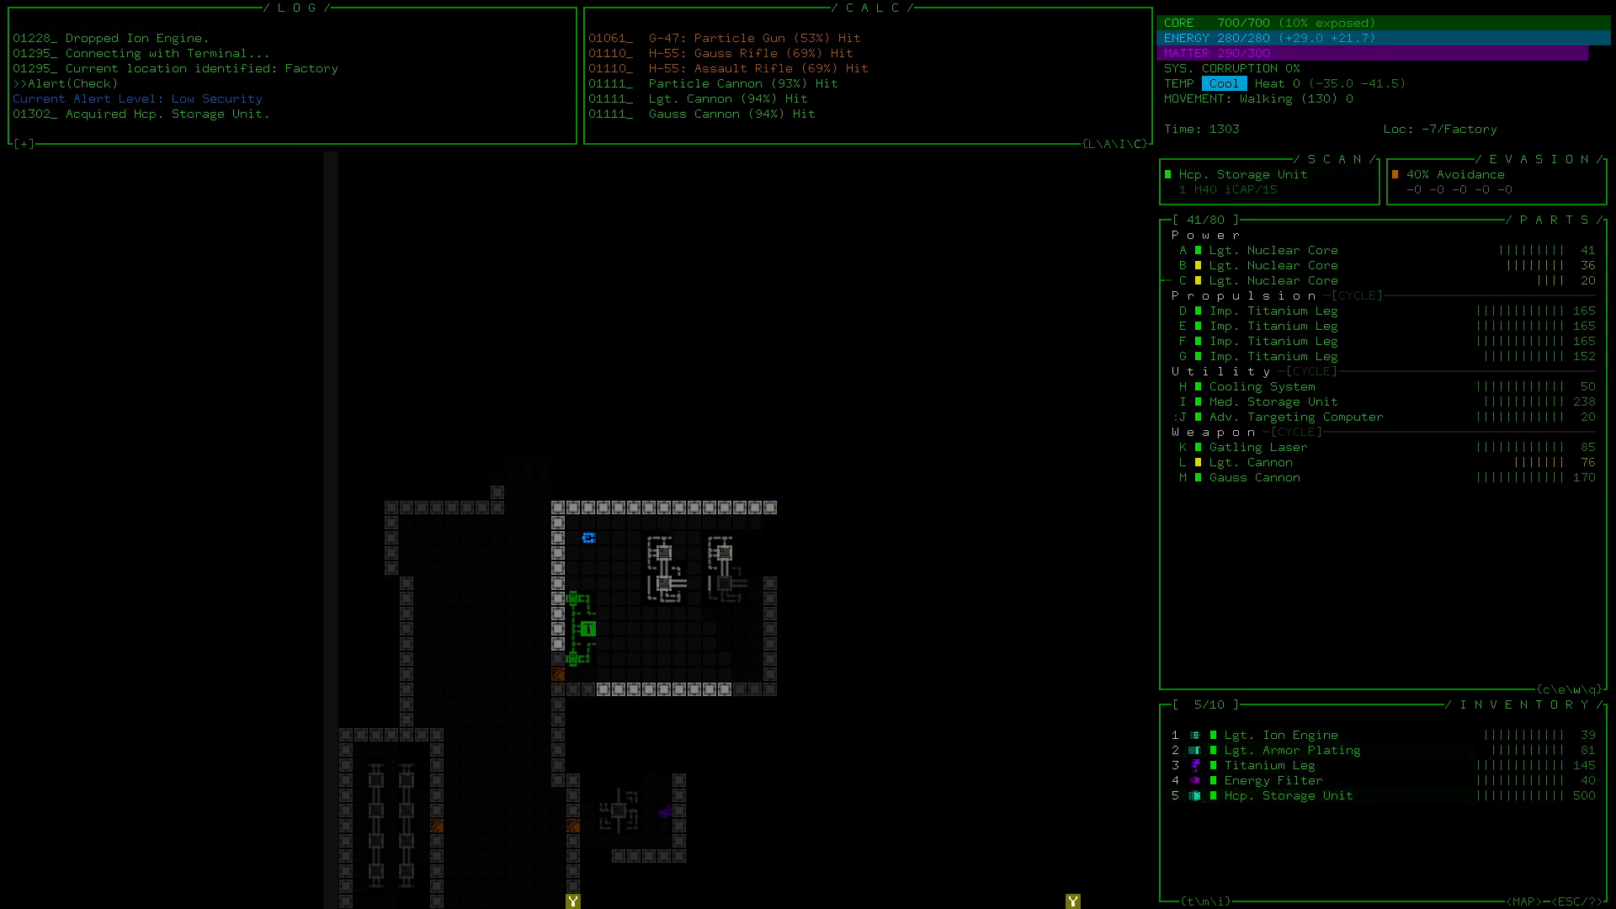
pyautogui.moveTo(1258, 401)
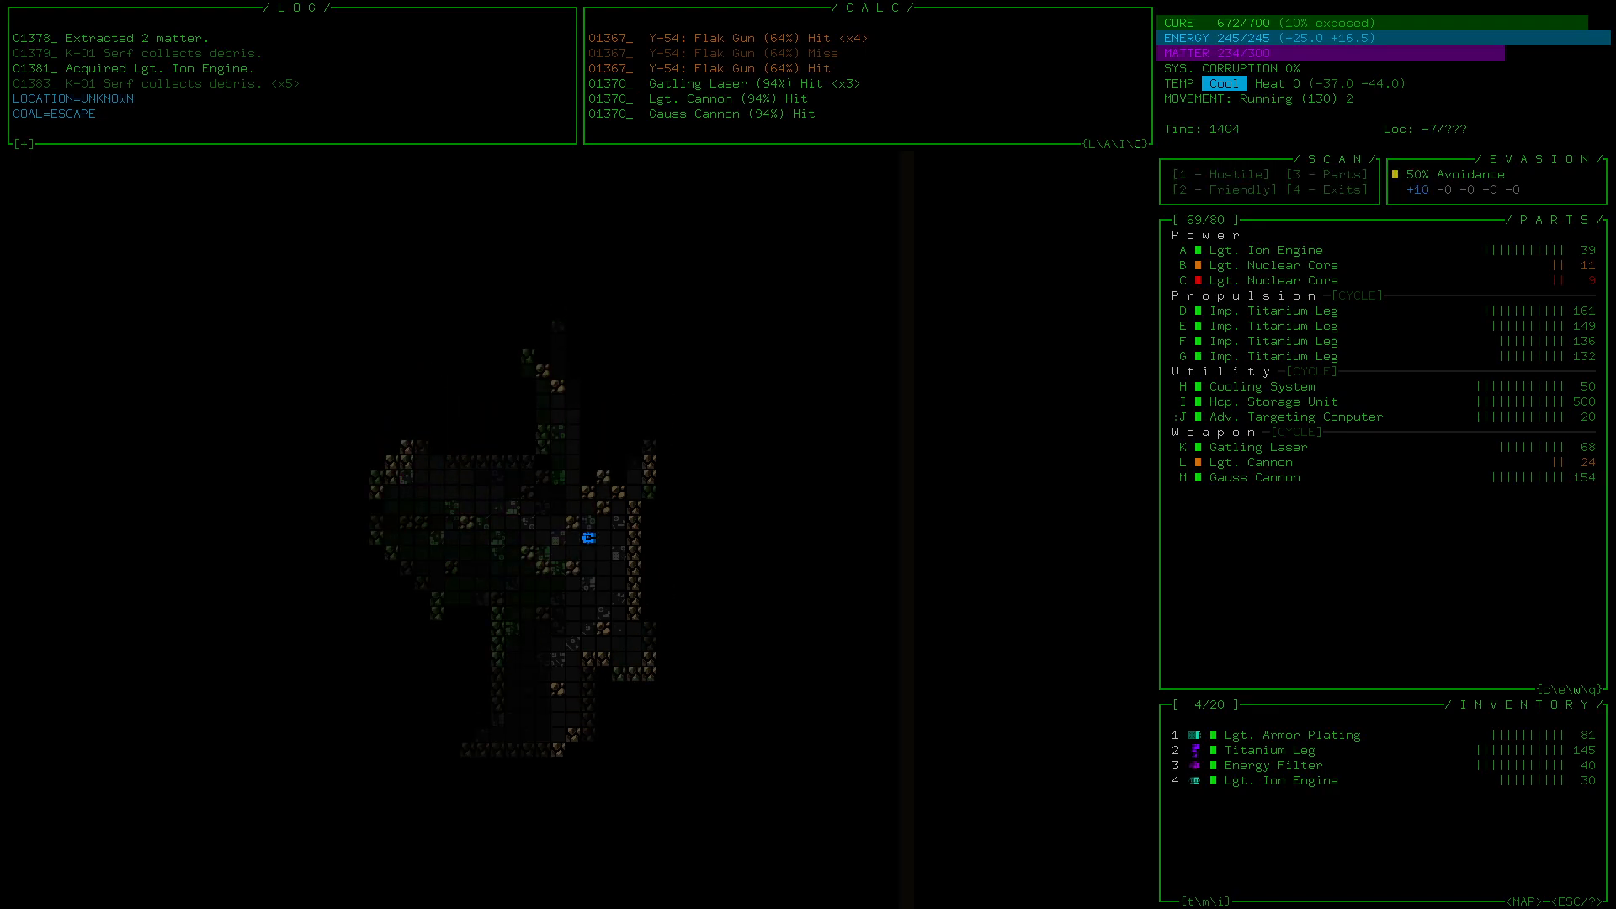
# Step: Walk north and east over 19 matter toward the derelict log
pyautogui.press('up')
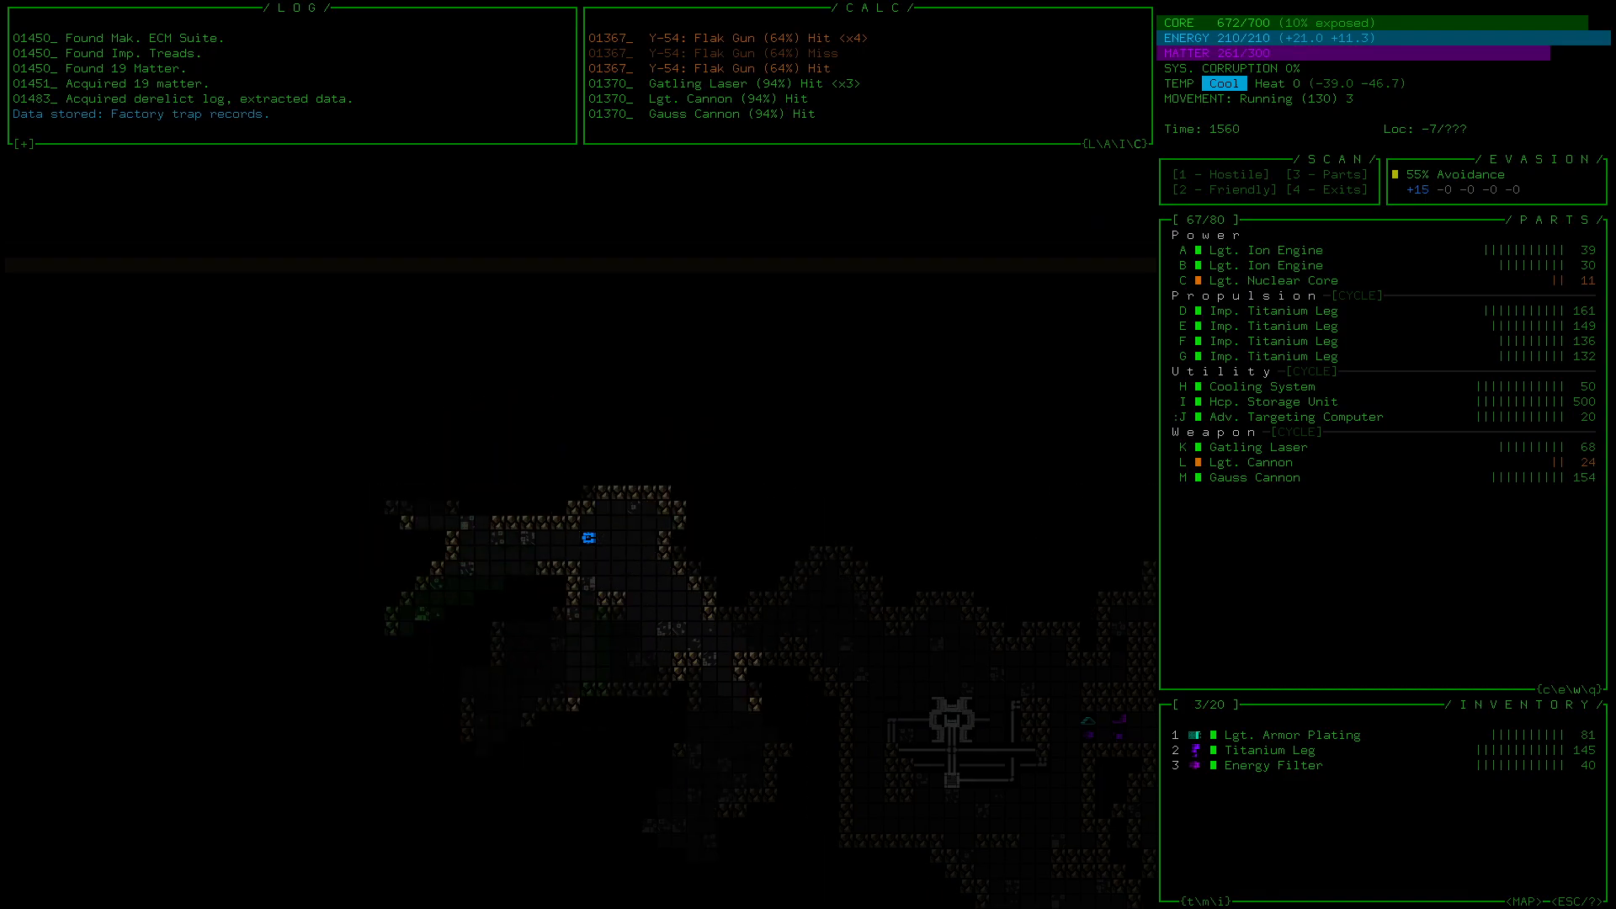
pyautogui.press('right')
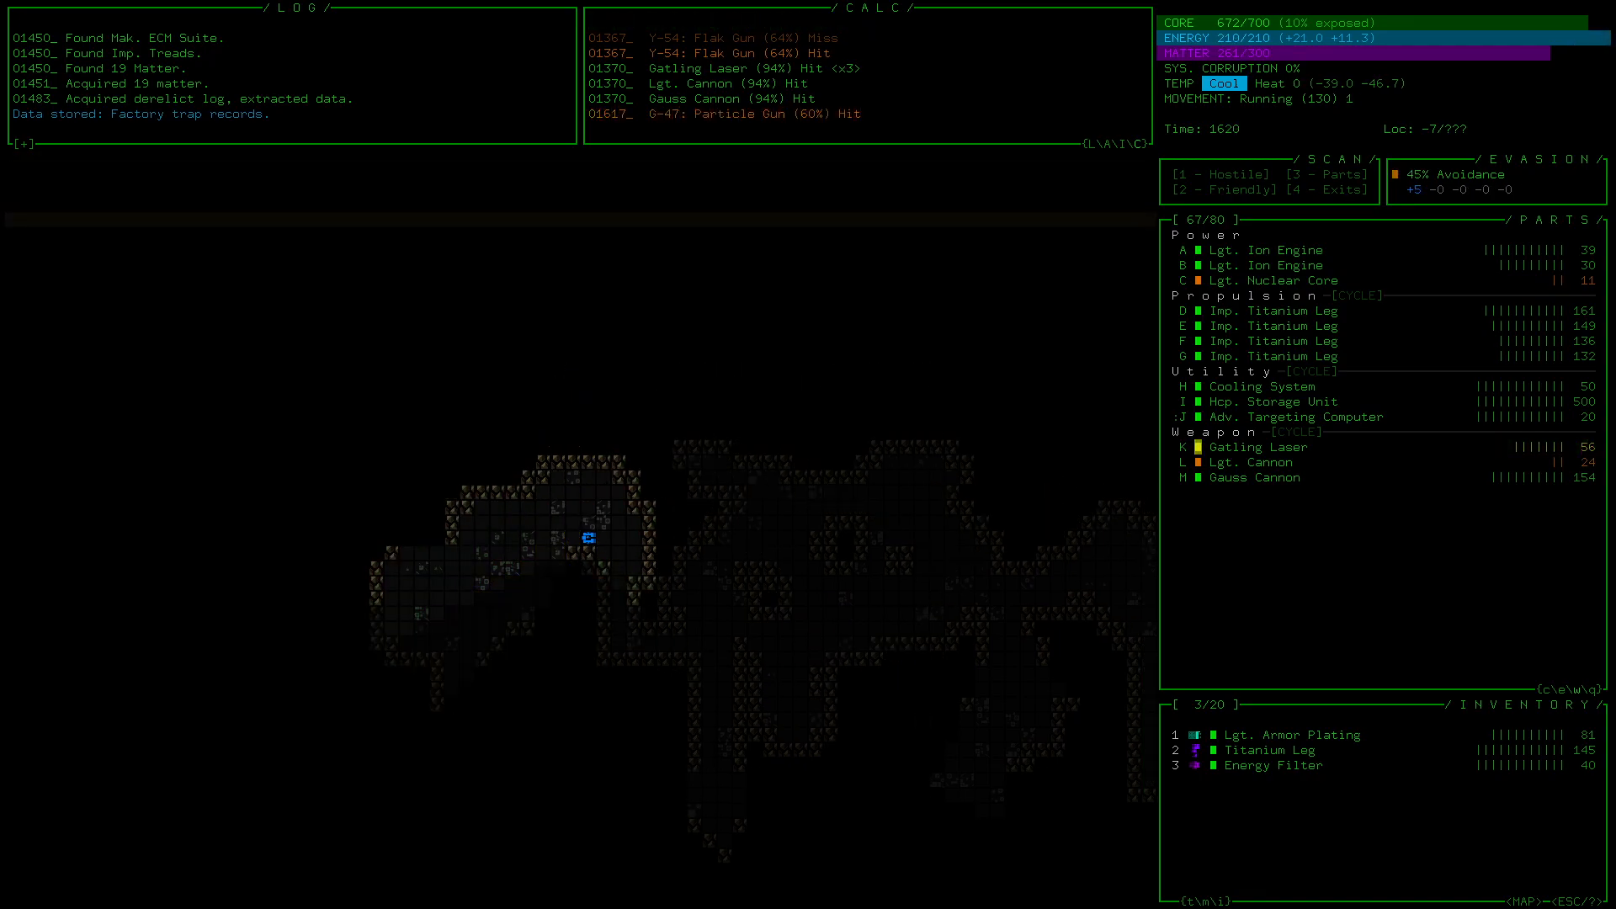
# Step: Push north through the tunnels, collecting 7, 5 and 38 matter
pyautogui.press('Up')
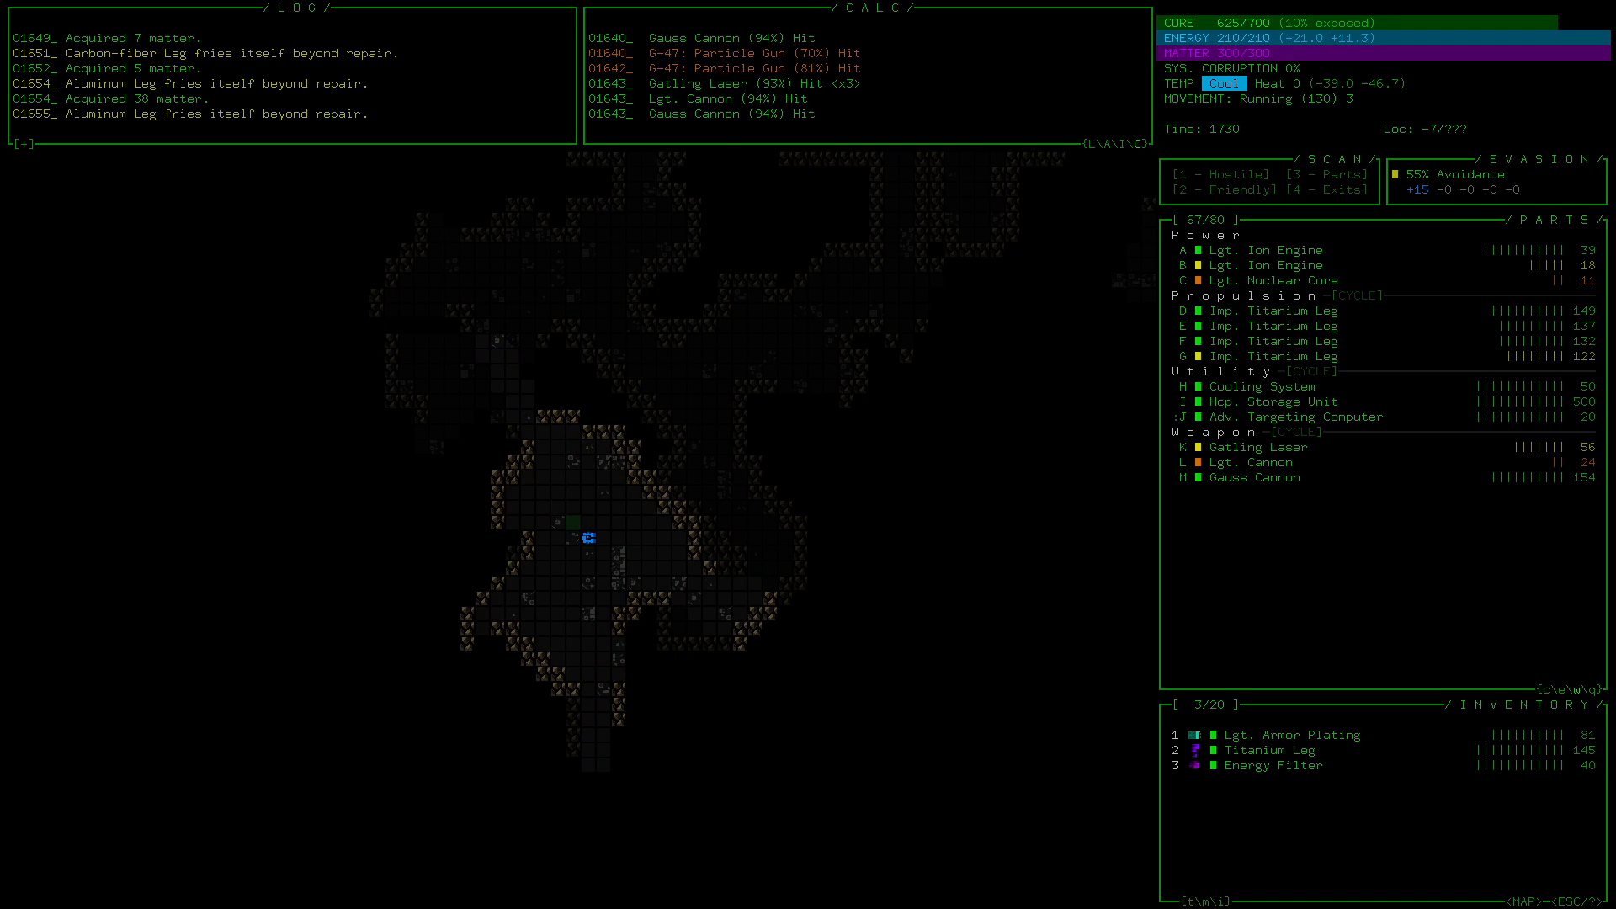
pyautogui.press('up')
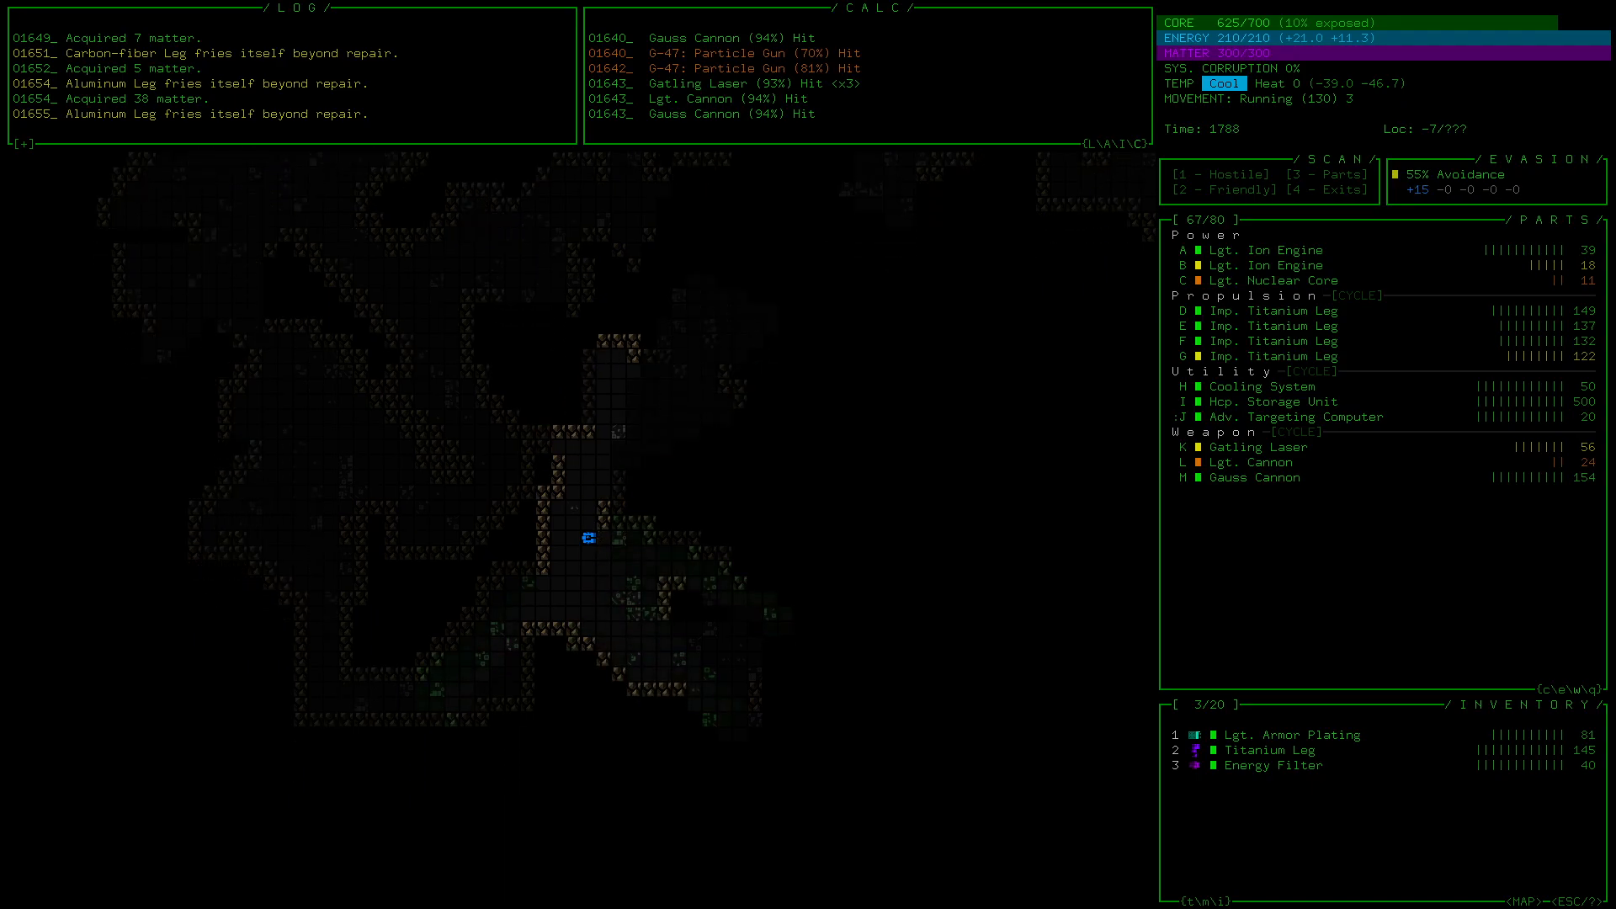
# Step: Continue north to pick up the Mic. Nuclear Core and reveal the exit
pyautogui.press('up')
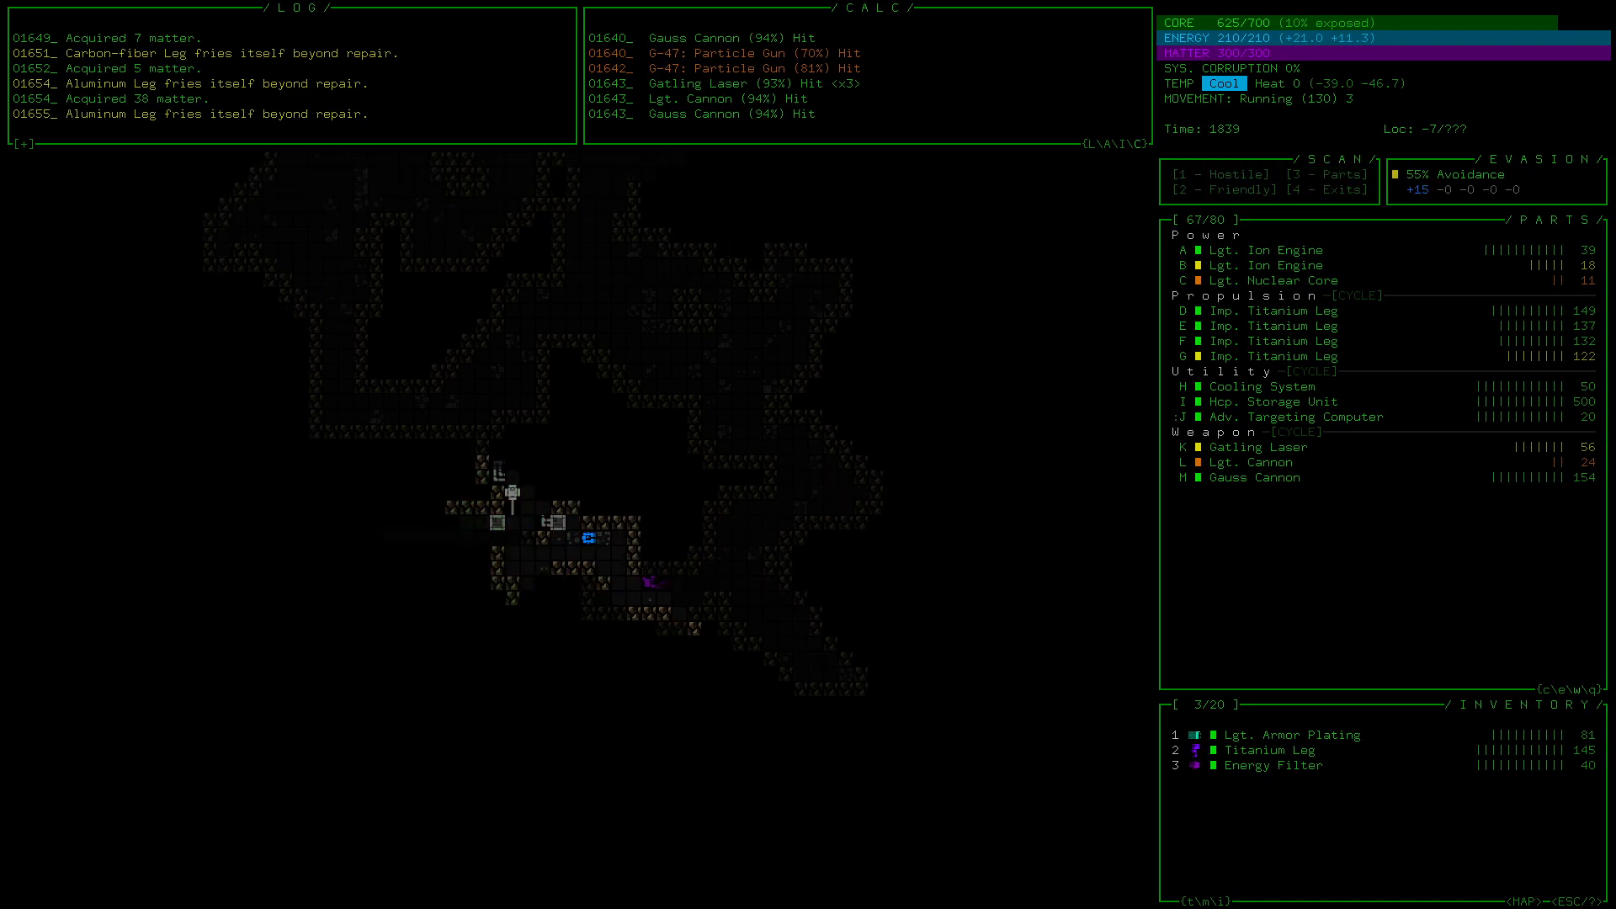
pyautogui.press('up')
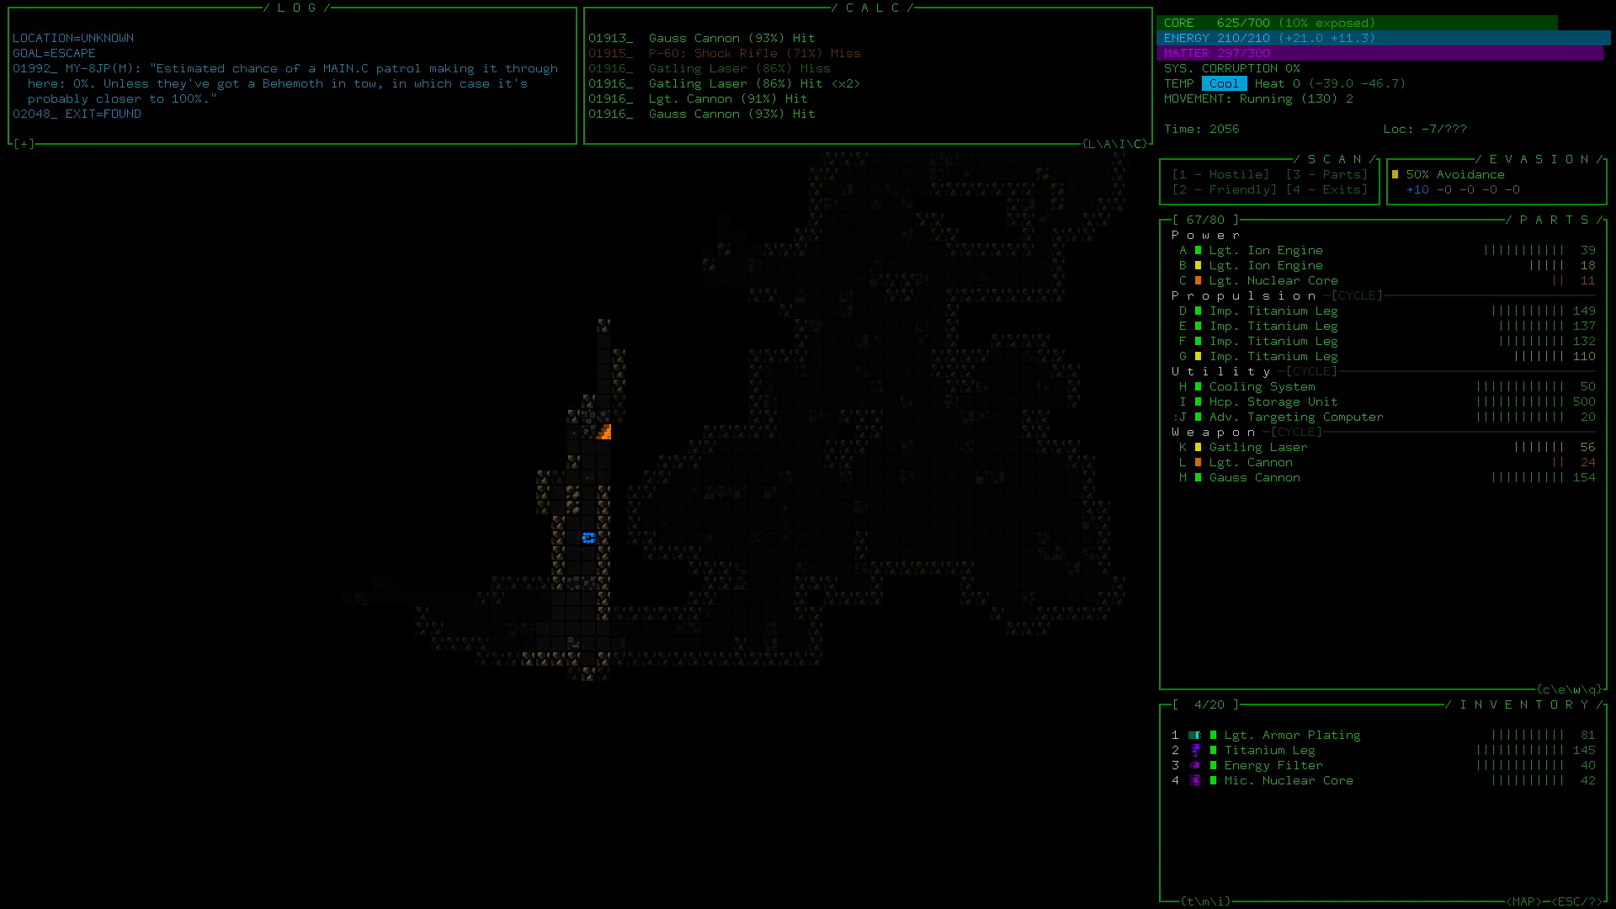
# Step: Step onto the exit stairs and confirm, bringing up the Evolution Parameters screen with 2 slots to apply
pyautogui.press('up')
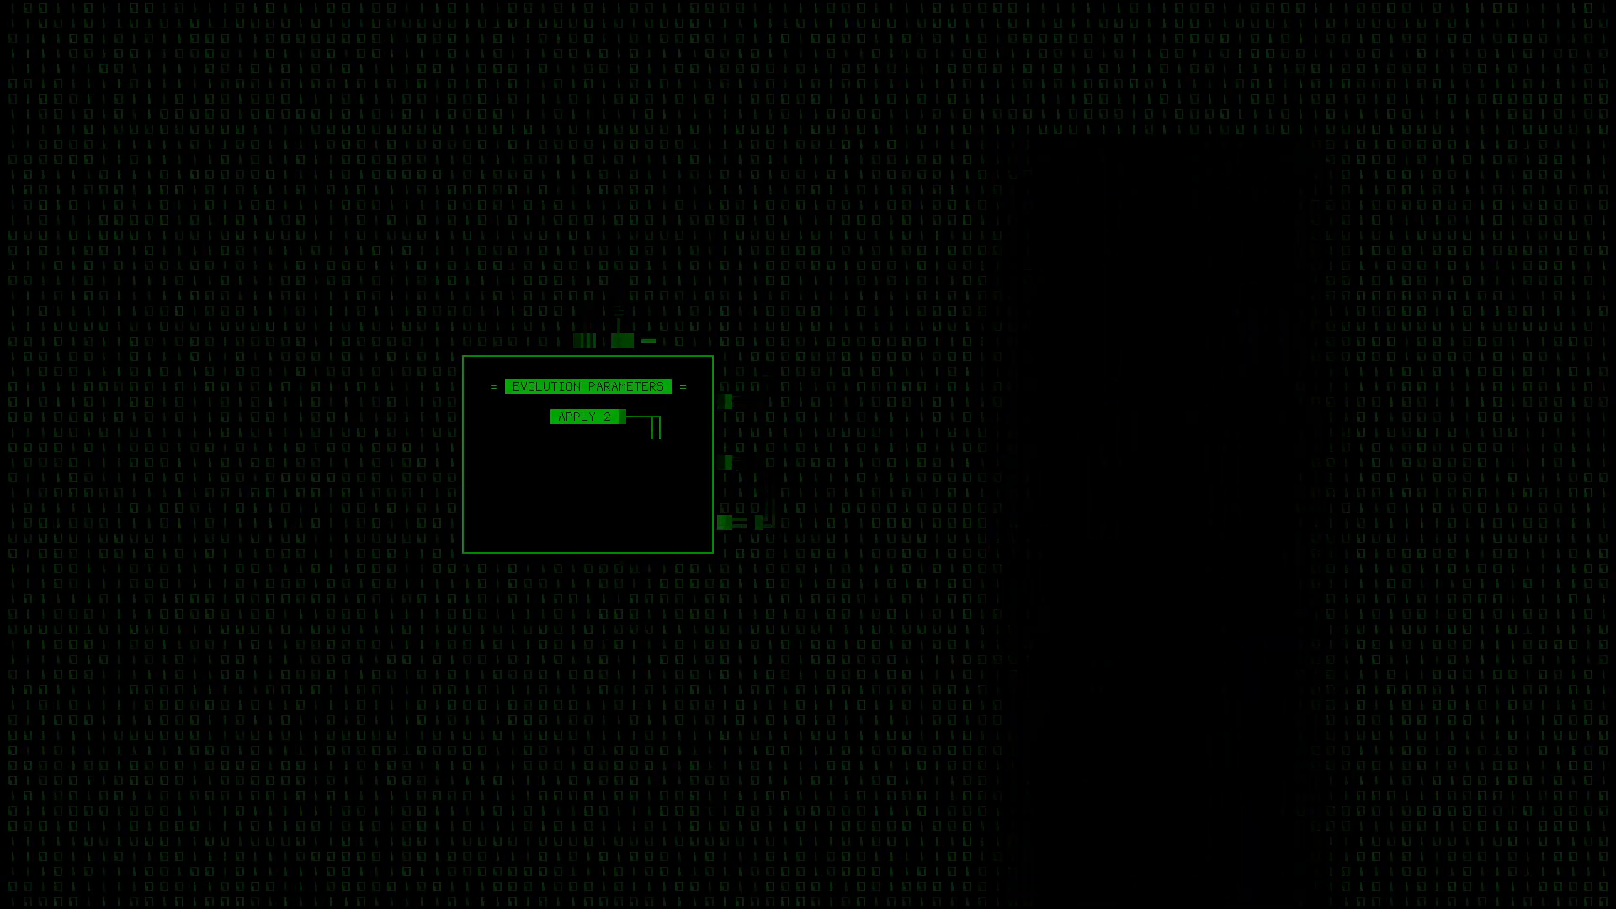
pyautogui.click(586, 415)
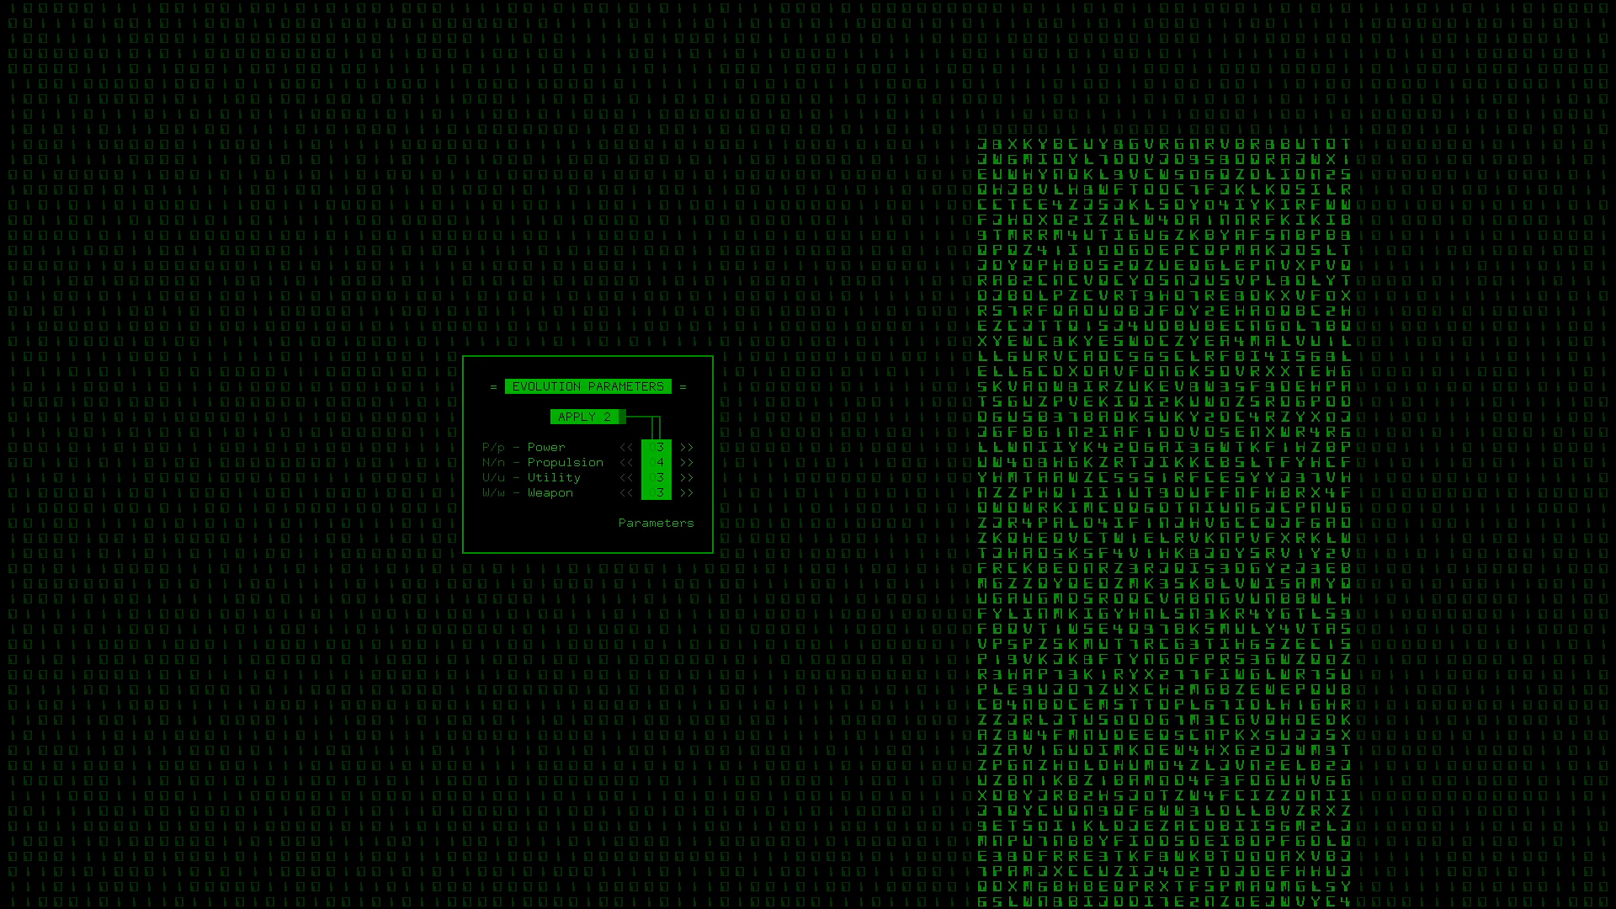
pyautogui.click(695, 477)
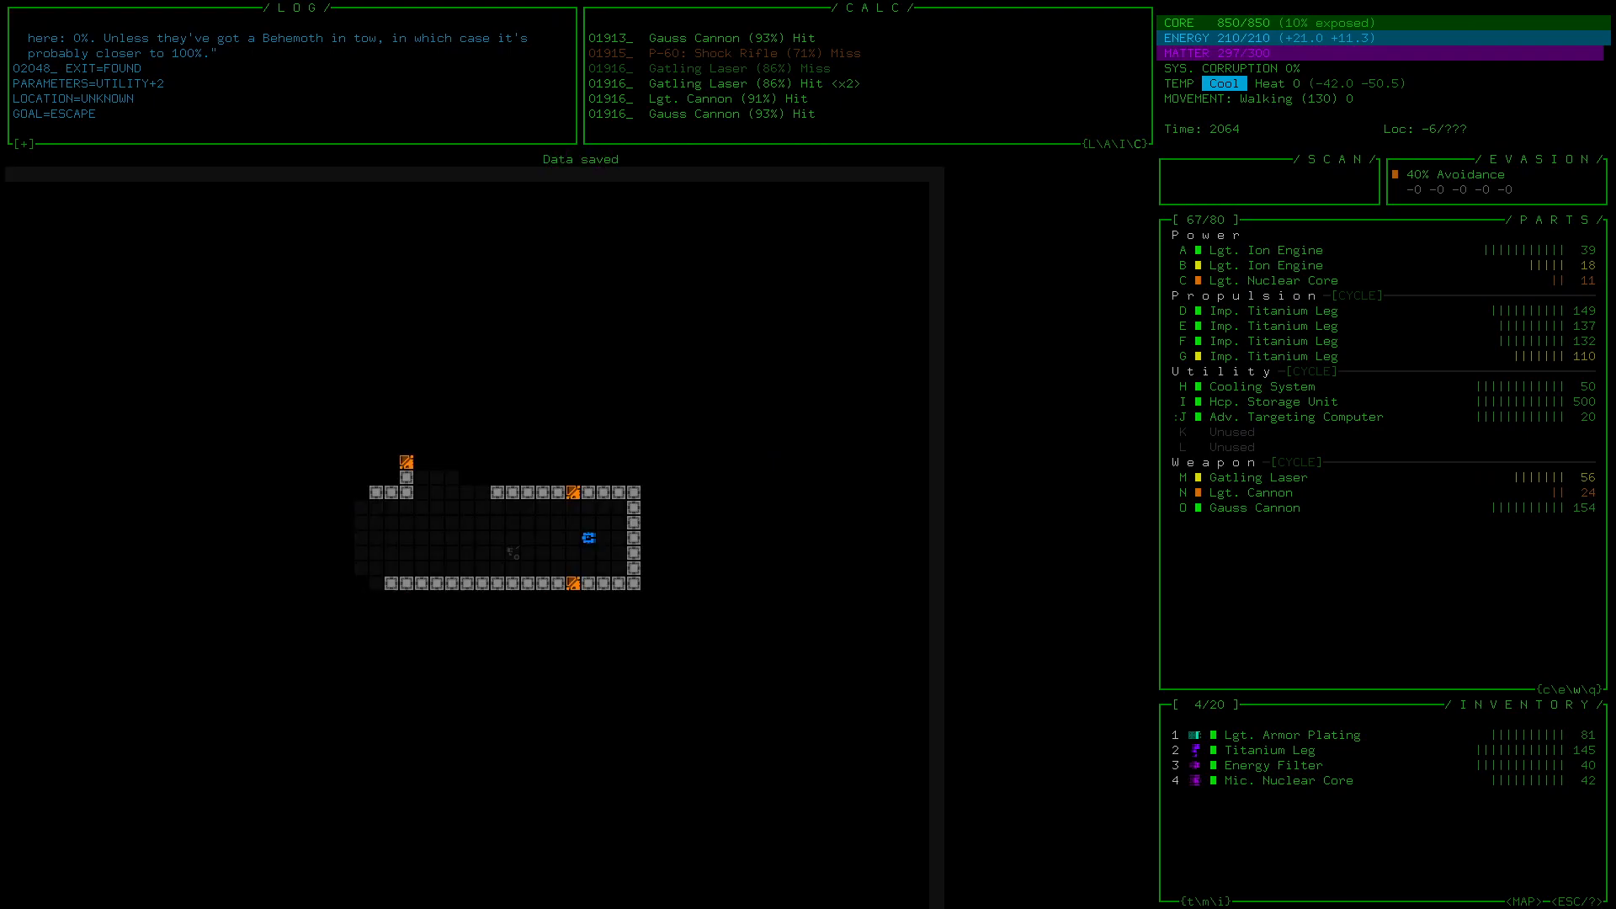
# Step: Swap in the Mic. Nuclear Core as power core and attach the Energy Filter to a utility slot
pyautogui.click(1272, 779)
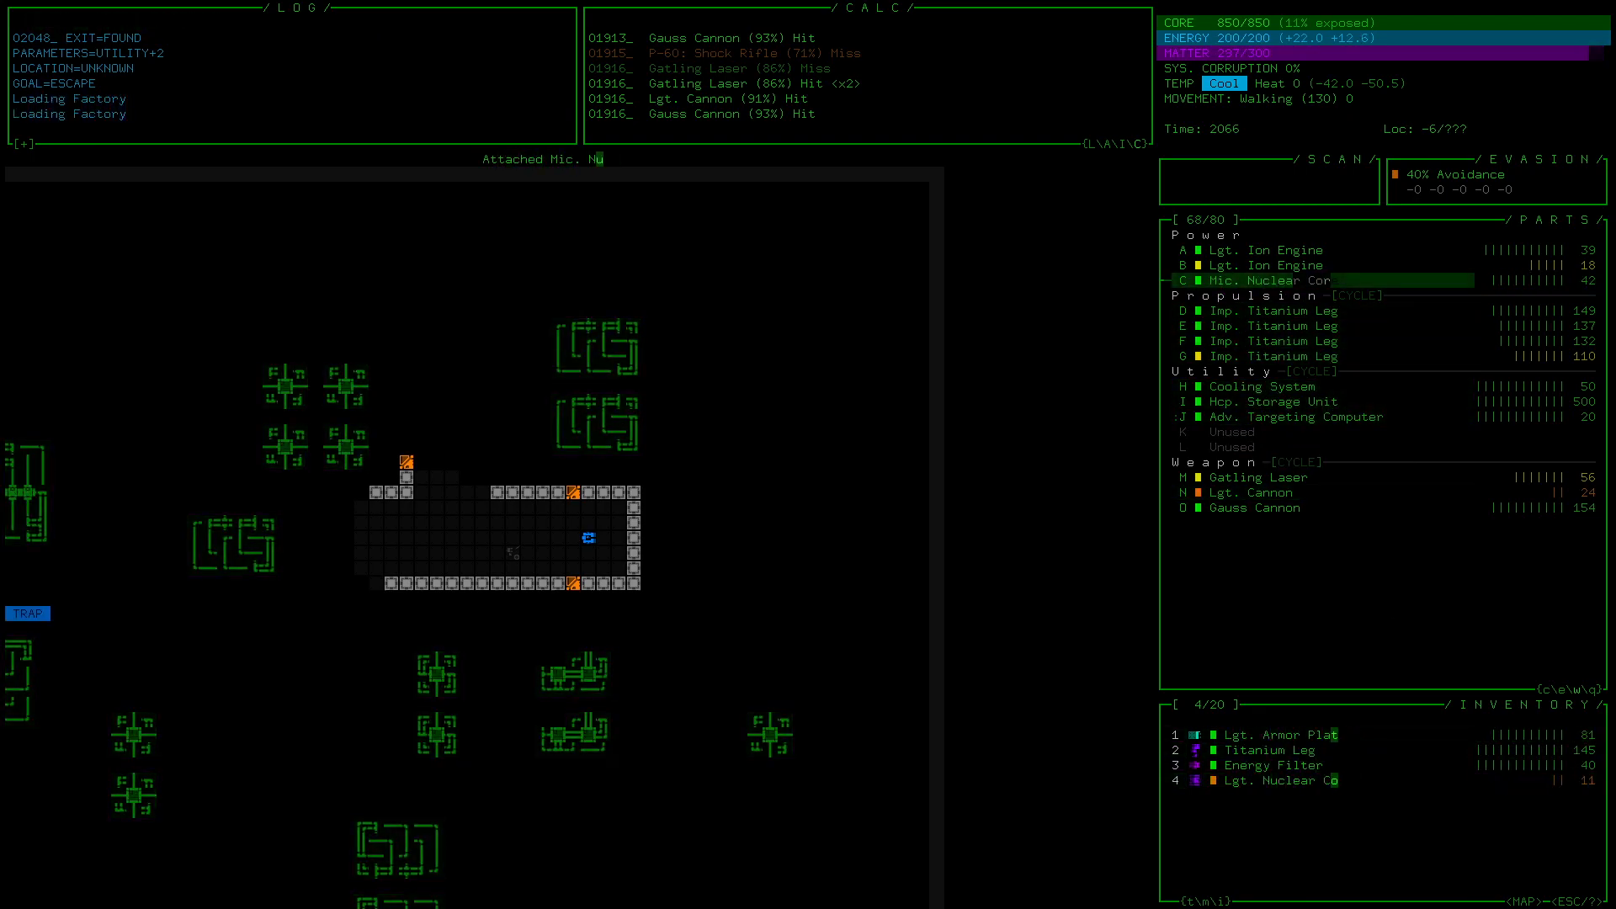
pyautogui.click(1278, 281)
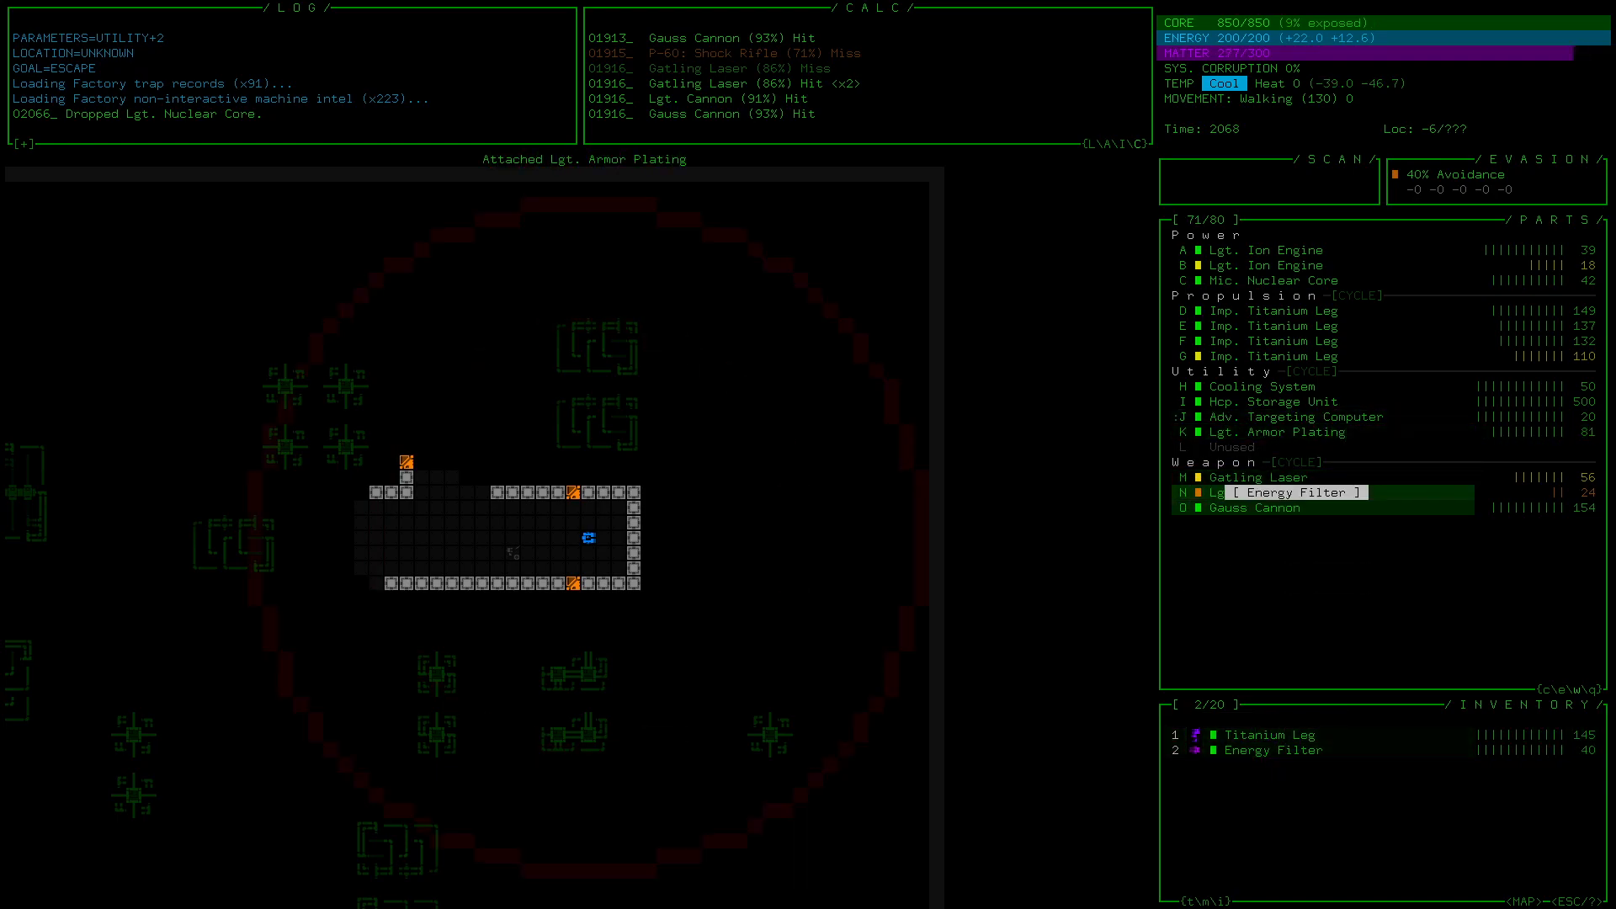
pyautogui.click(1273, 751)
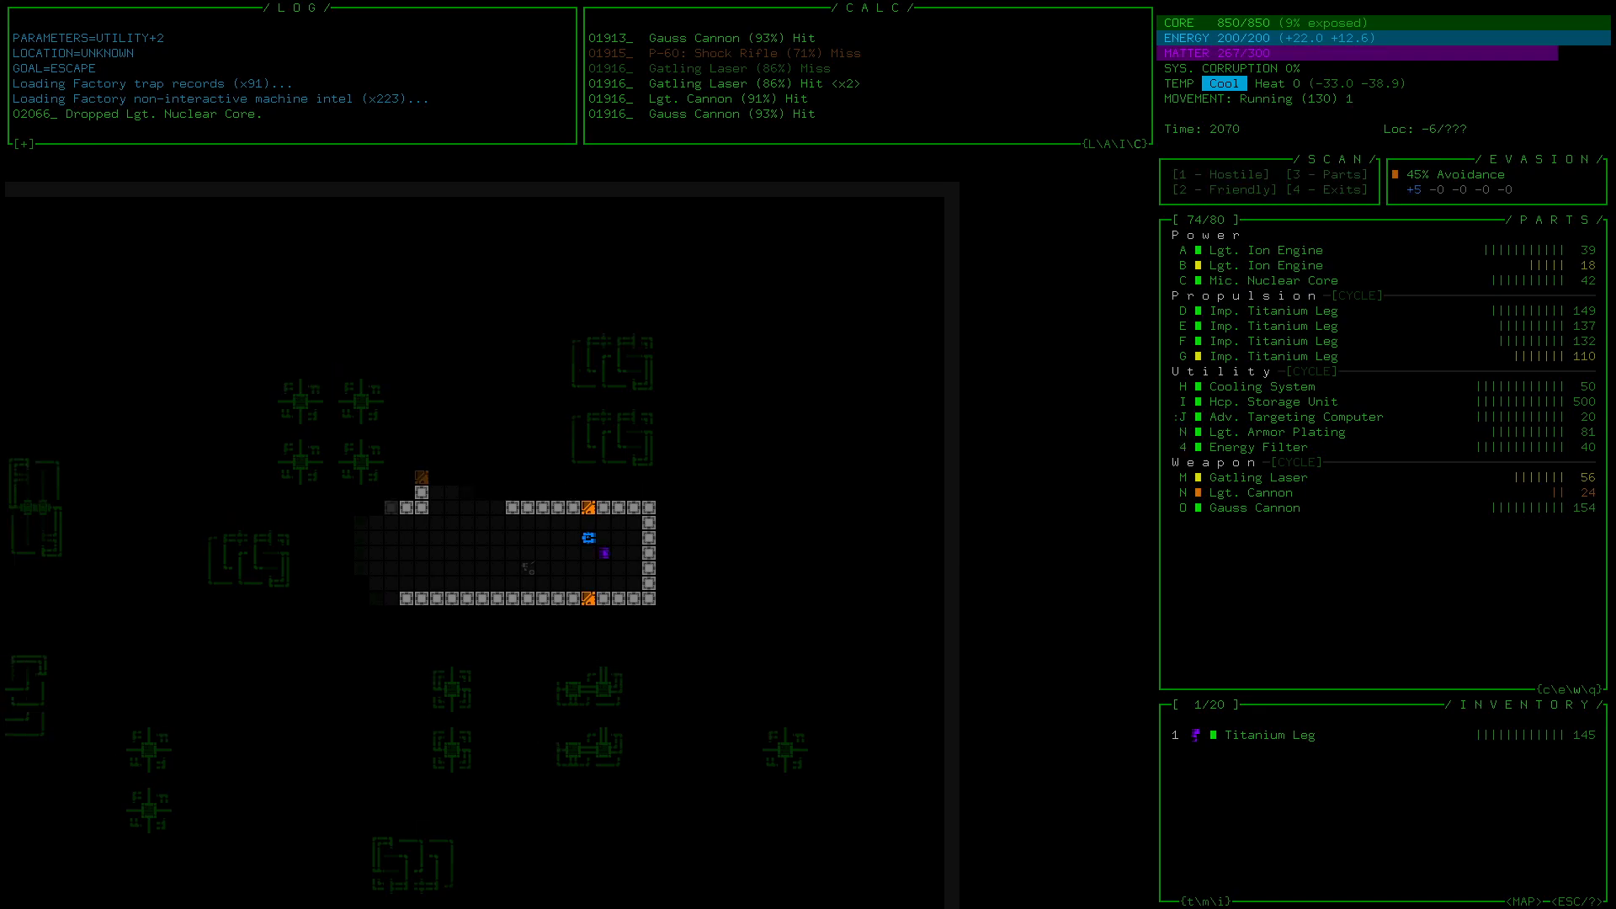
# Step: Walk through the cave corridors into the new room and pick up the Recalibrator
pyautogui.press('up')
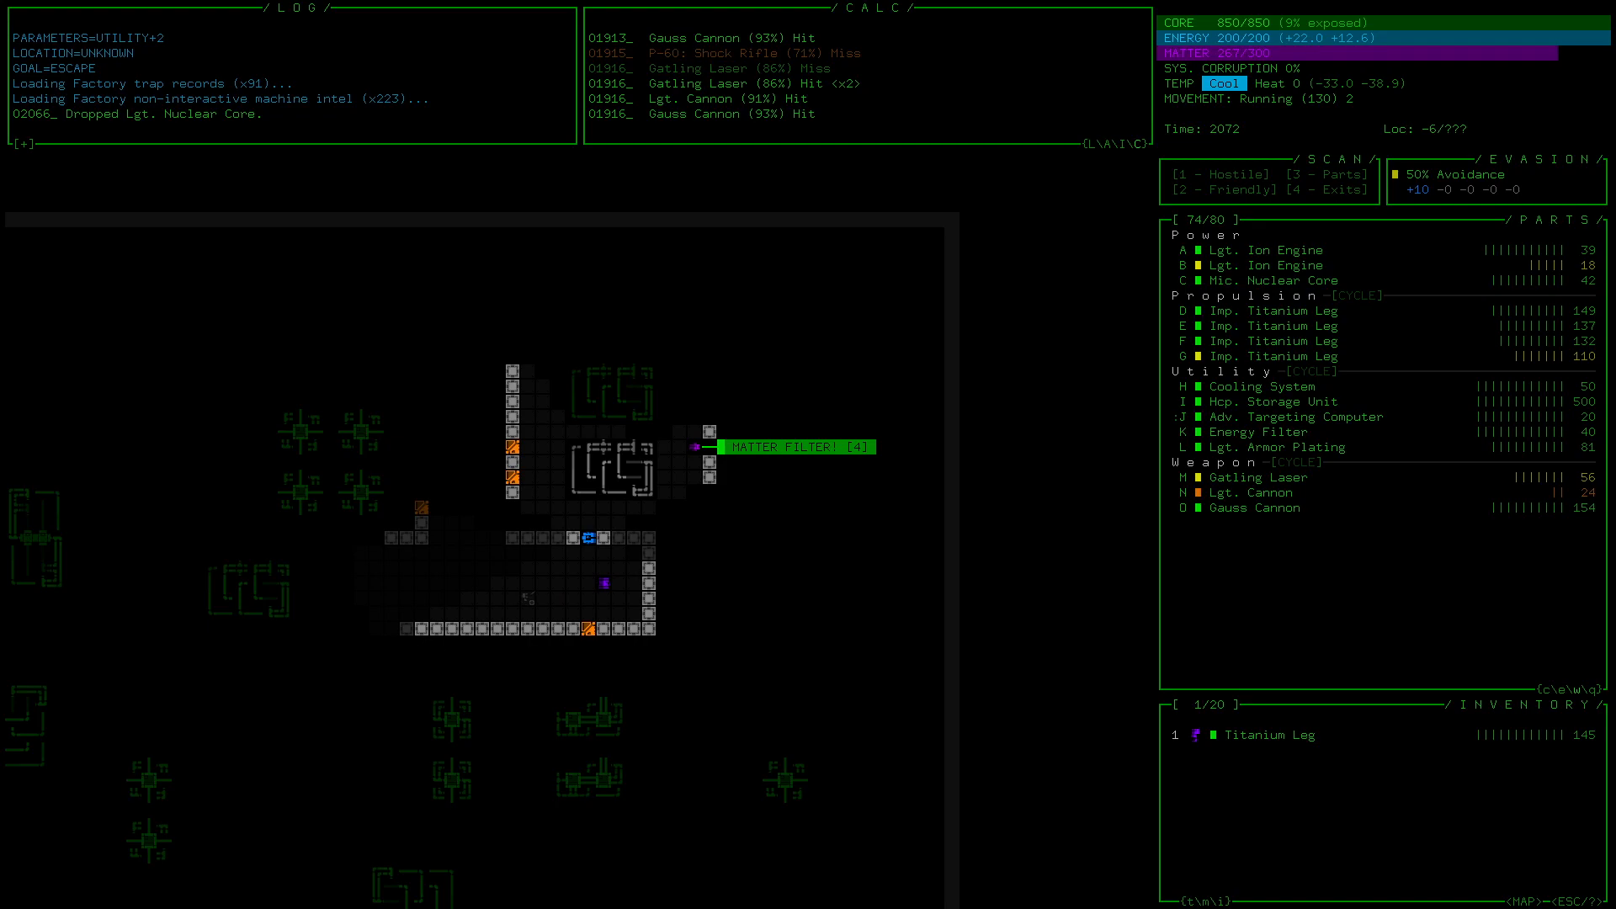
pyautogui.press('down')
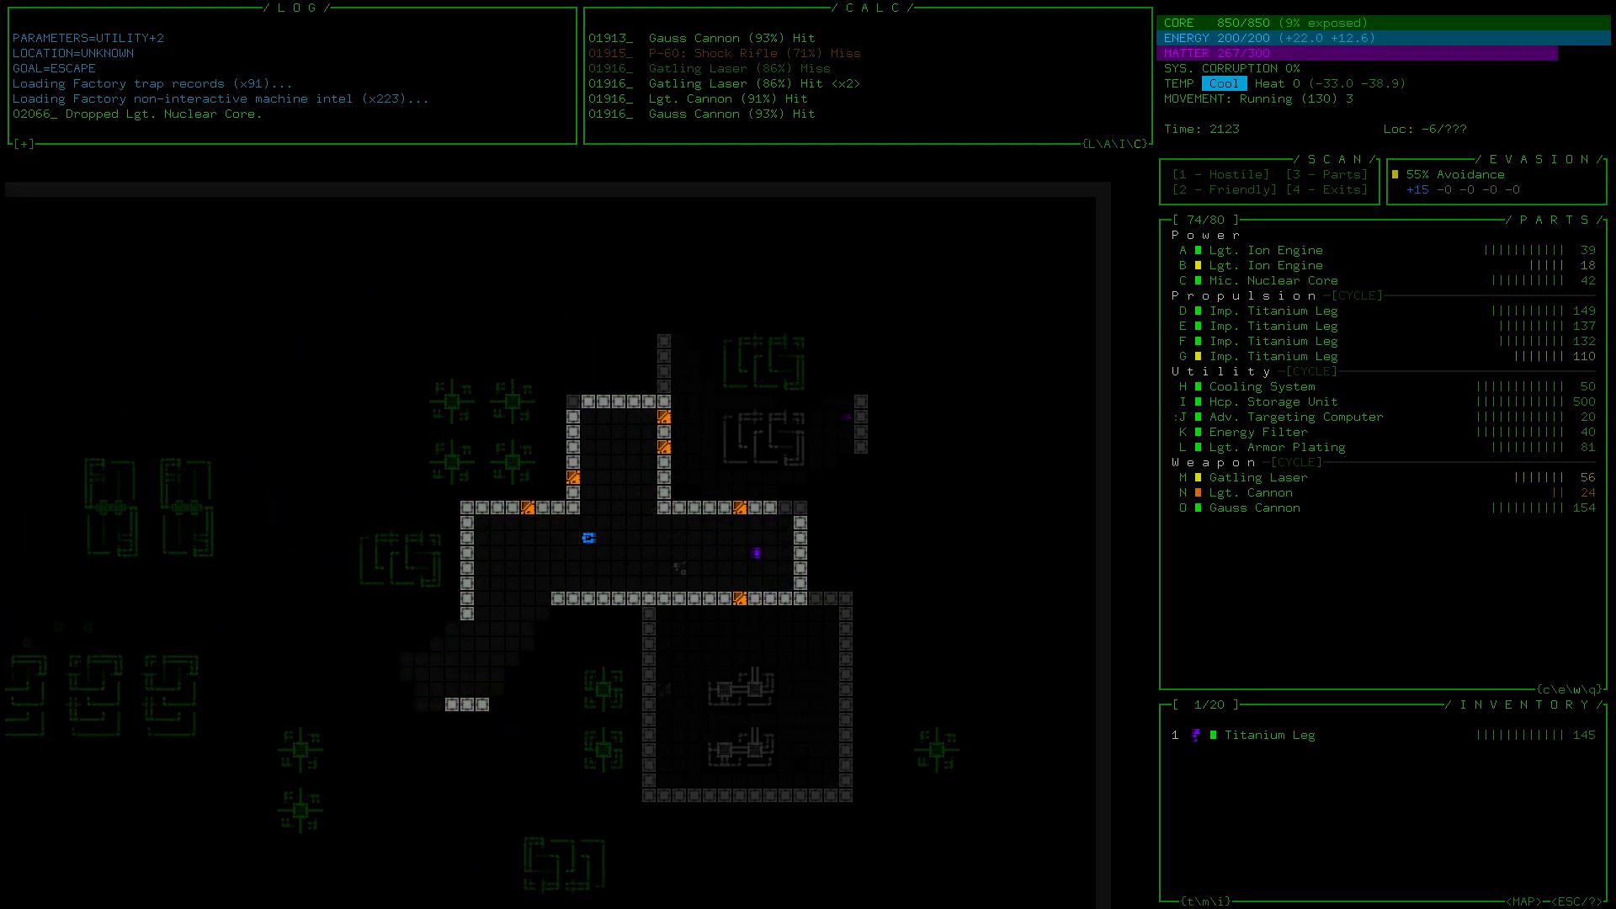
pyautogui.press('w')
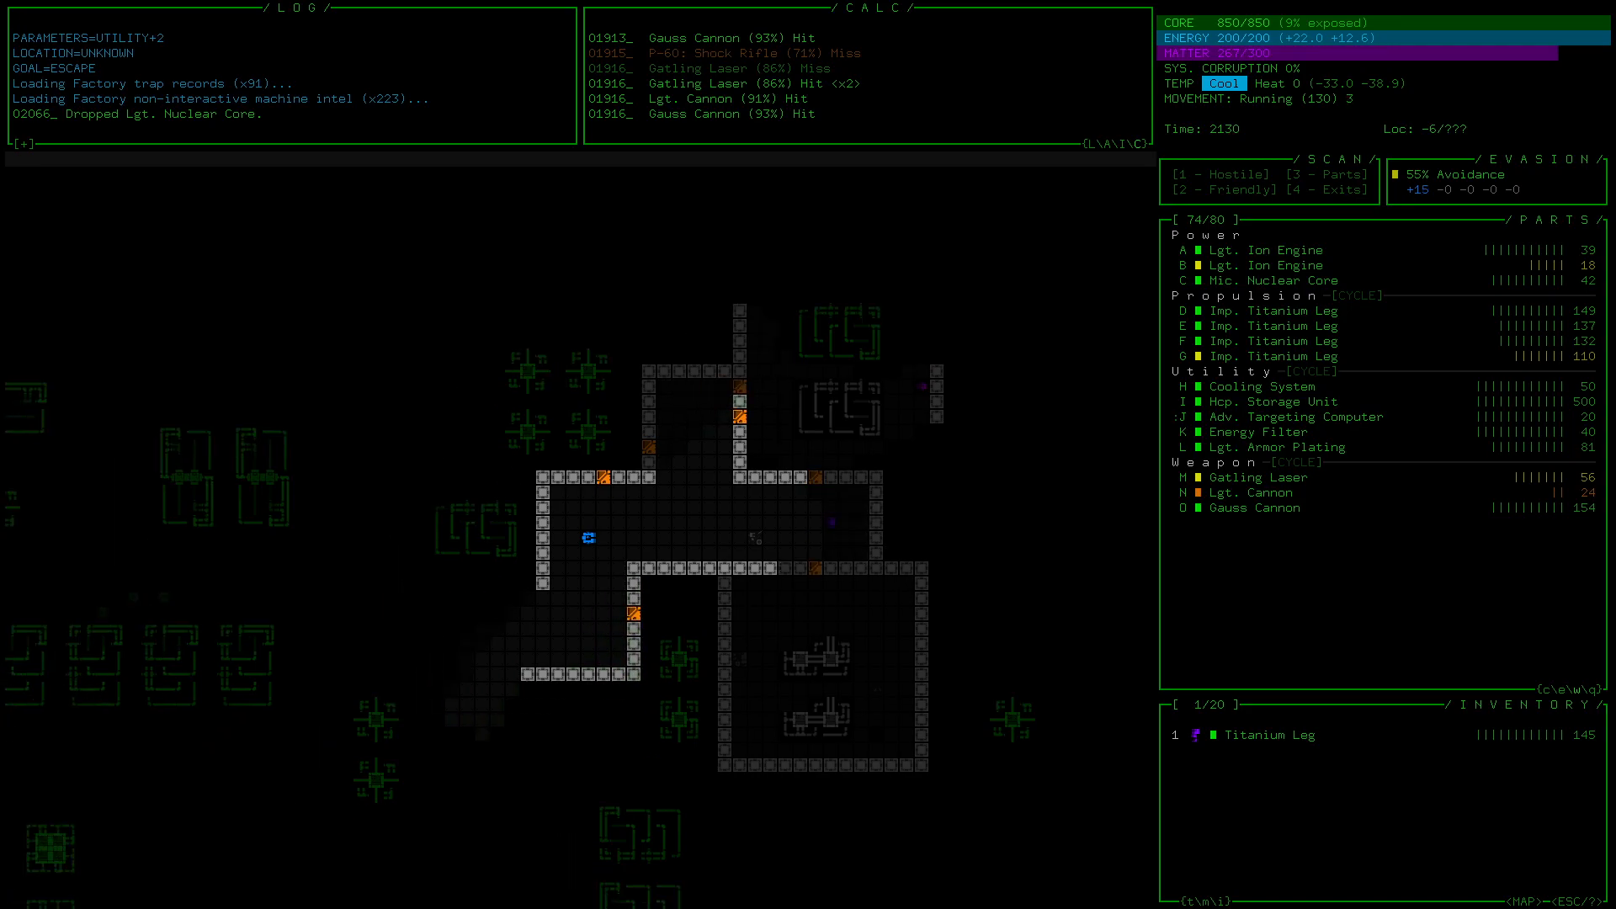
pyautogui.press('down')
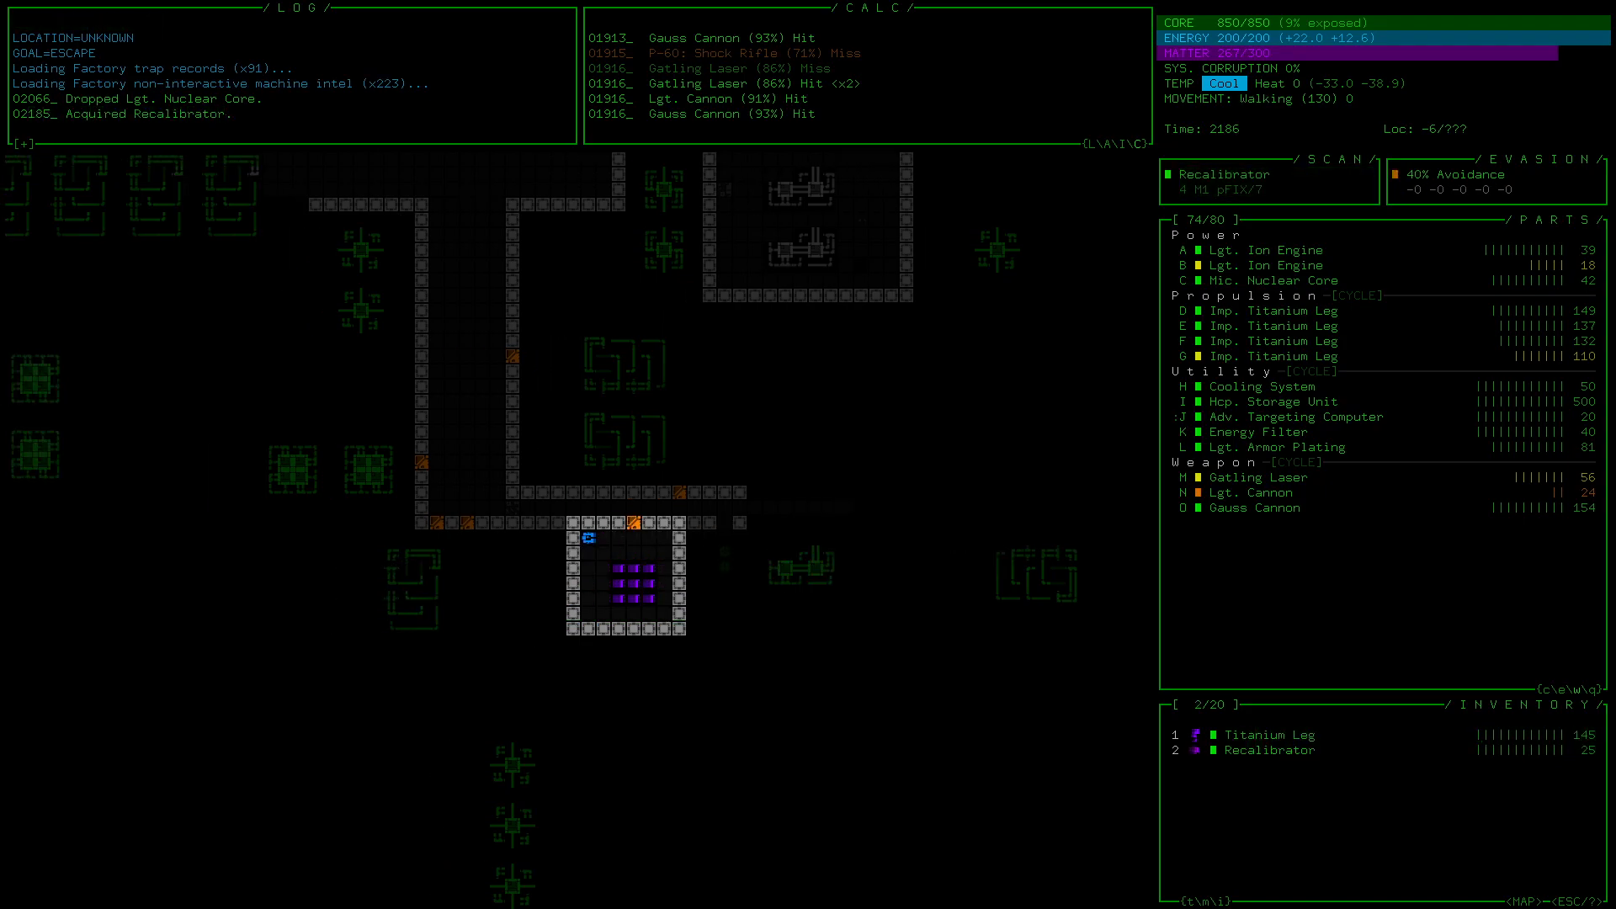
# Step: Inspect the Recalibrator's data, then drop it and continue through the factory
pyautogui.click(1265, 749)
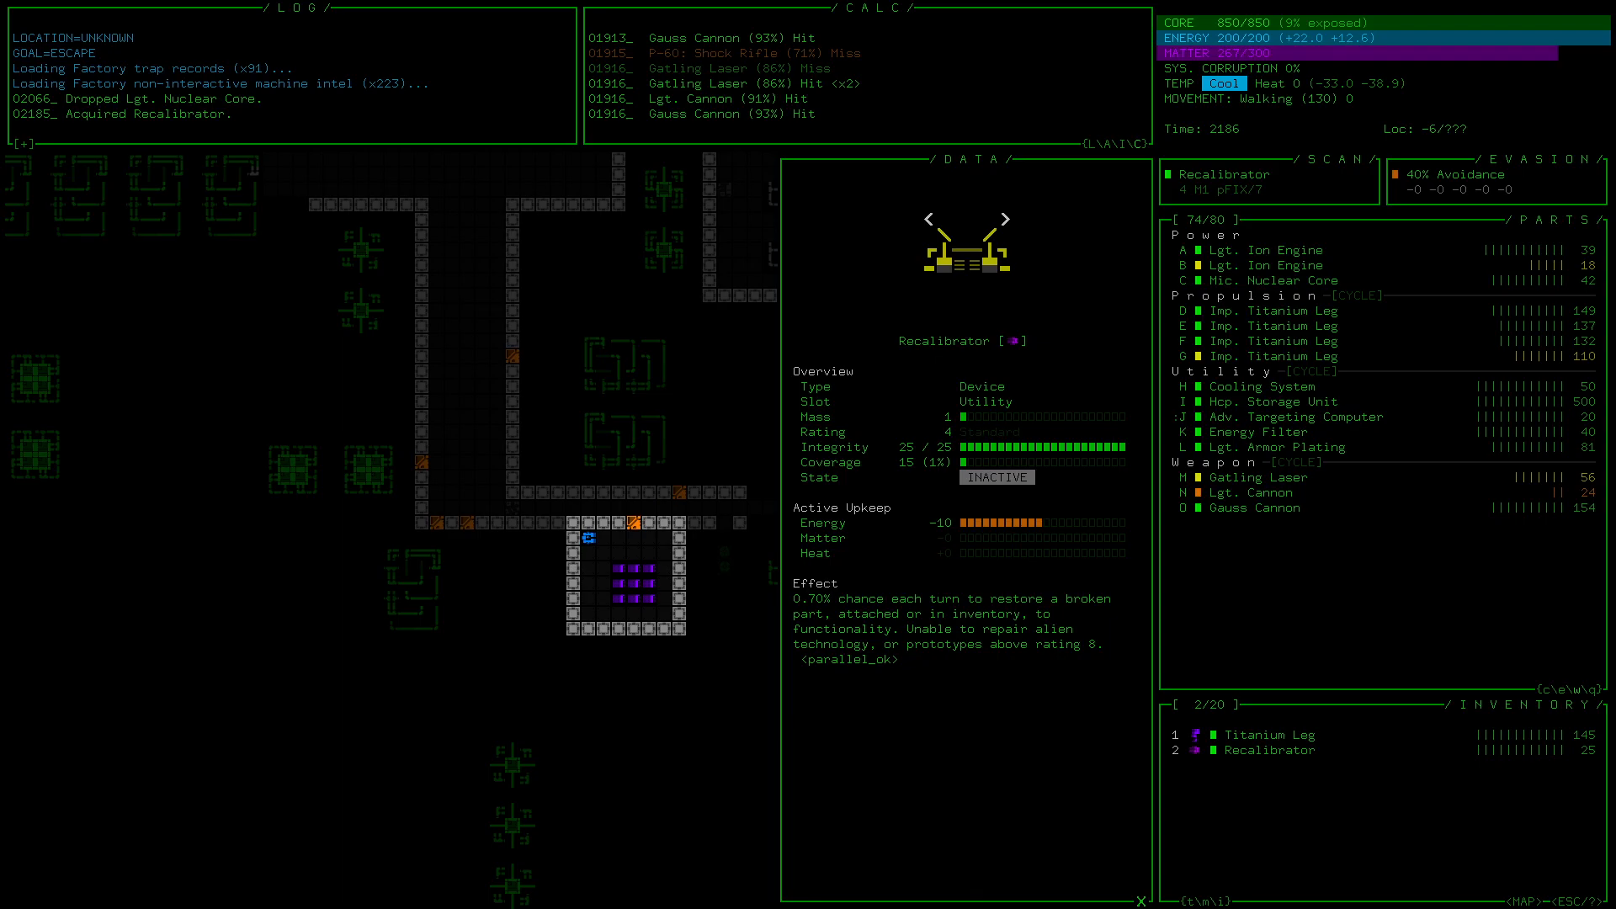
pyautogui.click(1257, 493)
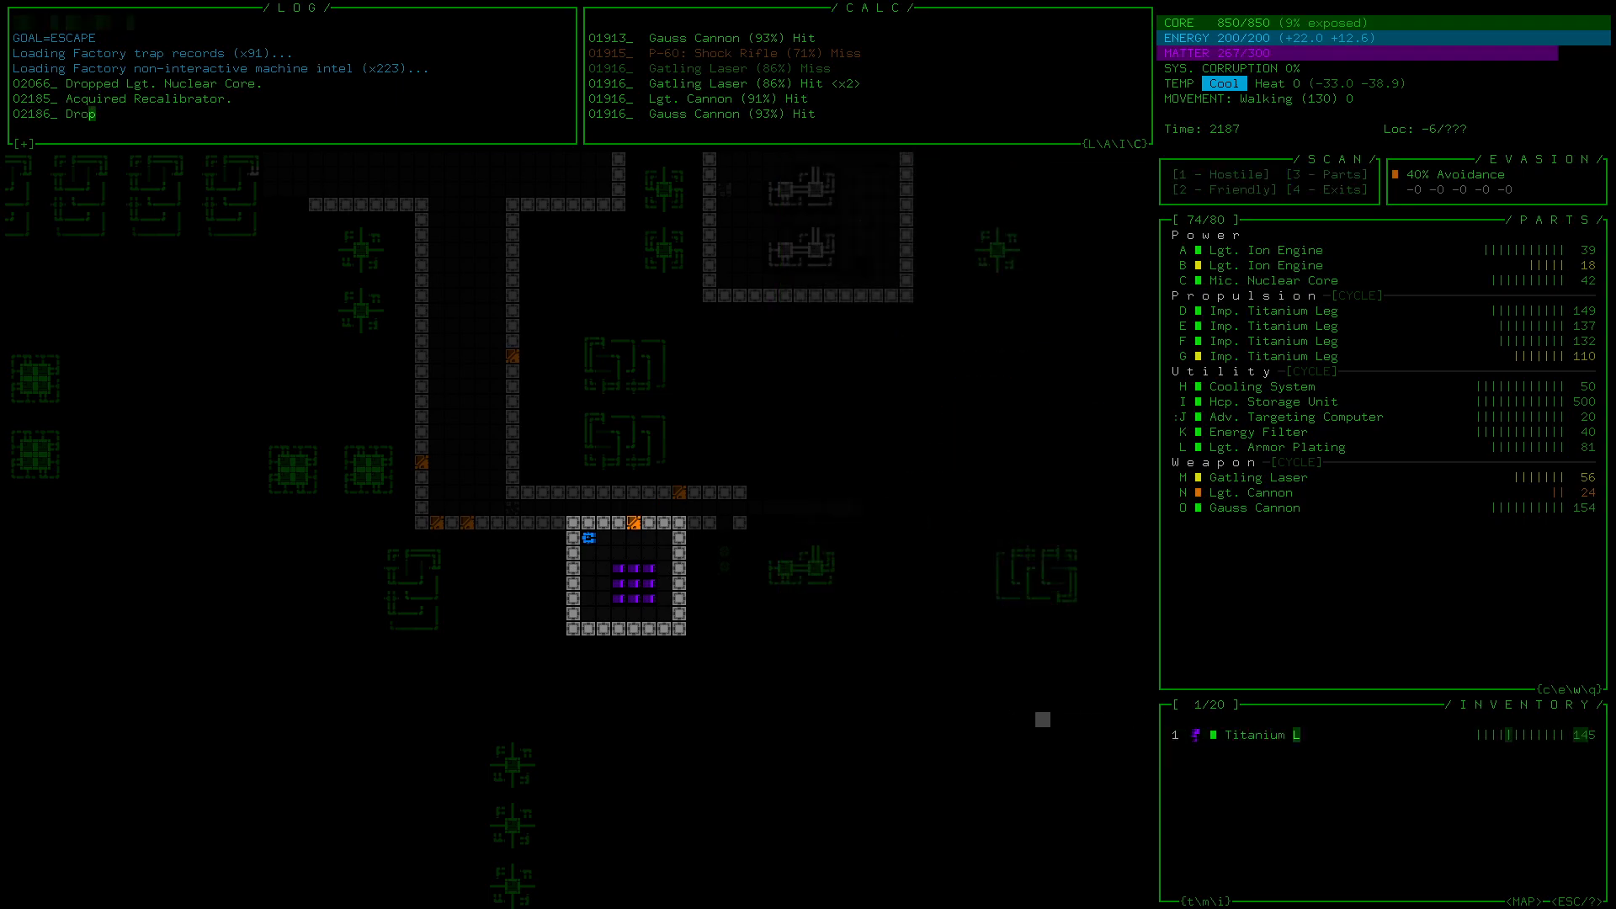
pyautogui.press('Right')
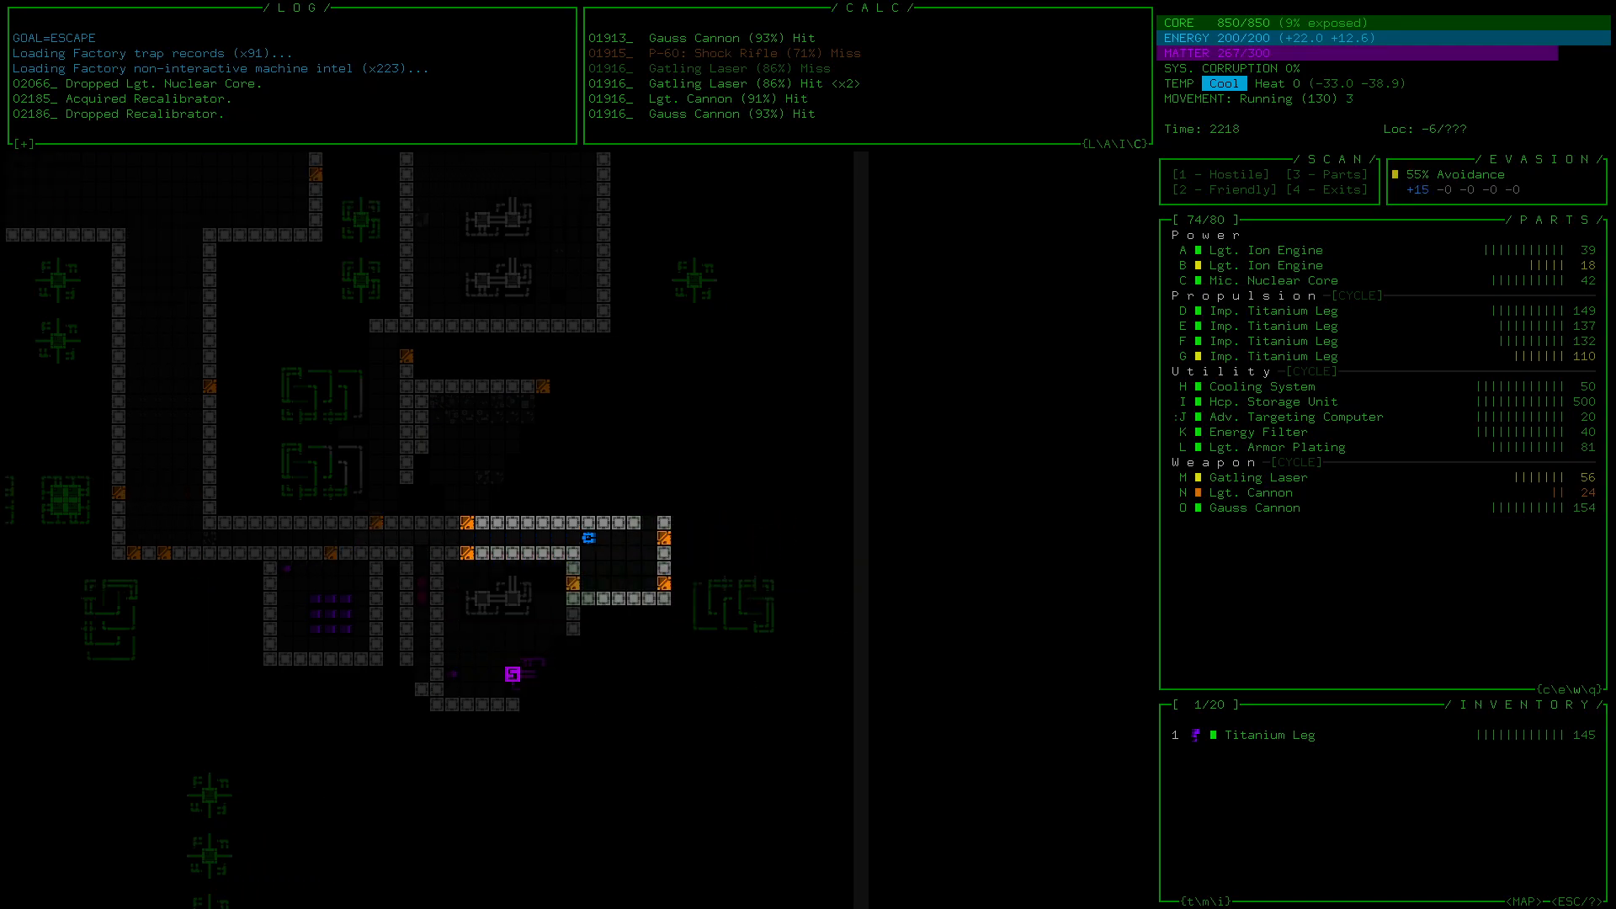
# Step: Travel onward to collect the armor and cannon and bump into Terminal F010
pyautogui.press('right')
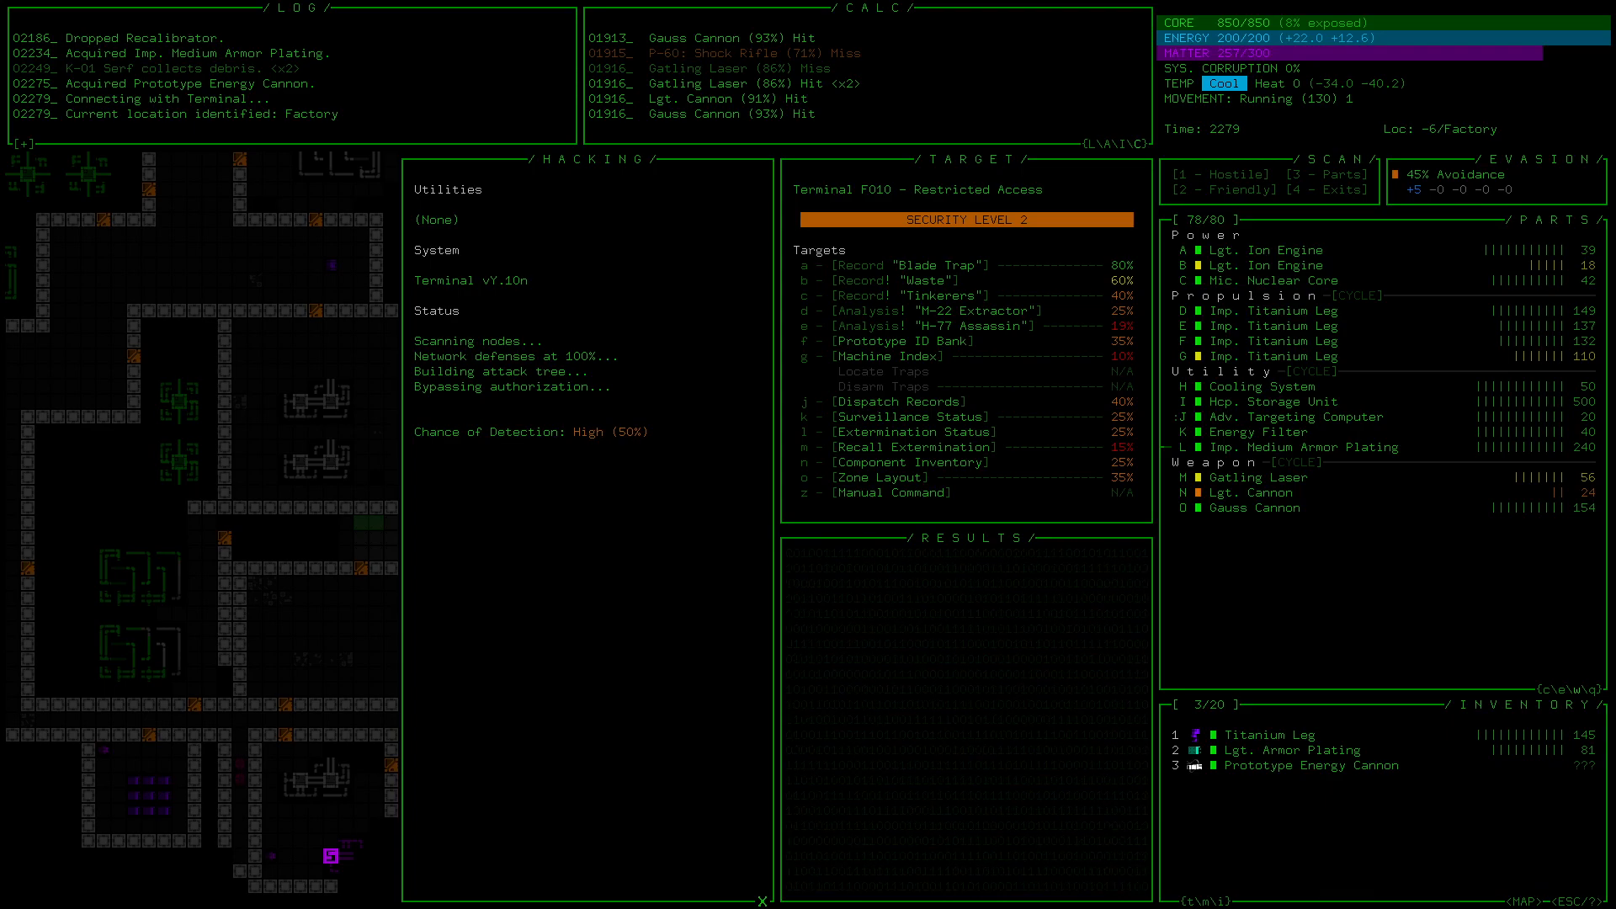
# Step: Close Terminal F010 unhacked and walk up the corridor to connect to the Scanalyzer
pyautogui.click(911, 447)
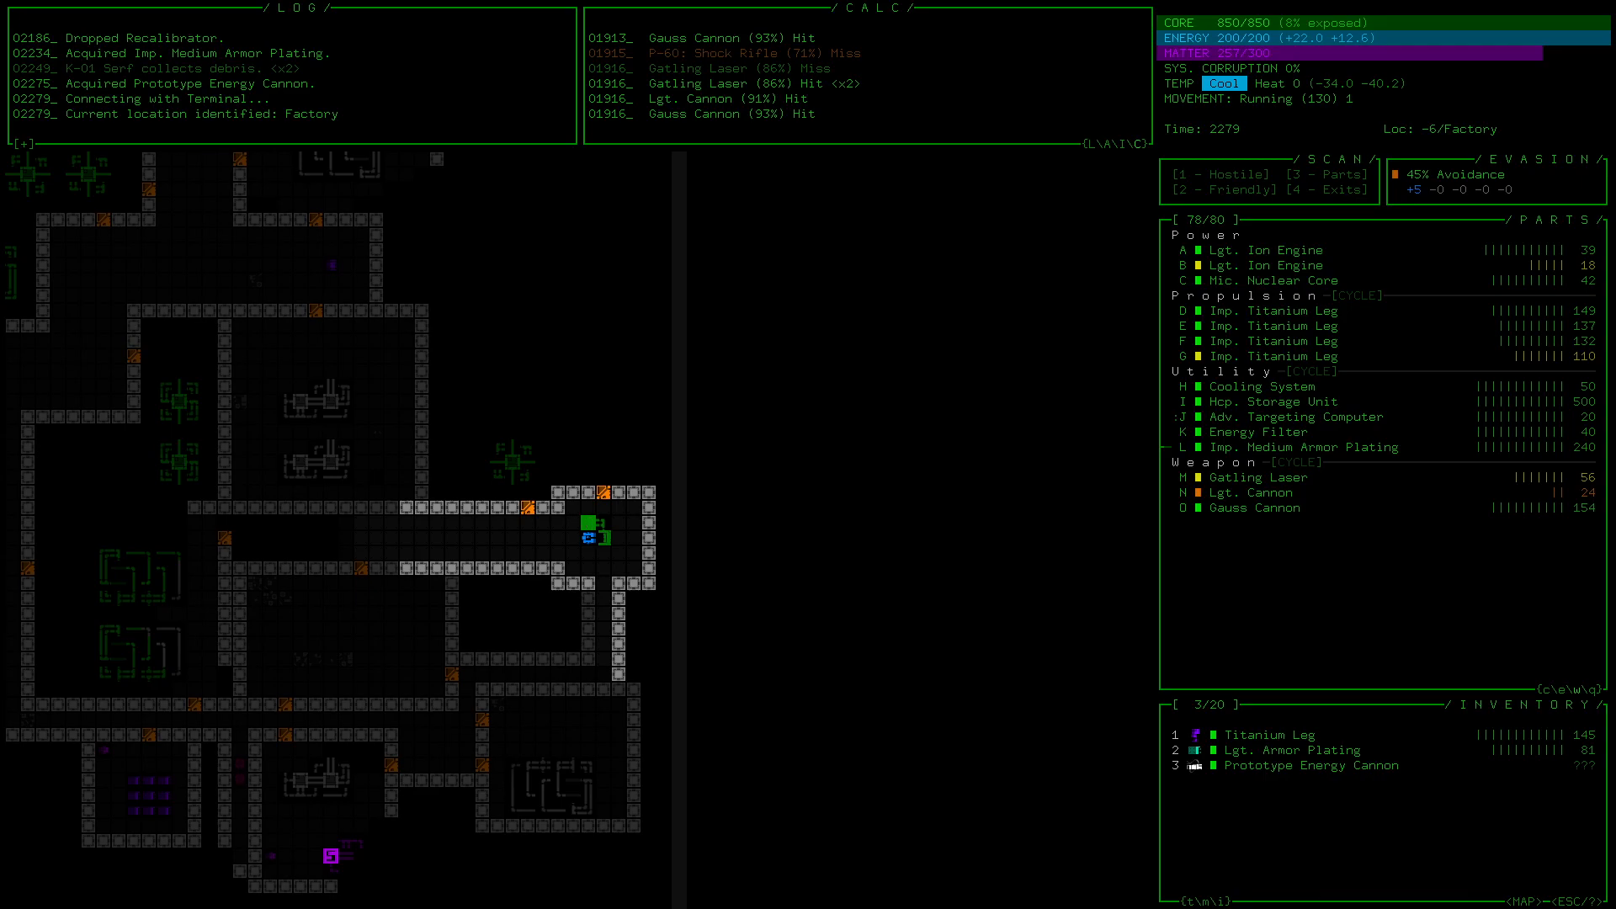
pyautogui.press('Up')
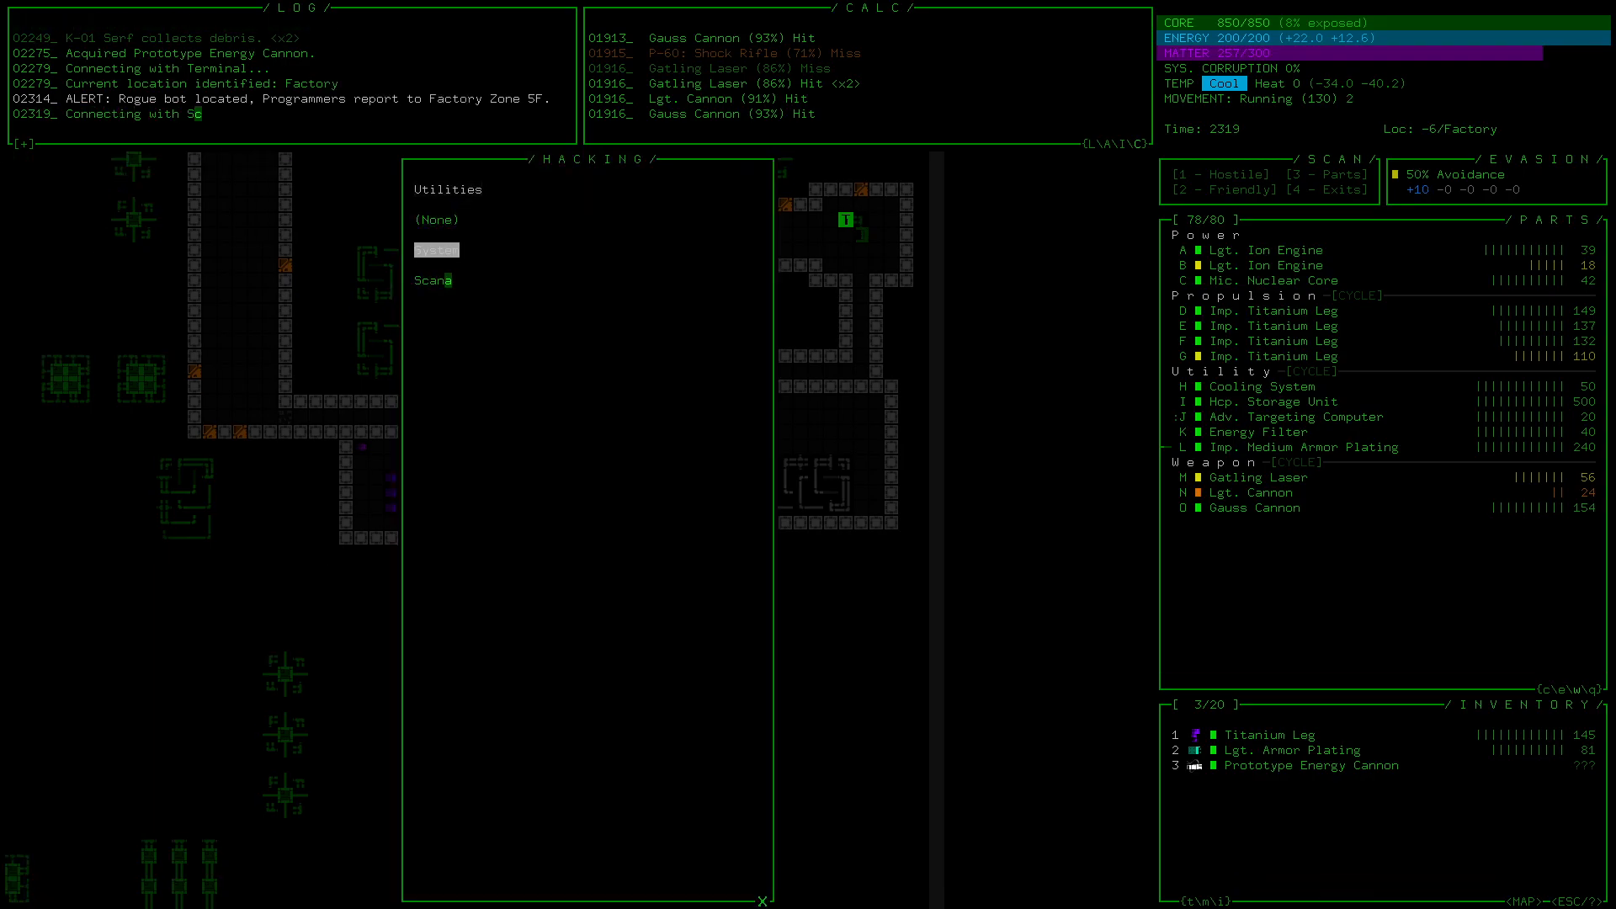
# Step: Scanalyze the Cld. Particle Cannon in inventory slot 3, which reports an incomplete scan
pyautogui.click(432, 280)
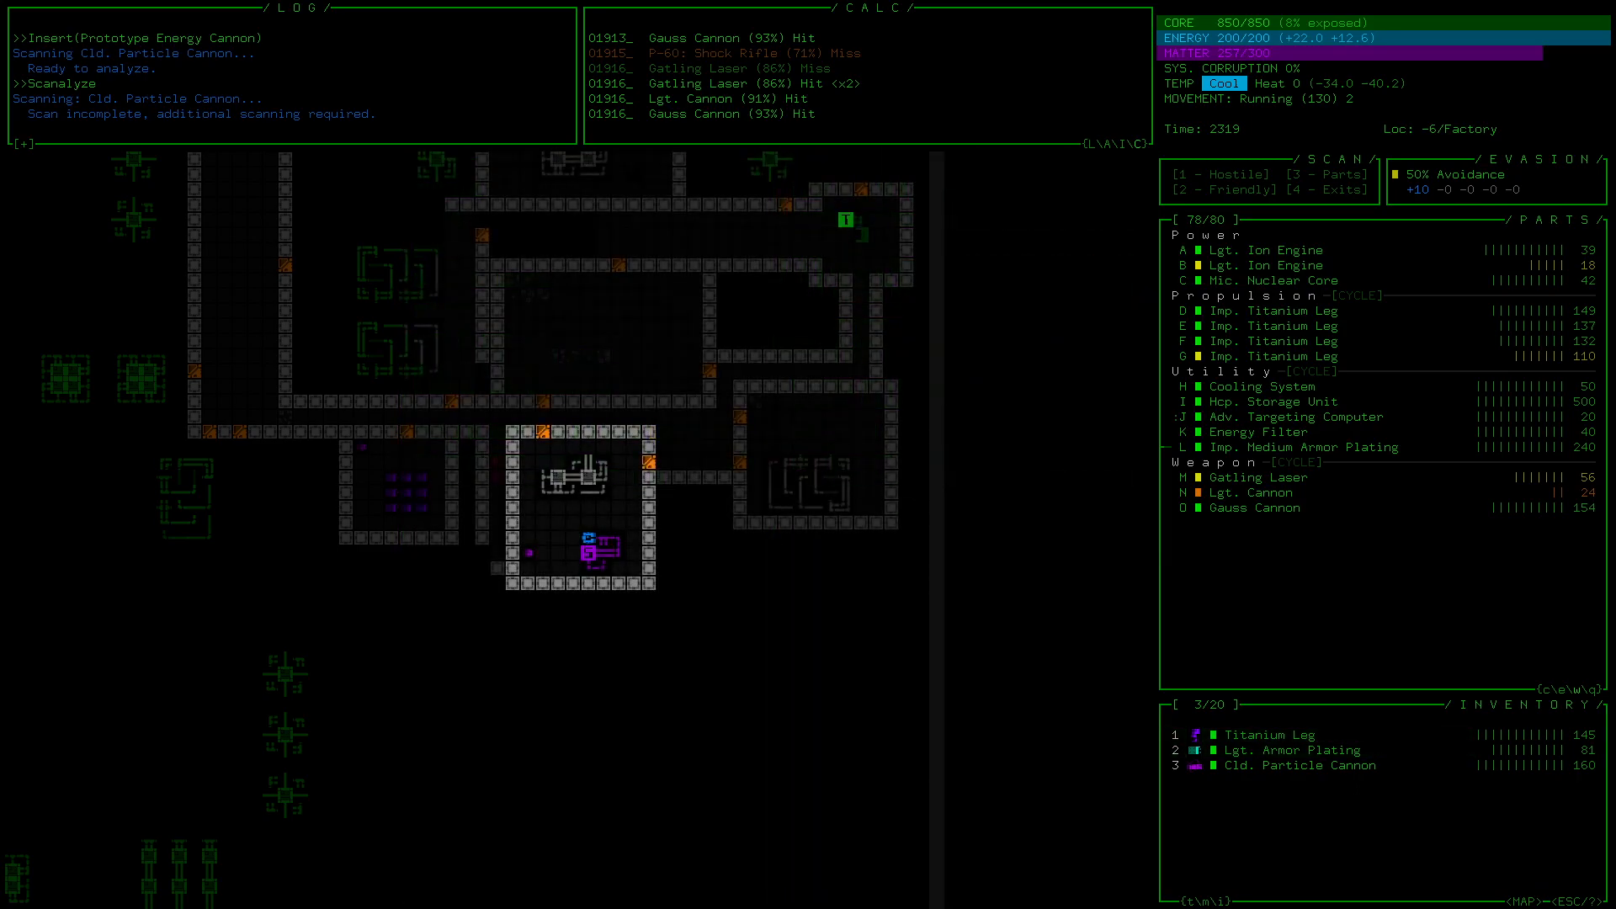
# Step: View the Cld. Particle Cannon's data and equip it in place of the Lgt. Cannon
pyautogui.click(1301, 765)
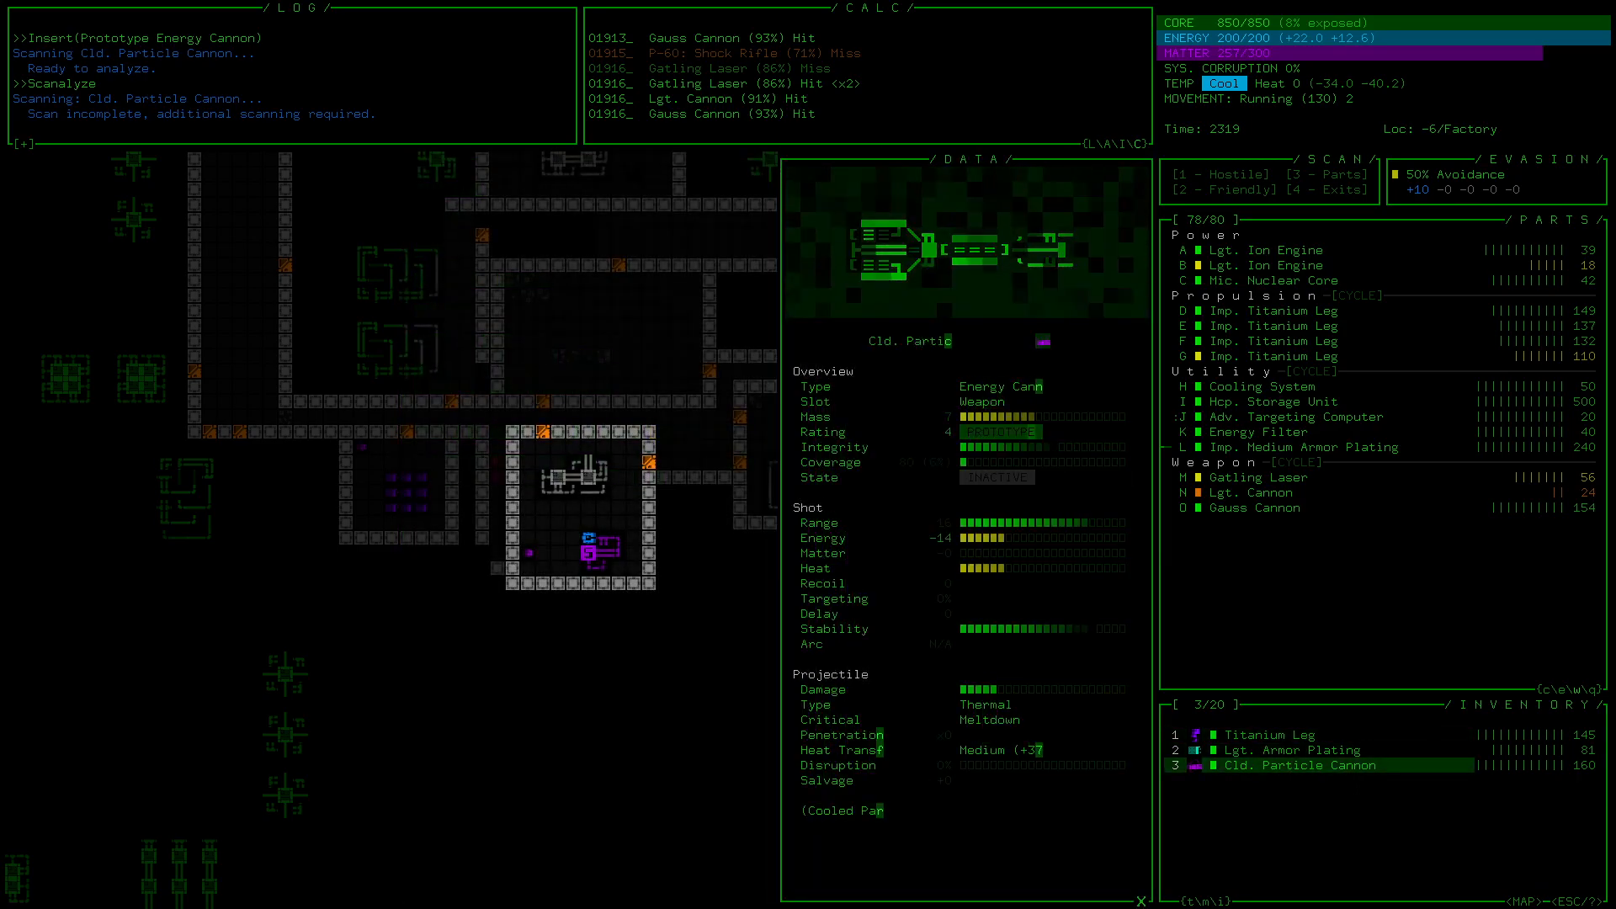
pyautogui.click(1297, 765)
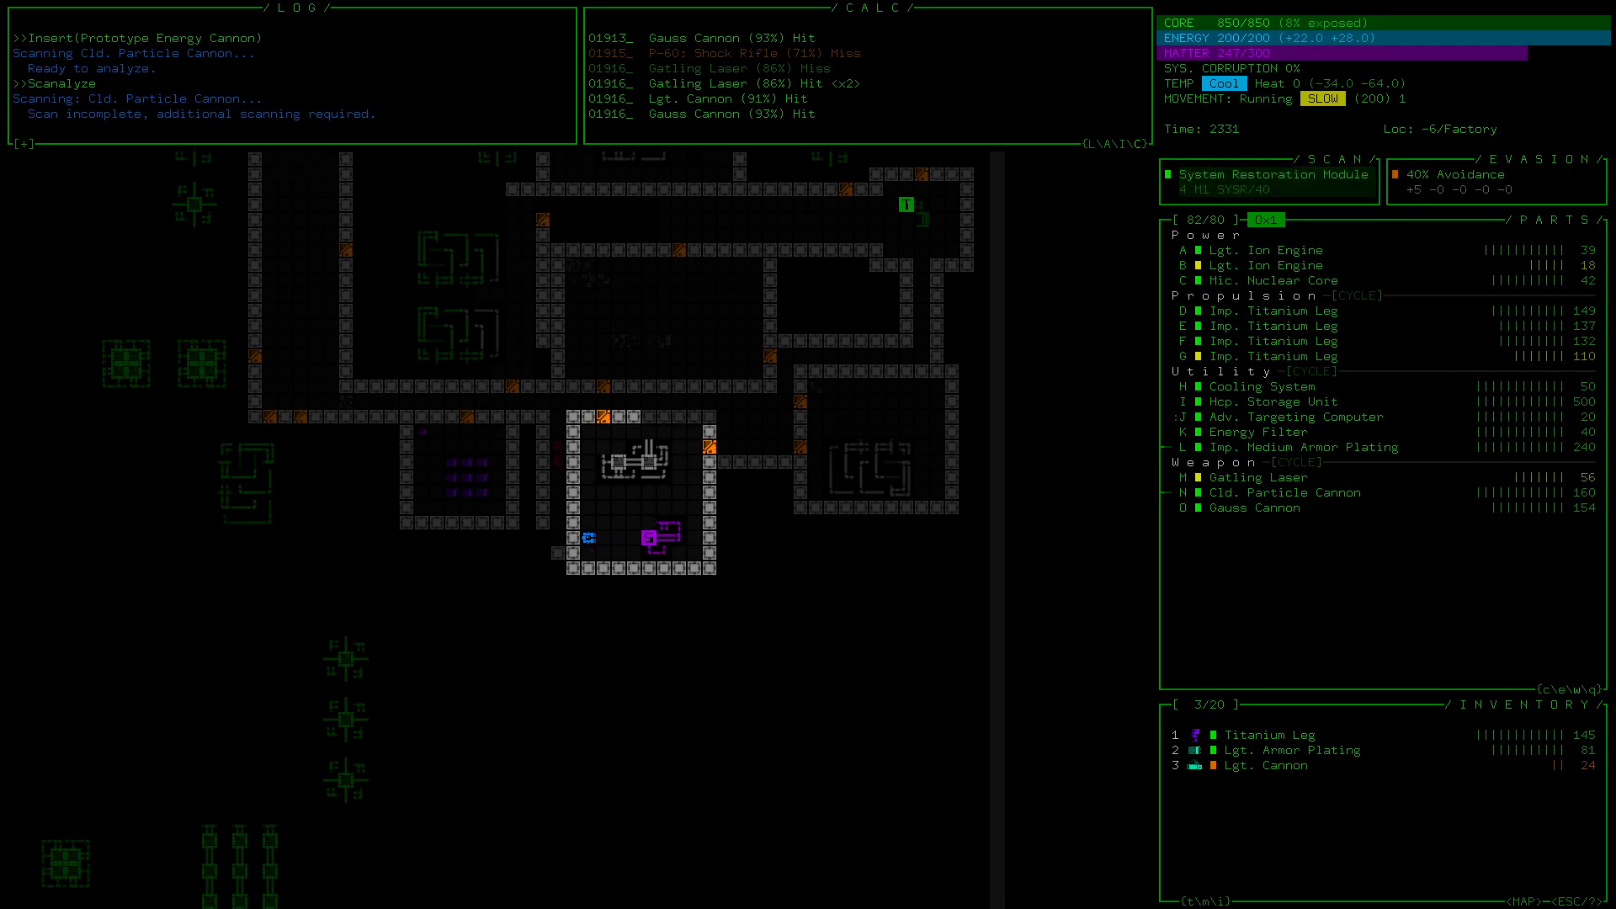
# Step: Advance through the corridors and destroy the G-50 Soldier blocking the way
pyautogui.press('Down')
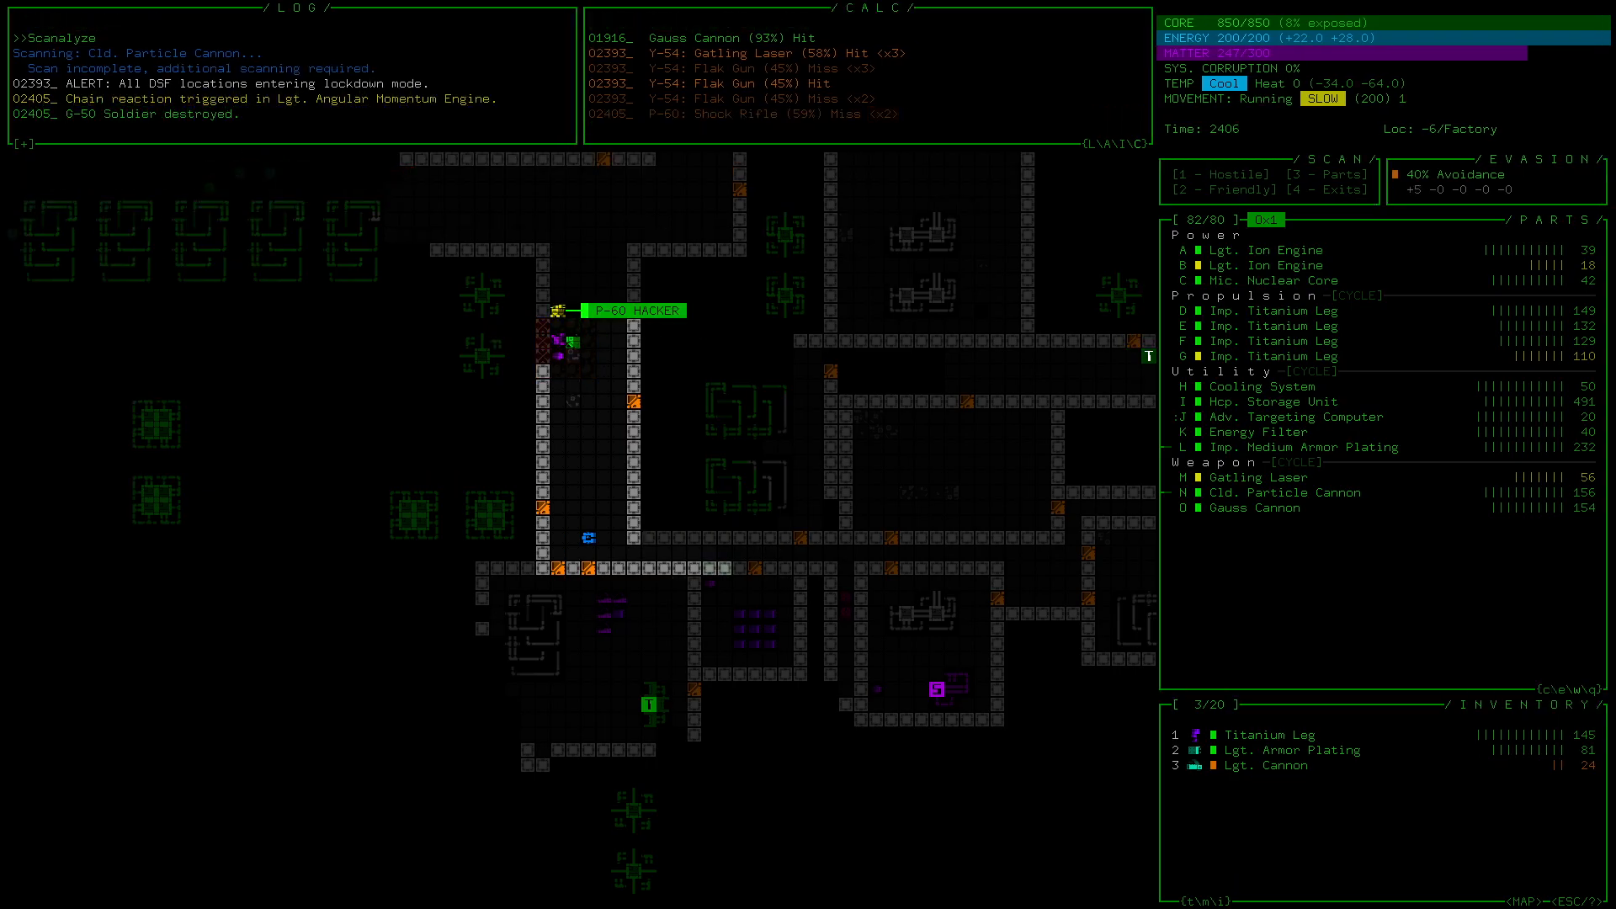
pyautogui.press('down')
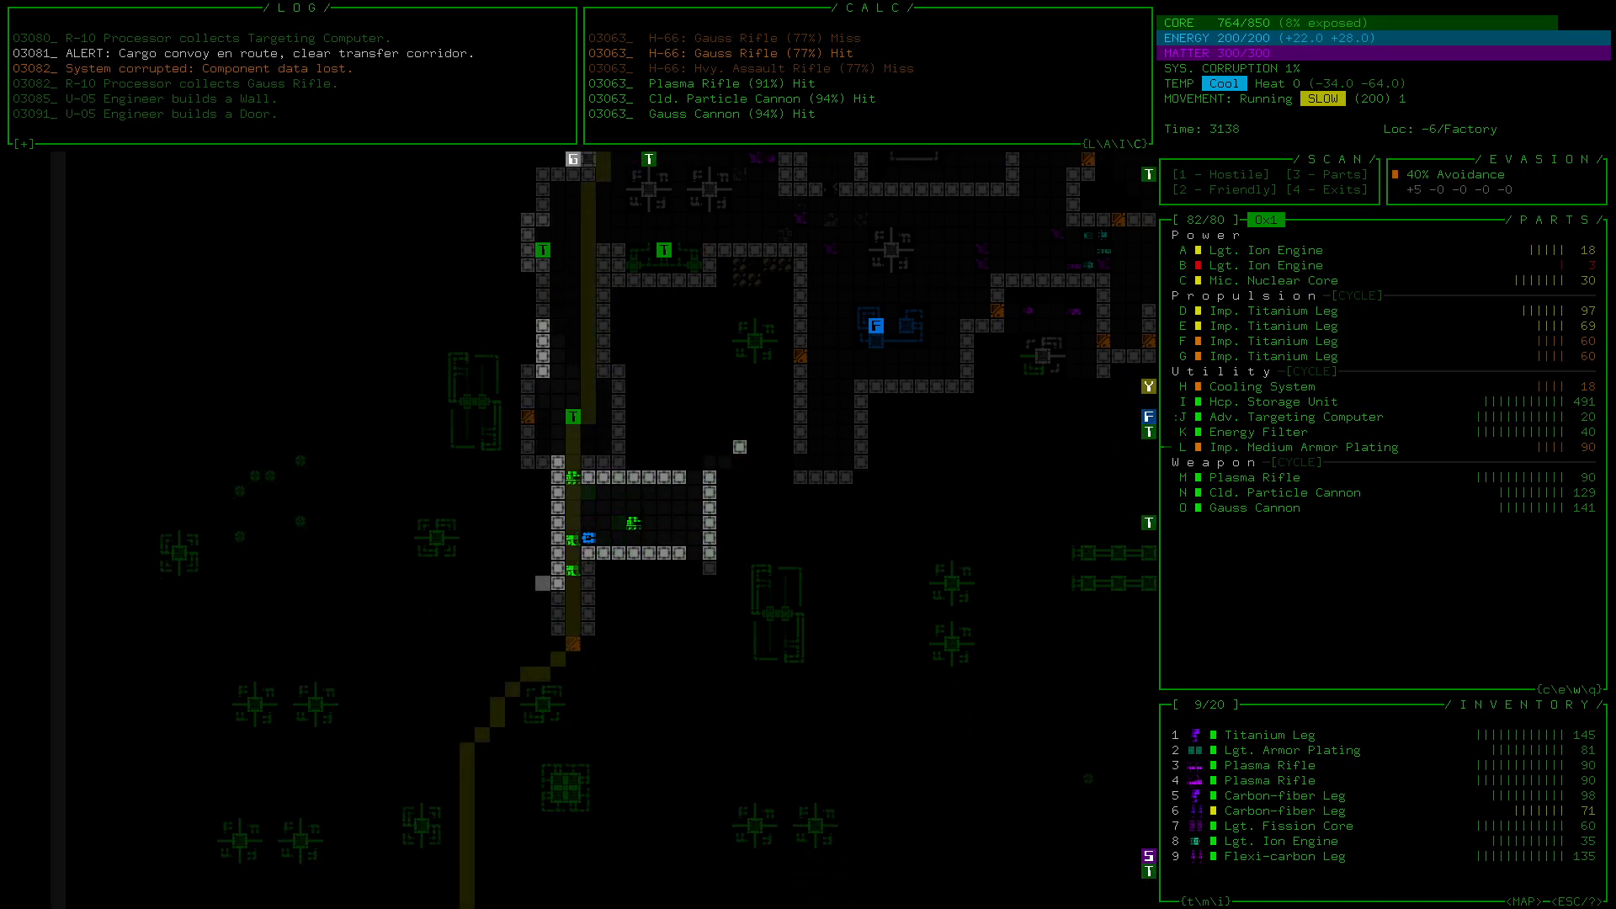
pyautogui.press('Up')
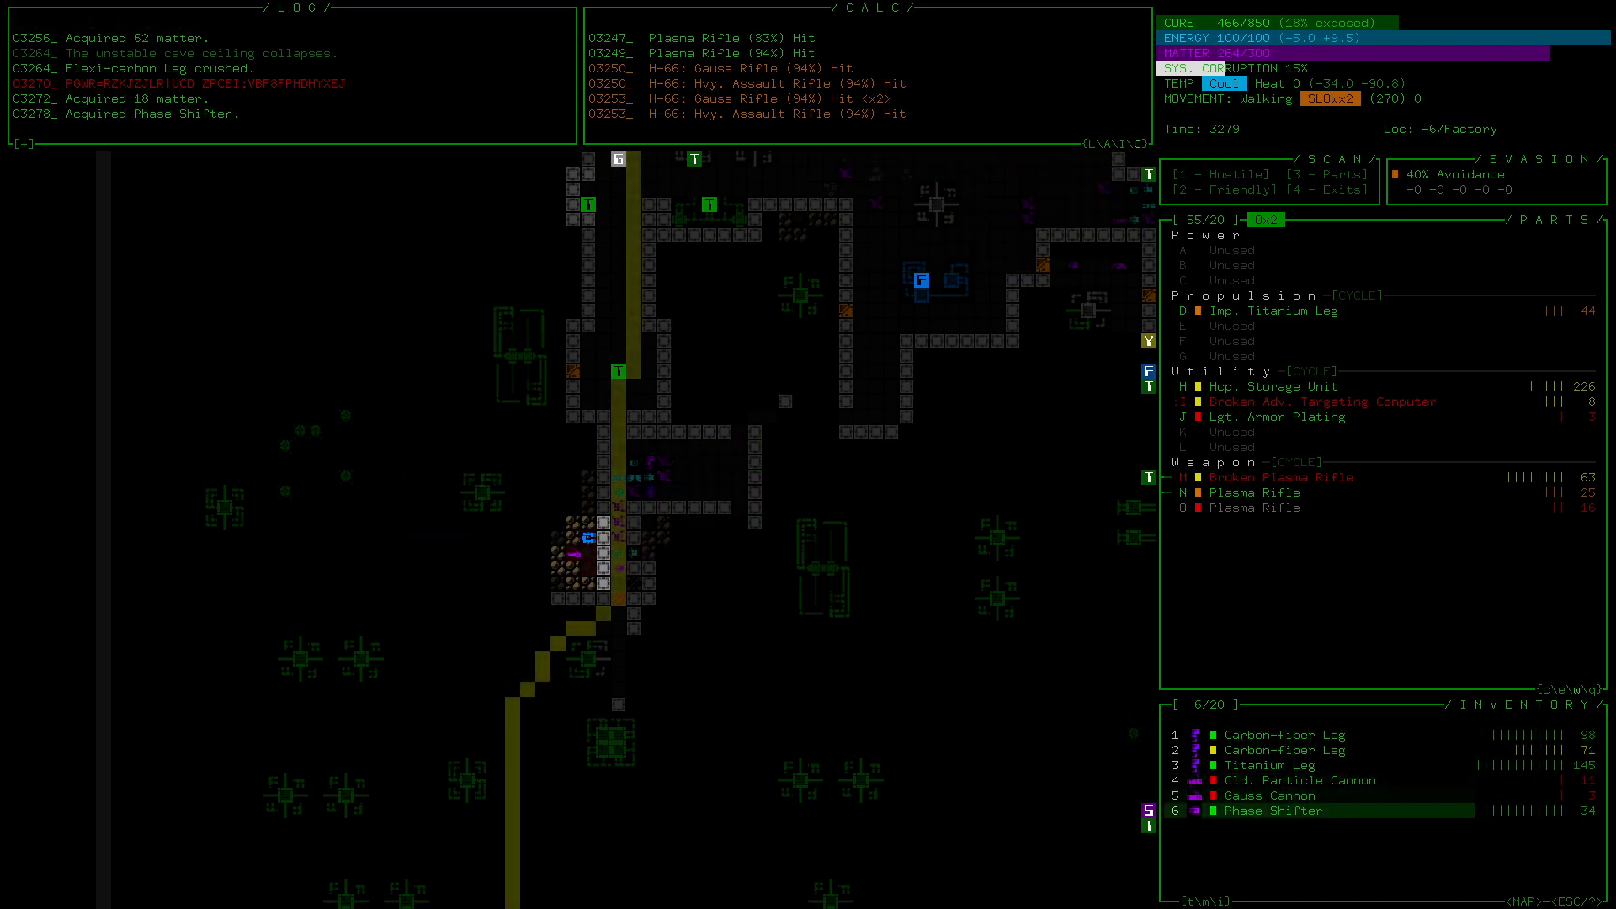
# Step: Open the Phase Shifter's data window showing its 5% ranged targeting accuracy reduction
pyautogui.click(1259, 810)
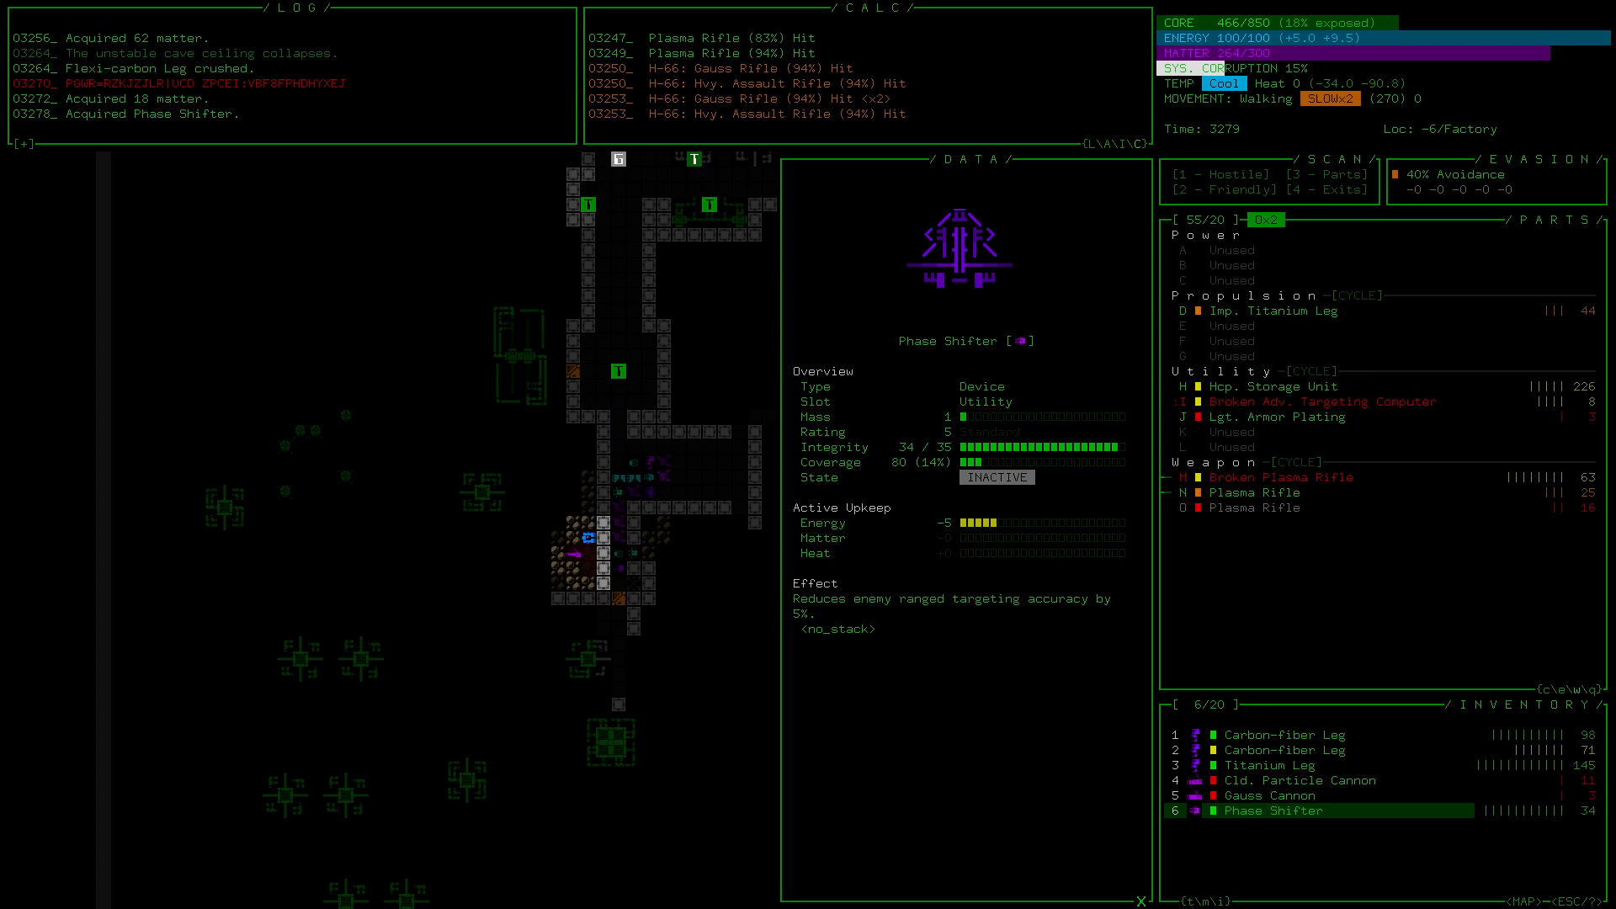